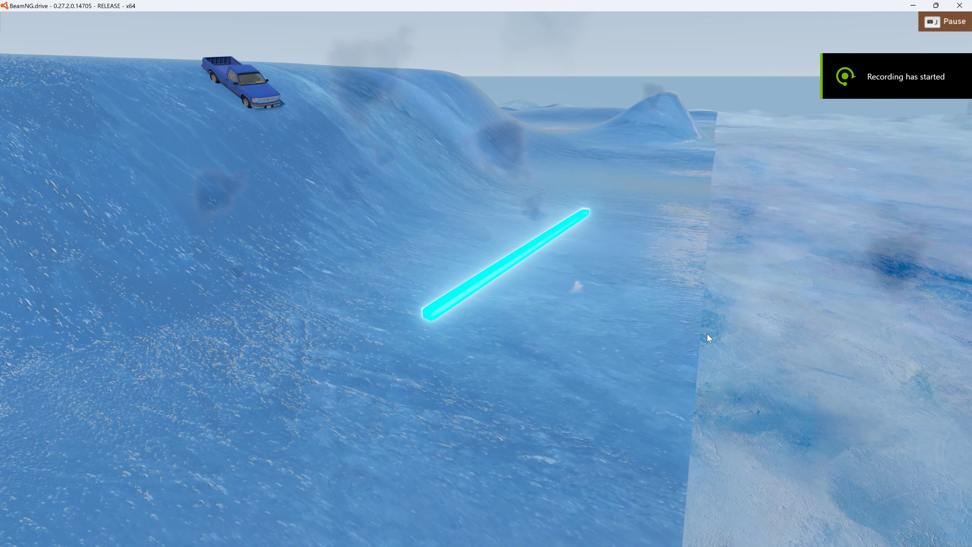
pyautogui.moveTo(829, 326)
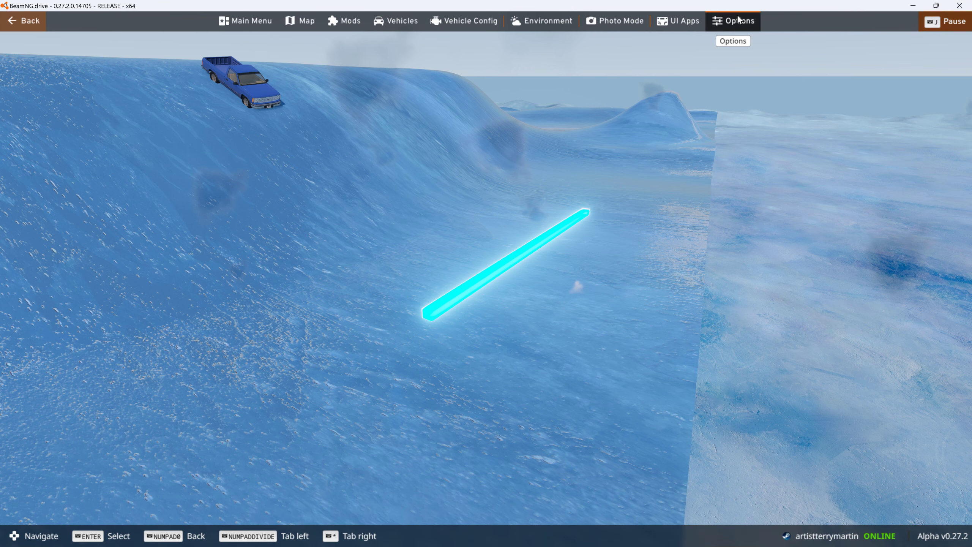
# - Look through the Gameplay key bindings in the game's control settings
pyautogui.click(732, 20)
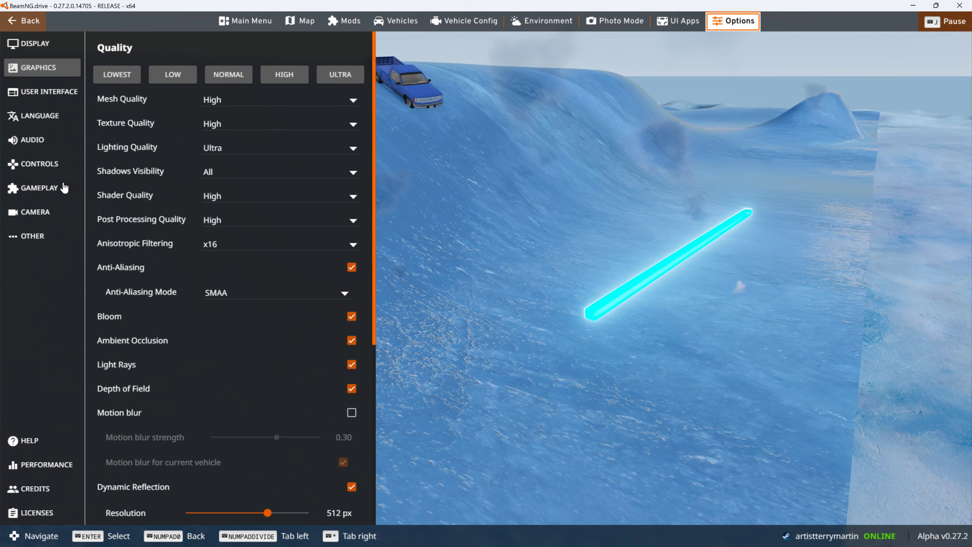
pyautogui.click(39, 163)
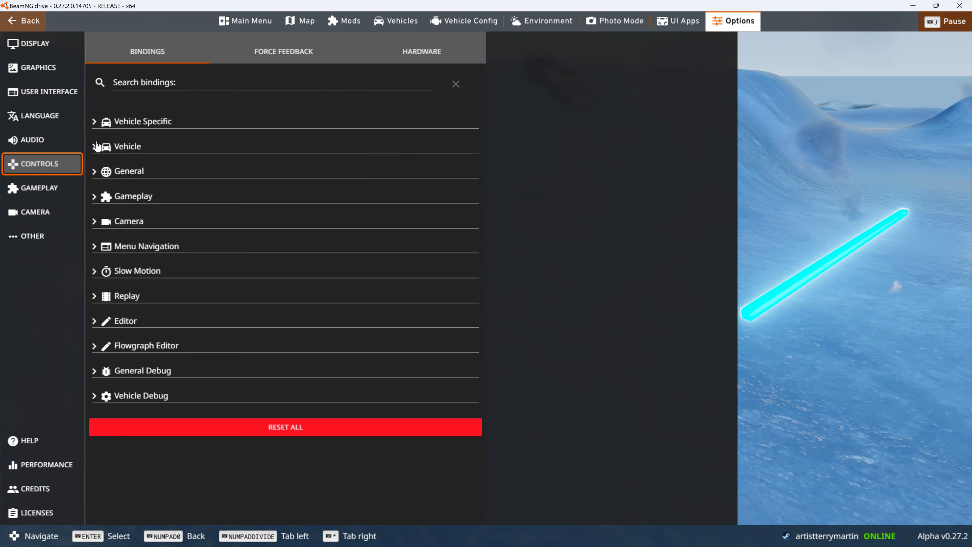
pyautogui.click(133, 196)
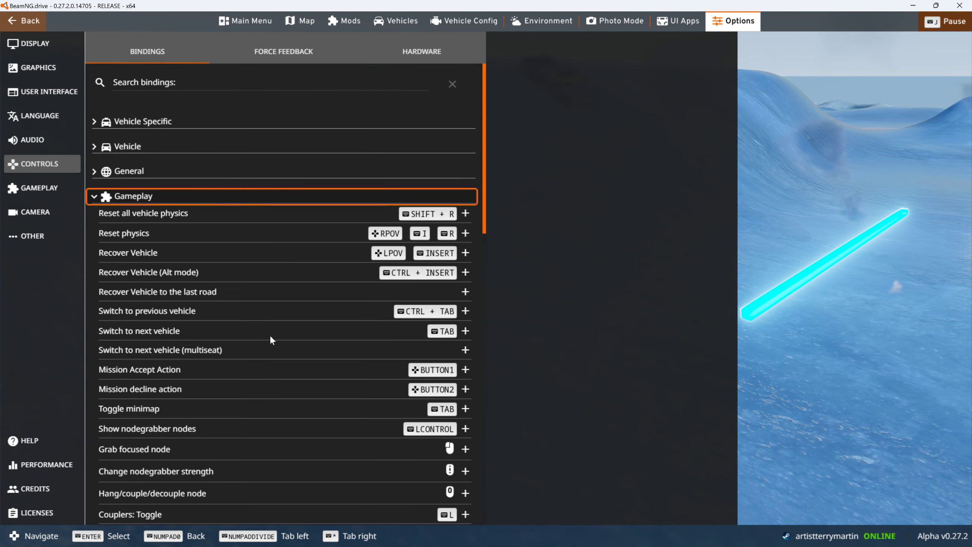
pyautogui.scroll(-3)
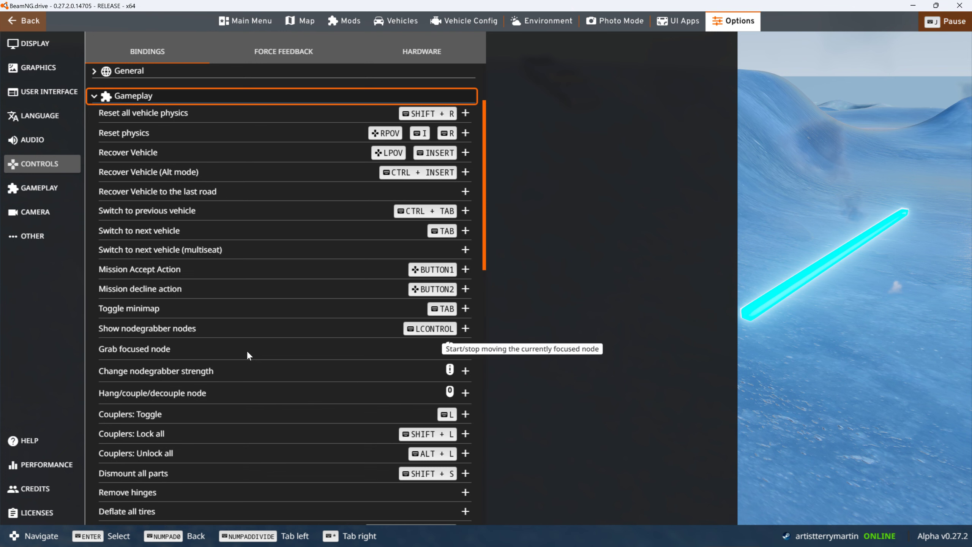
pyautogui.scroll(-3)
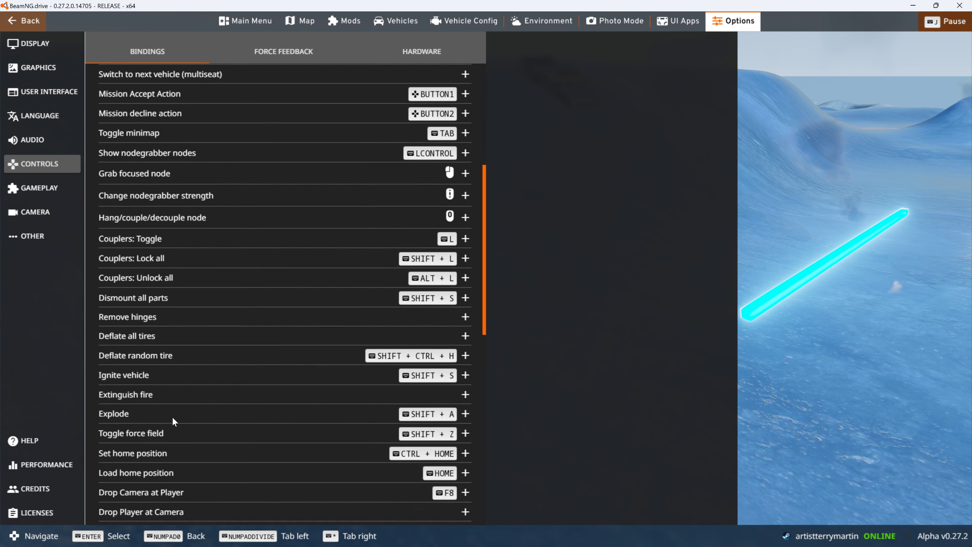
pyautogui.scroll(-3)
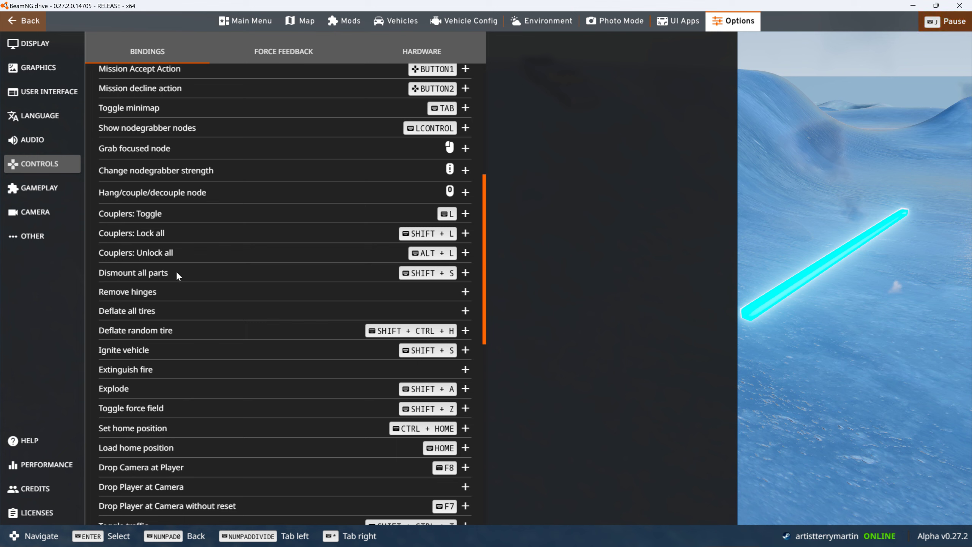
pyautogui.moveTo(467, 279)
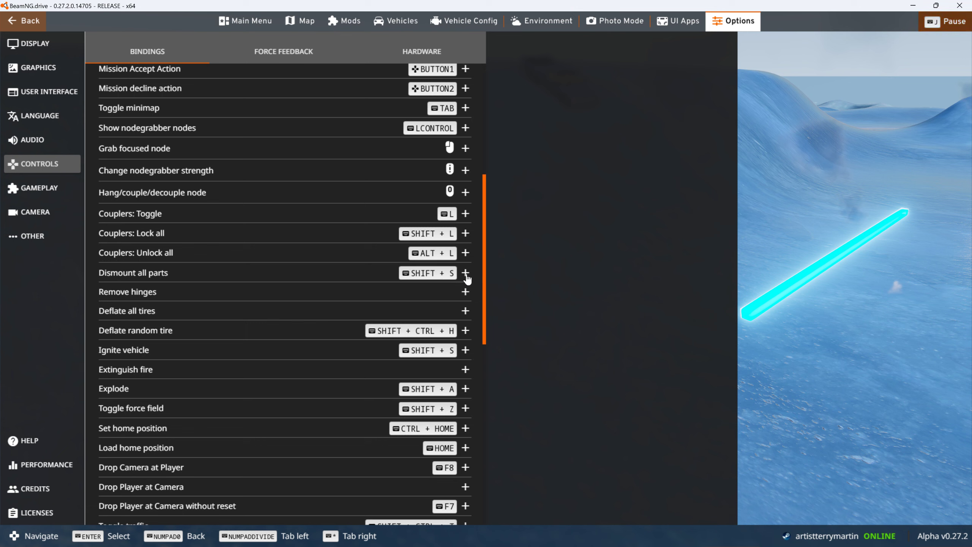
pyautogui.moveTo(465, 272)
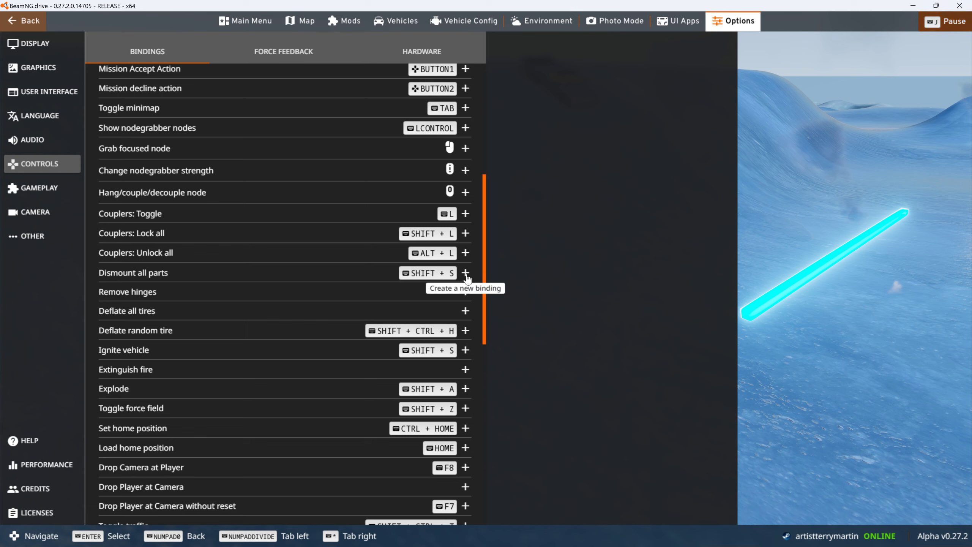
pyautogui.moveTo(447, 273)
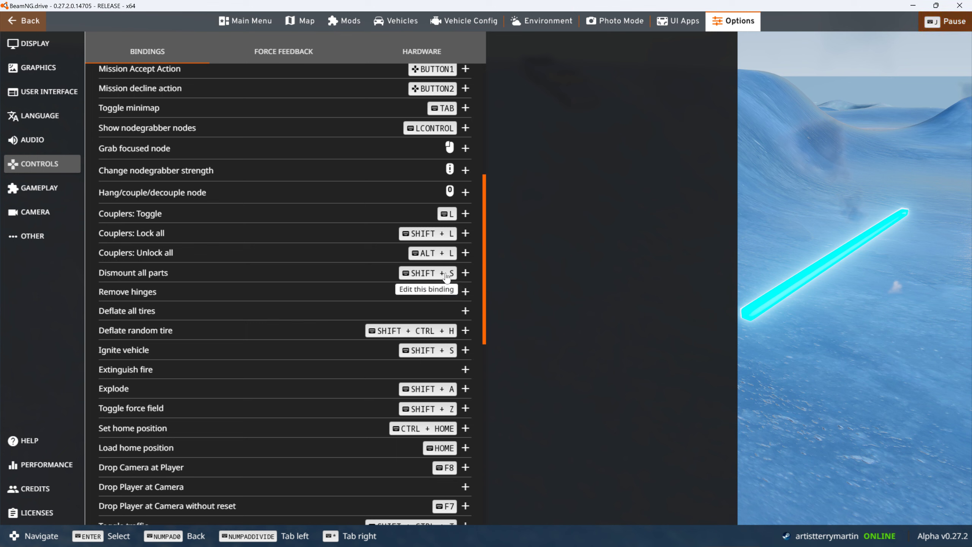
pyautogui.moveTo(162, 281)
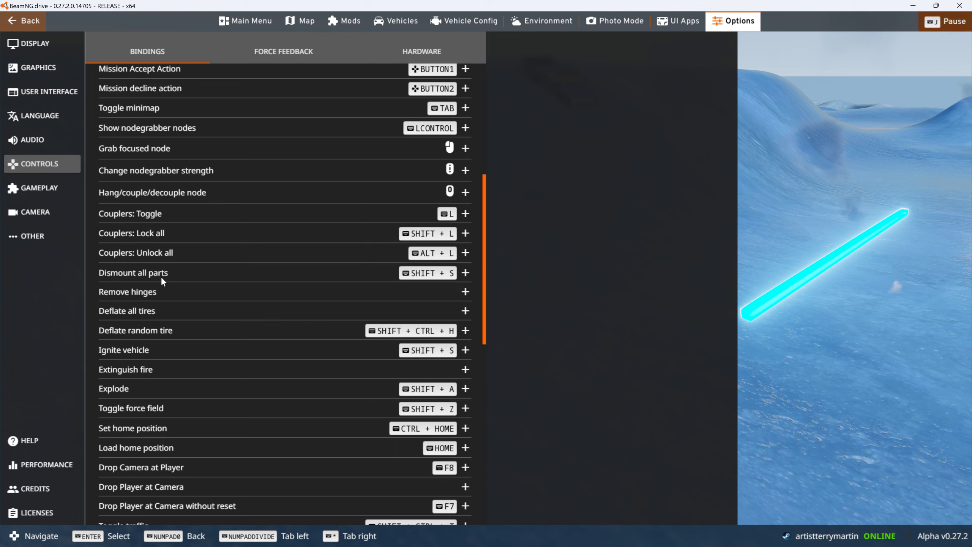
pyautogui.moveTo(558, 319)
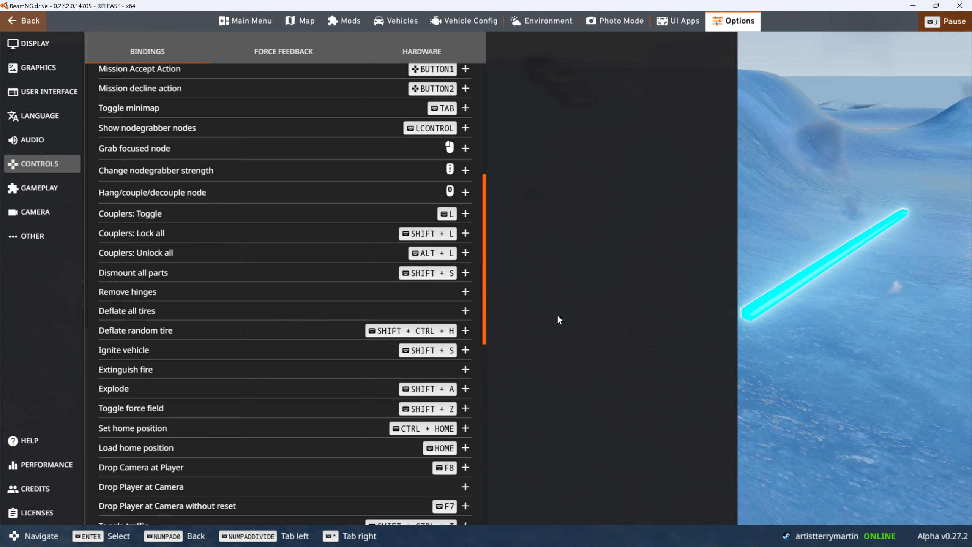
pyautogui.moveTo(409, 353)
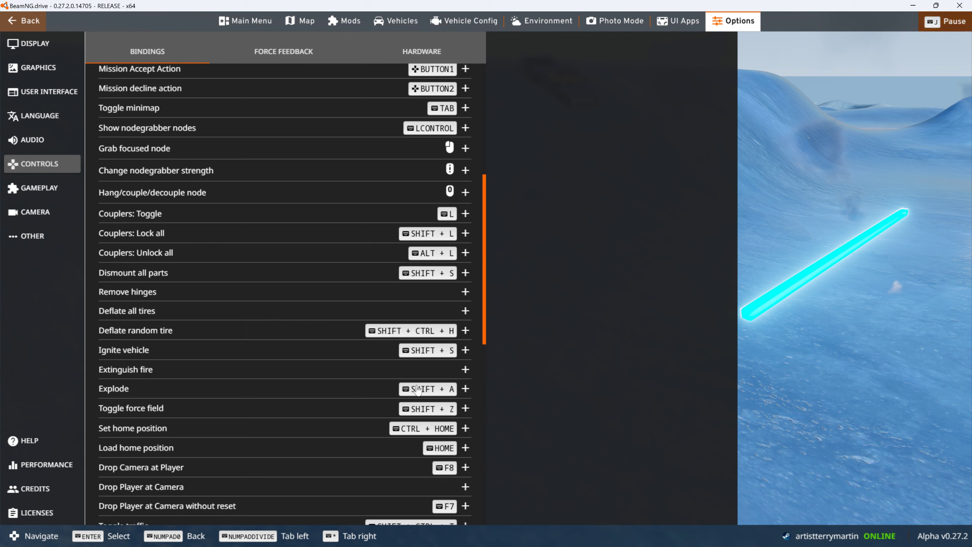
pyautogui.moveTo(563, 401)
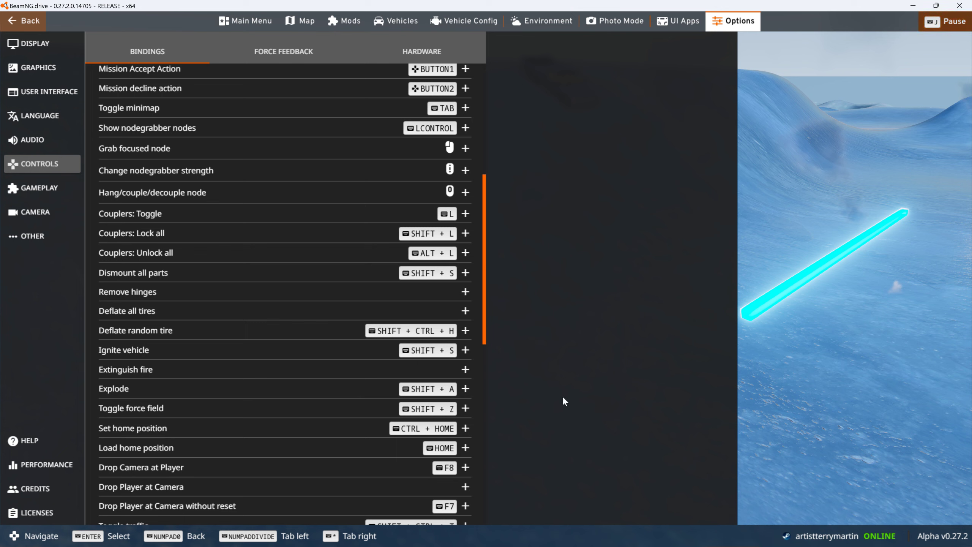
pyautogui.moveTo(528, 400)
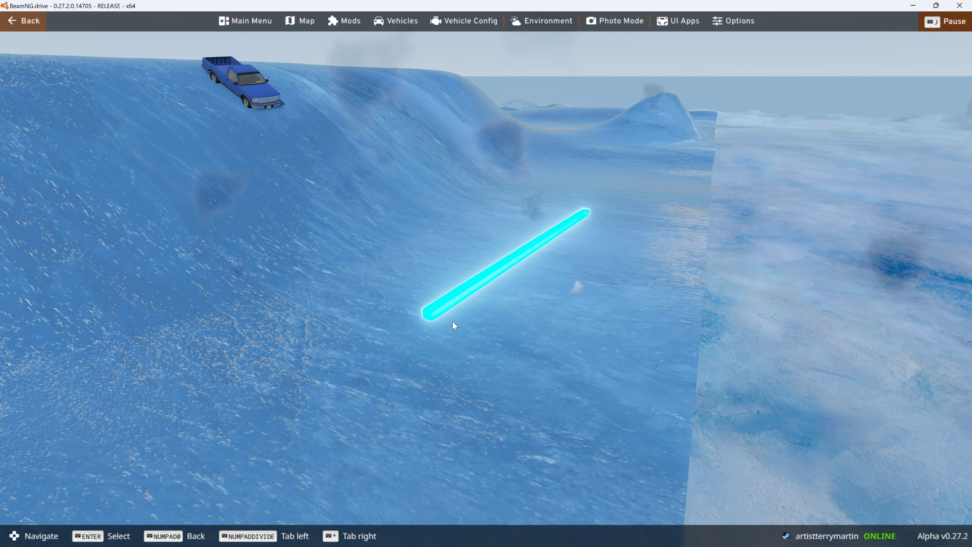
pyautogui.moveTo(363, 224)
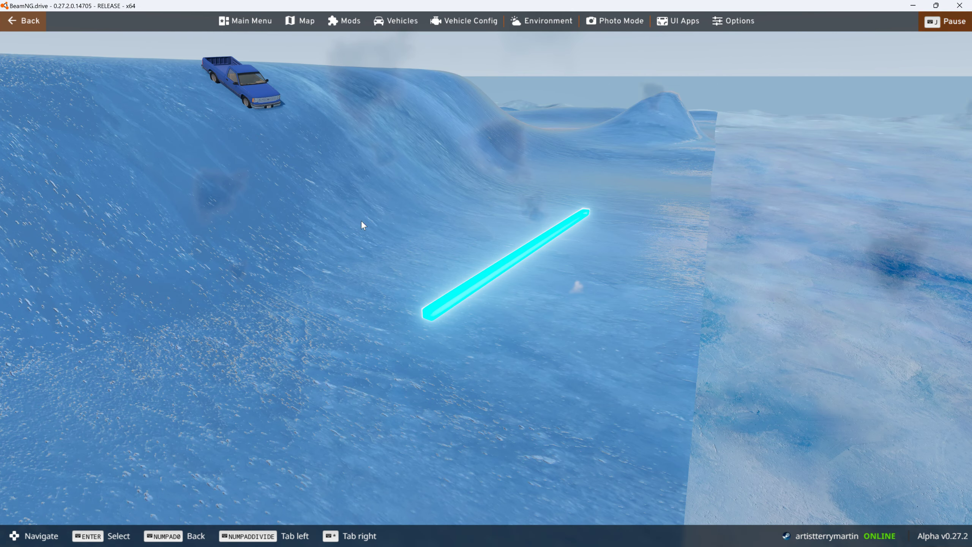
pyautogui.moveTo(279, 86)
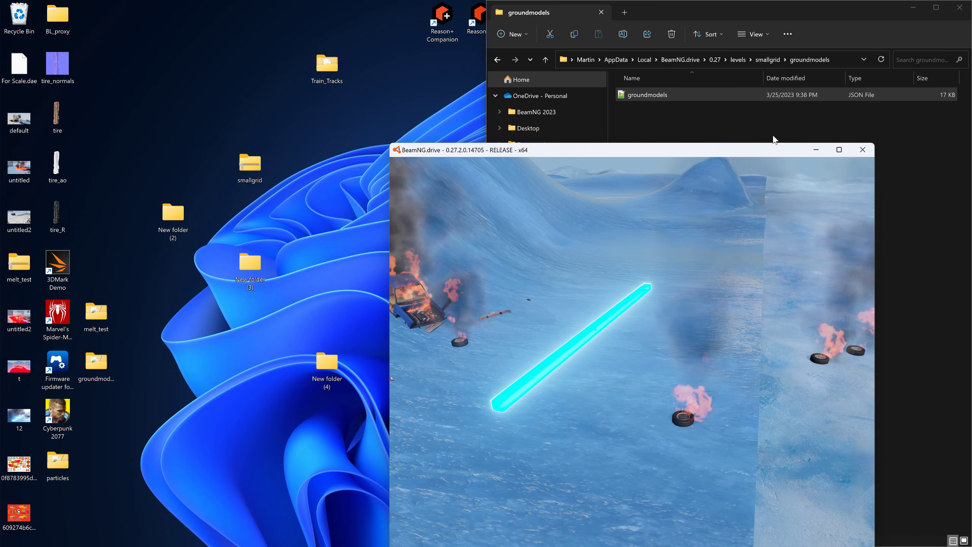
# - Go up to the levels folder and delete the zipped smallgrid archive
pyautogui.click(838, 149)
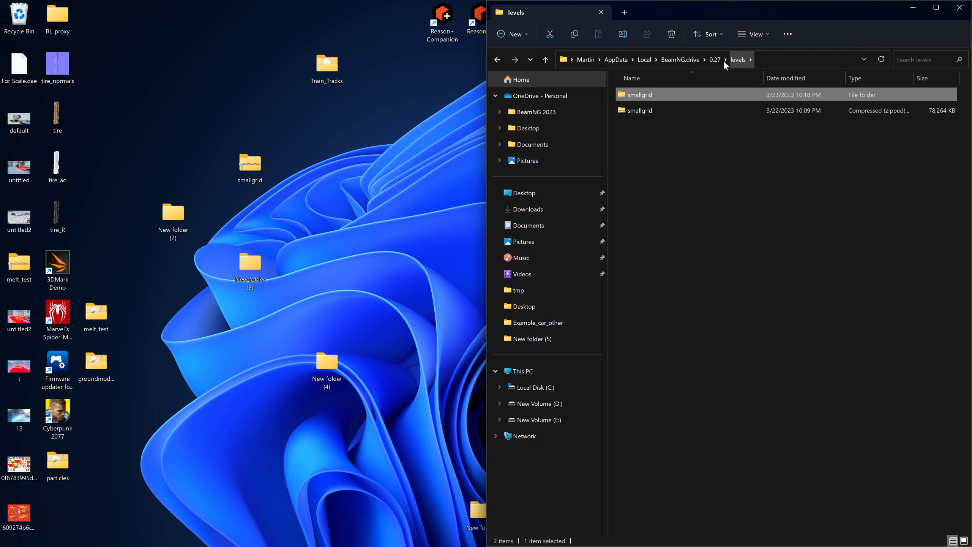
pyautogui.click(640, 110)
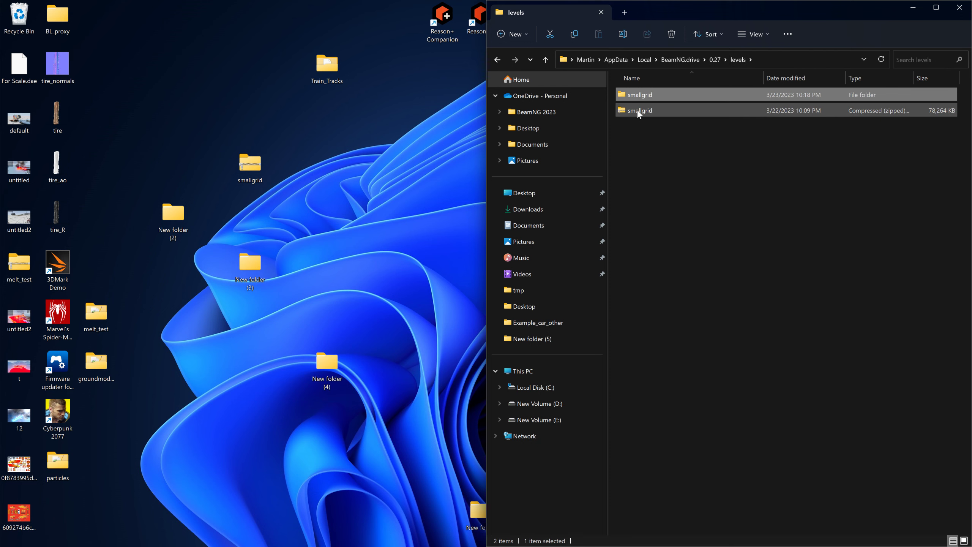
pyautogui.click(638, 110)
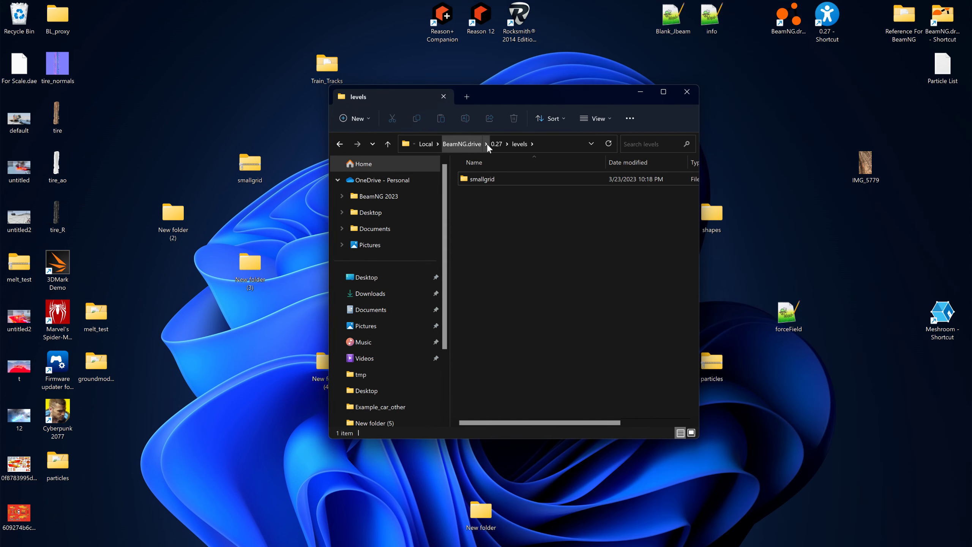
pyautogui.moveTo(462, 144)
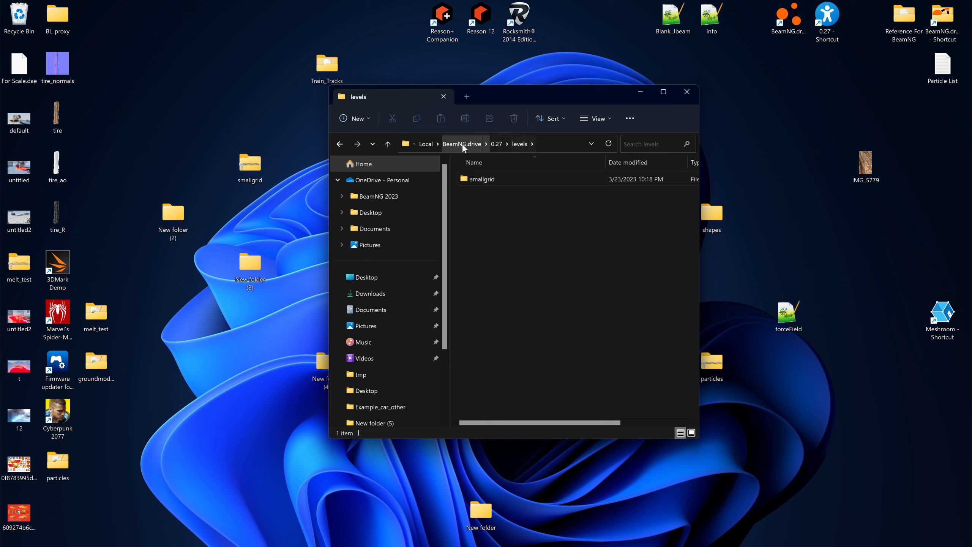
# - Show the full levels path and bring up the smallgrid folder's actions
pyautogui.click(490, 143)
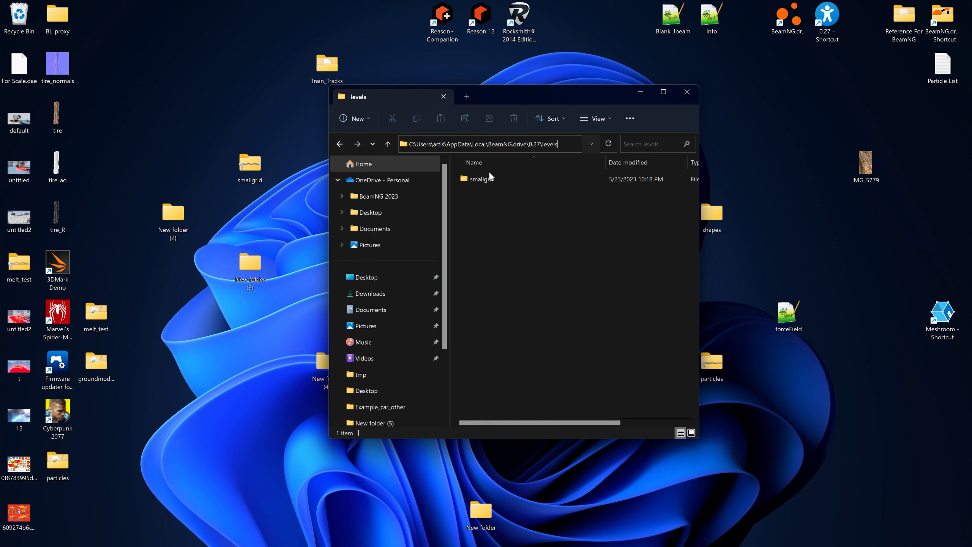
pyautogui.rightClick(480, 178)
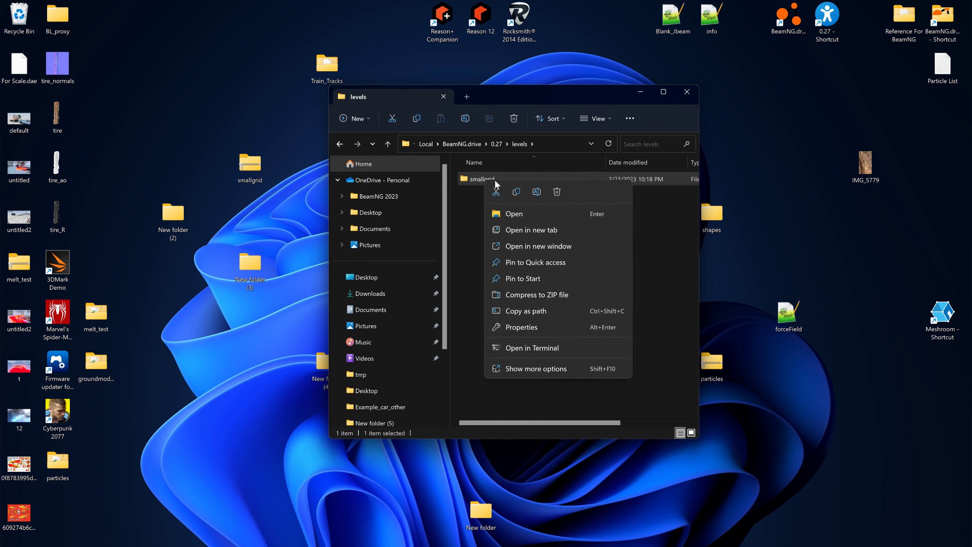
pyautogui.moveTo(536, 246)
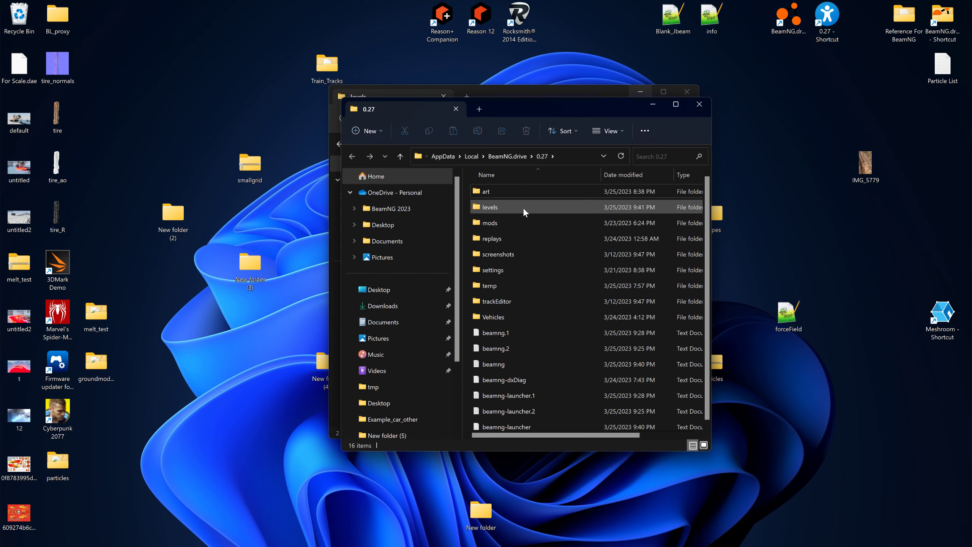
pyautogui.moveTo(485, 191)
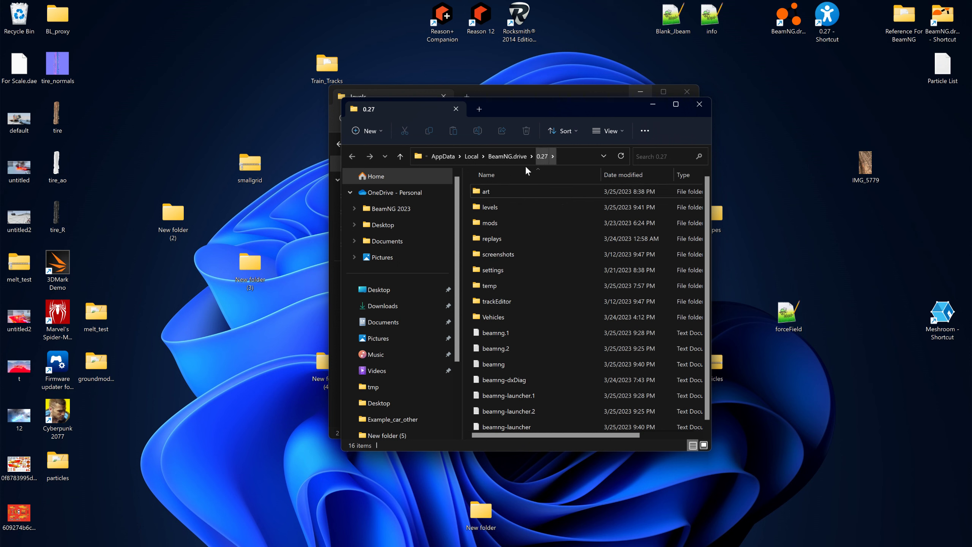
pyautogui.moveTo(486, 191)
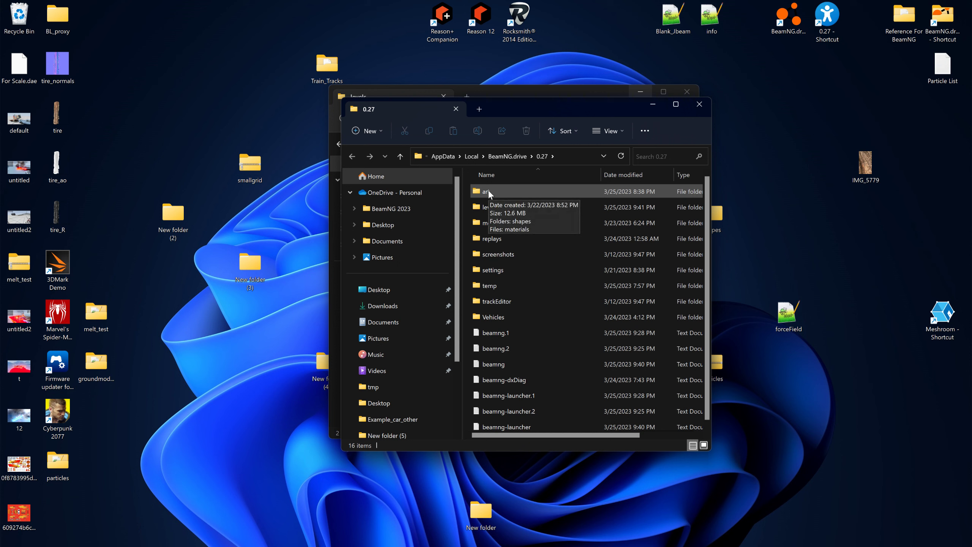
pyautogui.moveTo(521, 164)
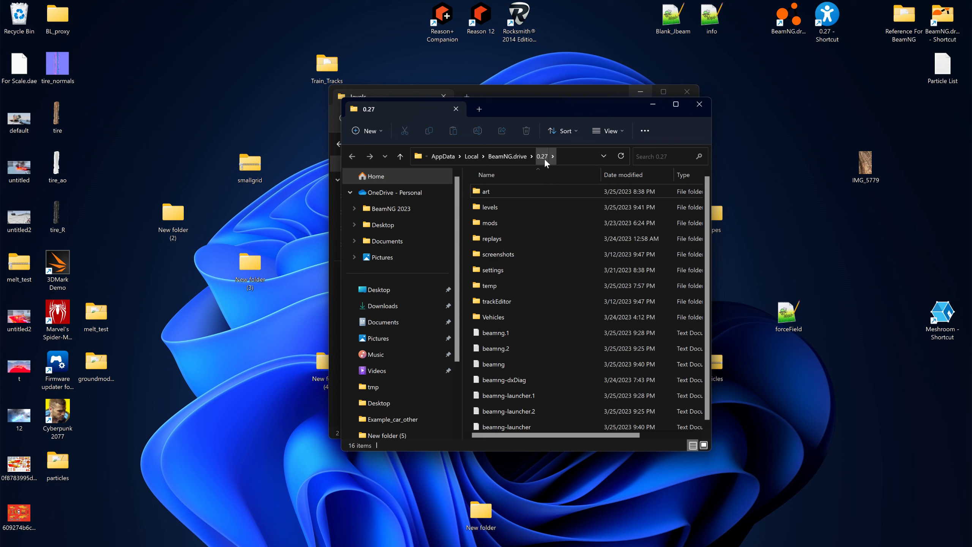
pyautogui.moveTo(484, 191)
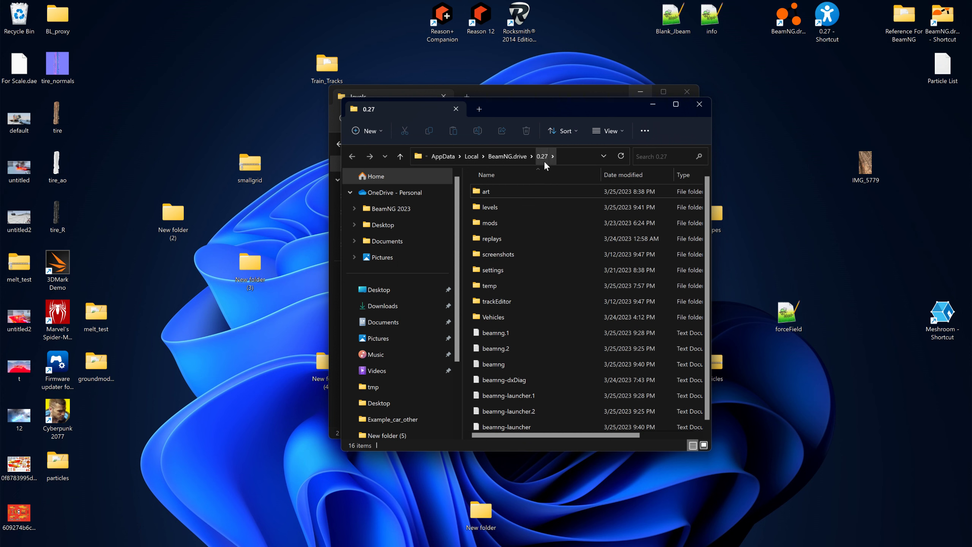
# - Browse into art\shapes\particles and look through its texture thumbnails
pyautogui.click(487, 191)
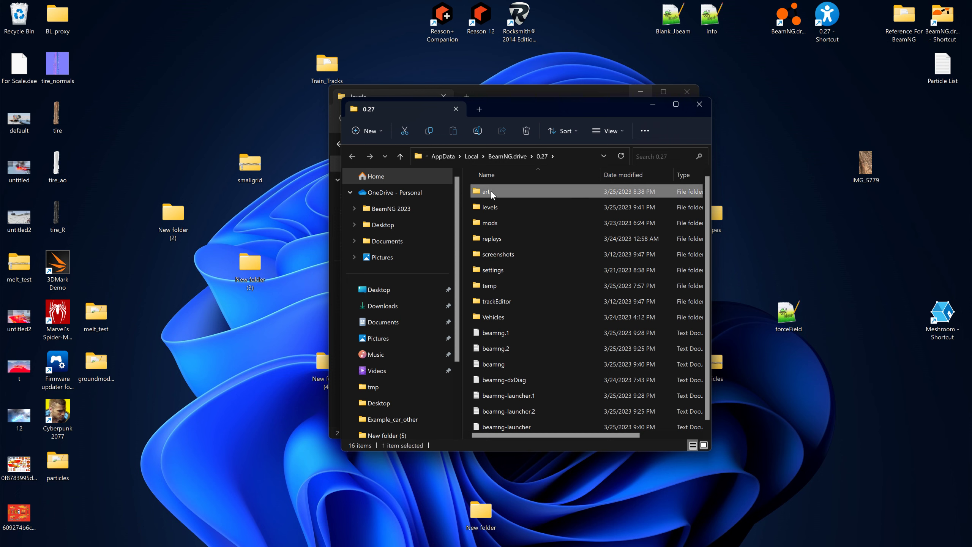
pyautogui.doubleClick(485, 190)
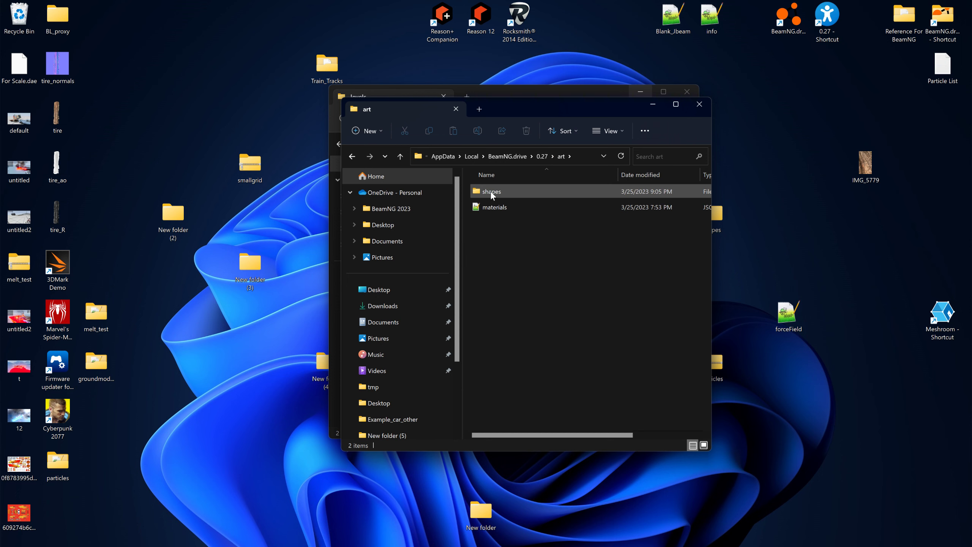
pyautogui.doubleClick(491, 190)
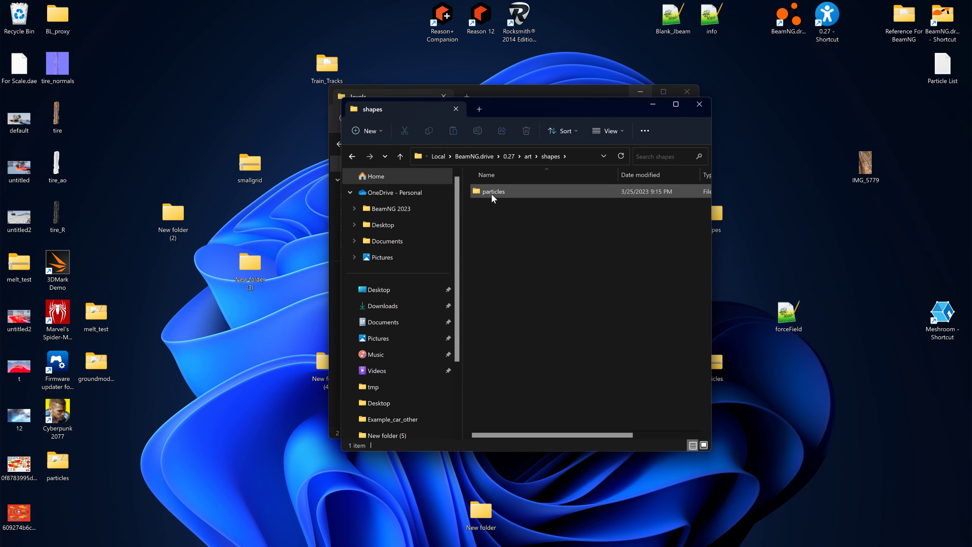
pyautogui.moveTo(492, 191)
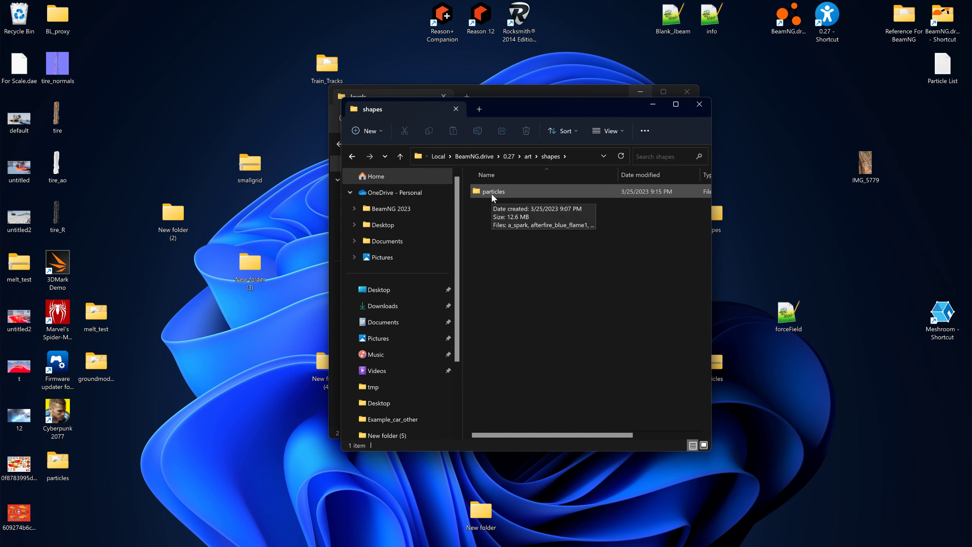
pyautogui.doubleClick(491, 191)
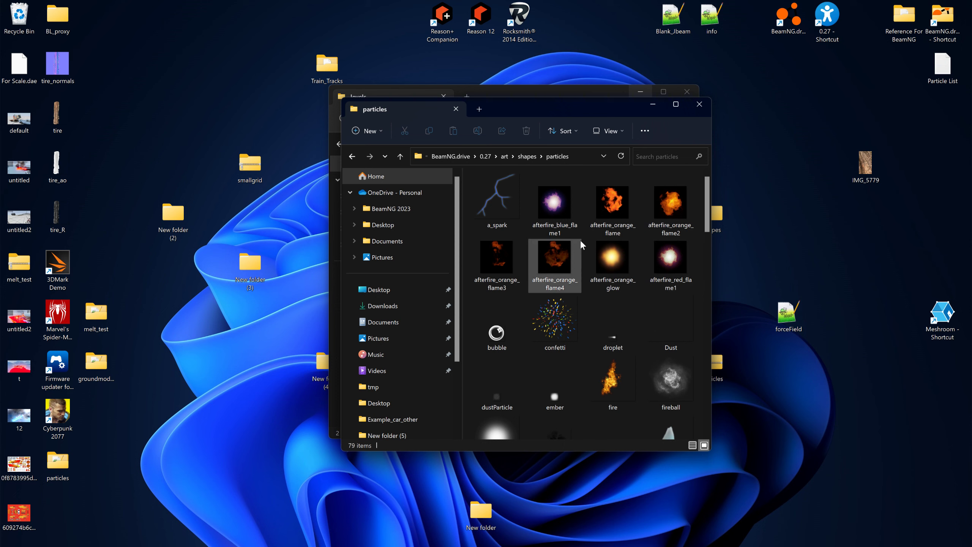
pyautogui.scroll(-3)
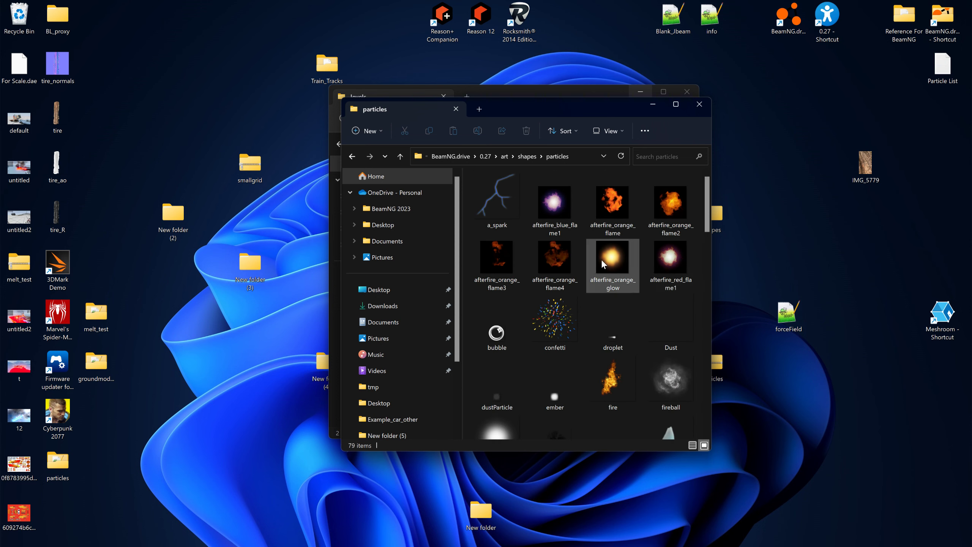
pyautogui.scroll(-3)
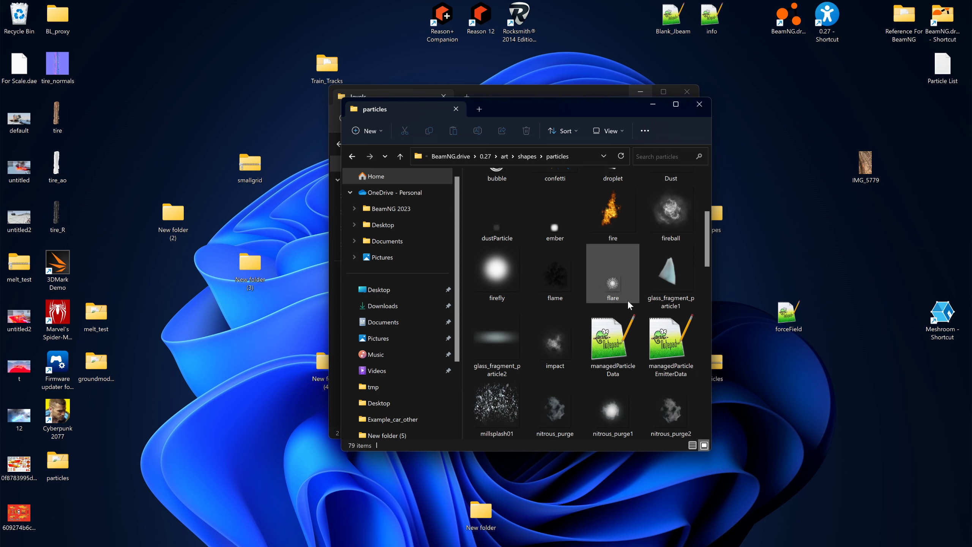
pyautogui.scroll(3)
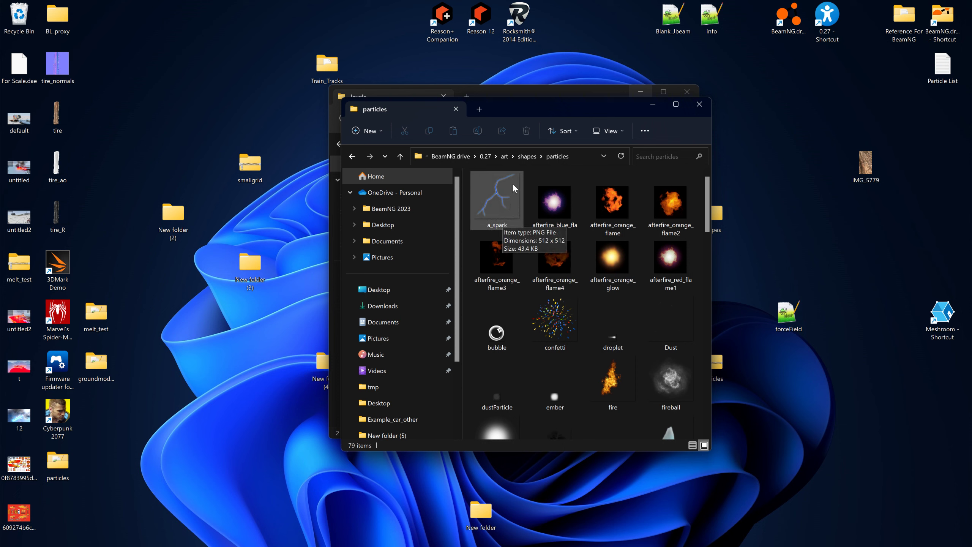
# - Return to the shapes folder and bring up actions for the particles folder
pyautogui.click(526, 156)
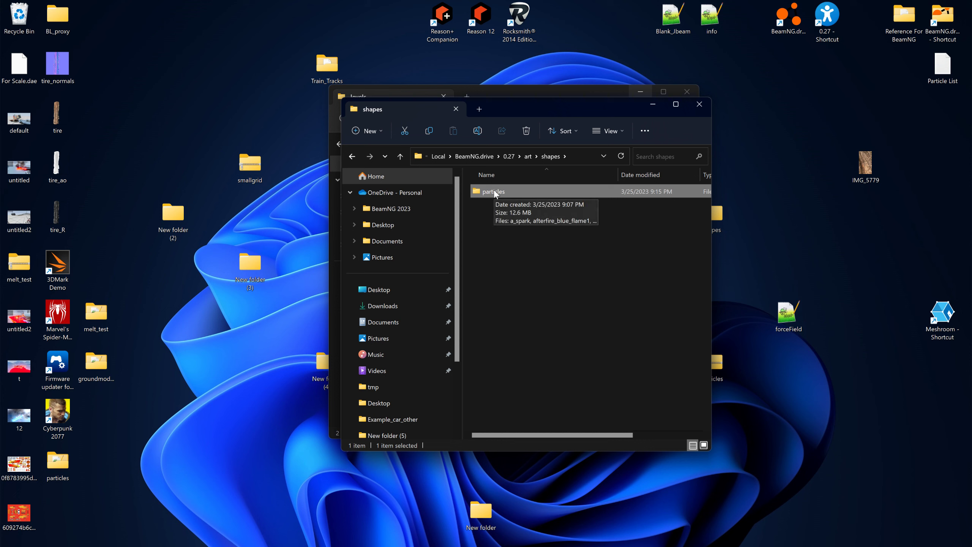
pyautogui.rightClick(493, 190)
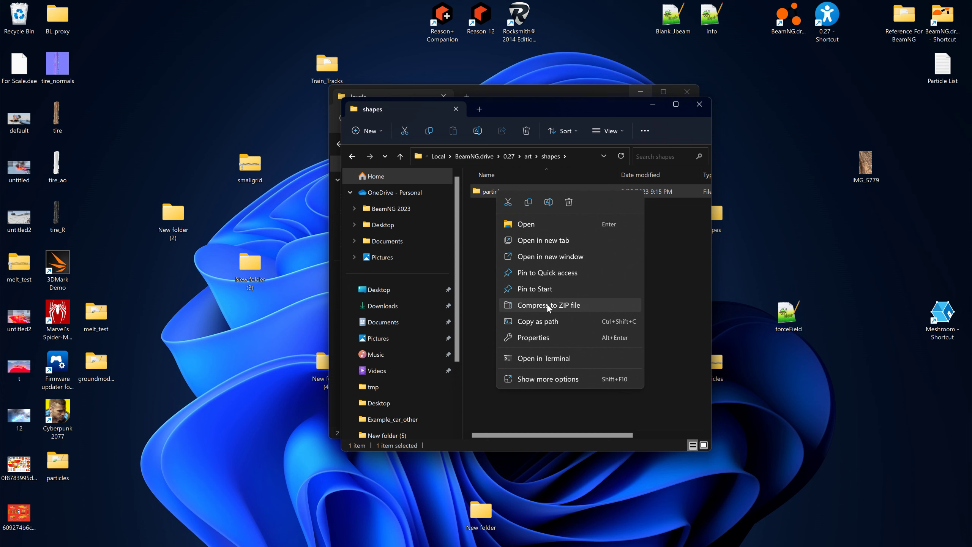
# - Compress particles into a ZIP, resolving the duplicate prompt, and start a new desktop folder
pyautogui.click(548, 305)
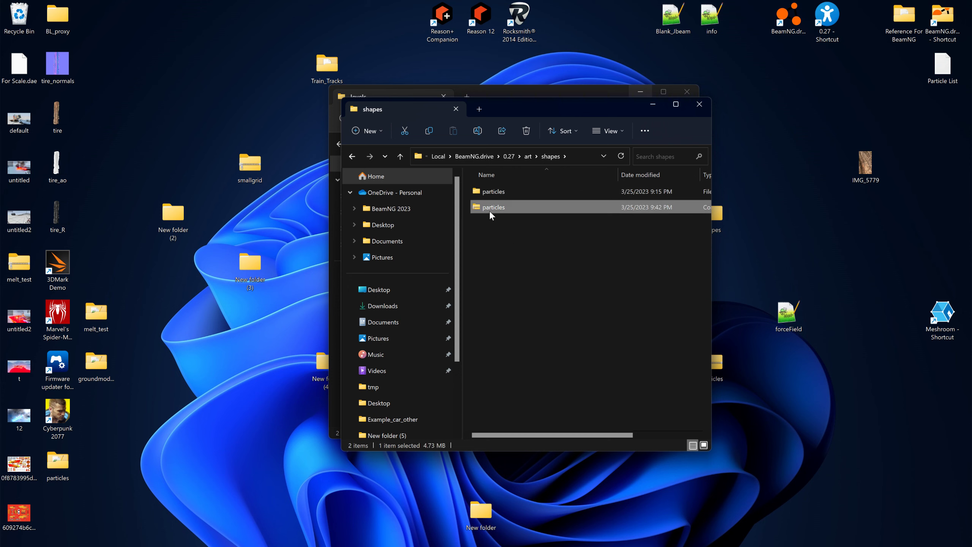
pyautogui.moveTo(494, 211)
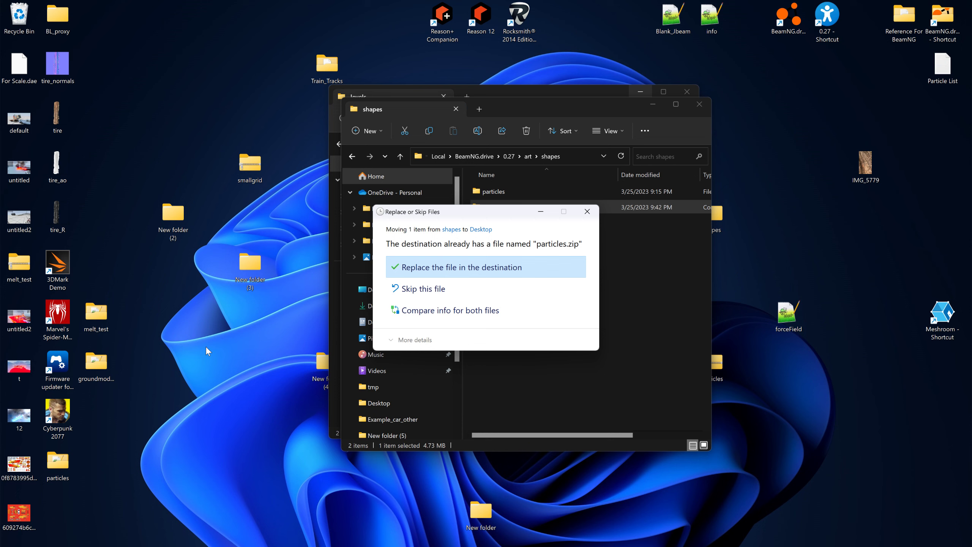
pyautogui.click(457, 268)
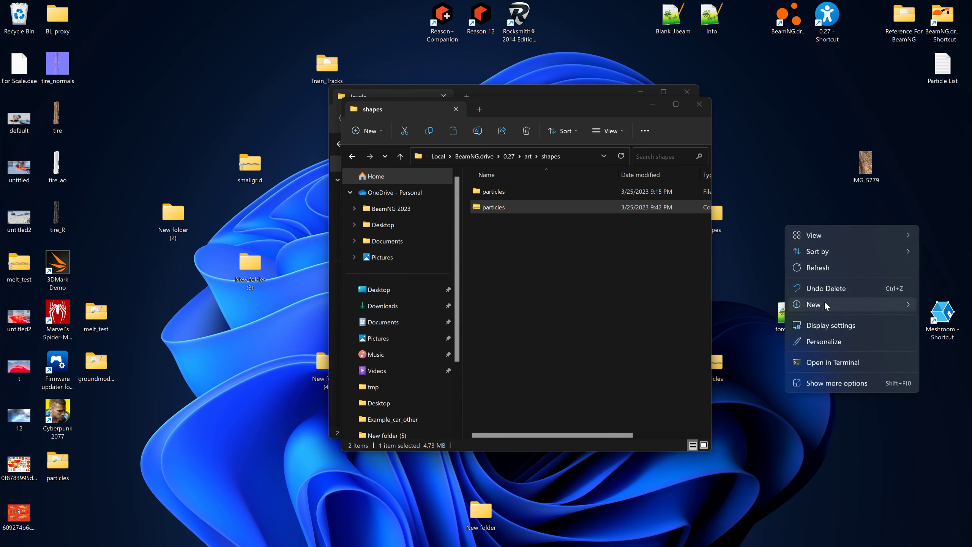
pyautogui.click(812, 305)
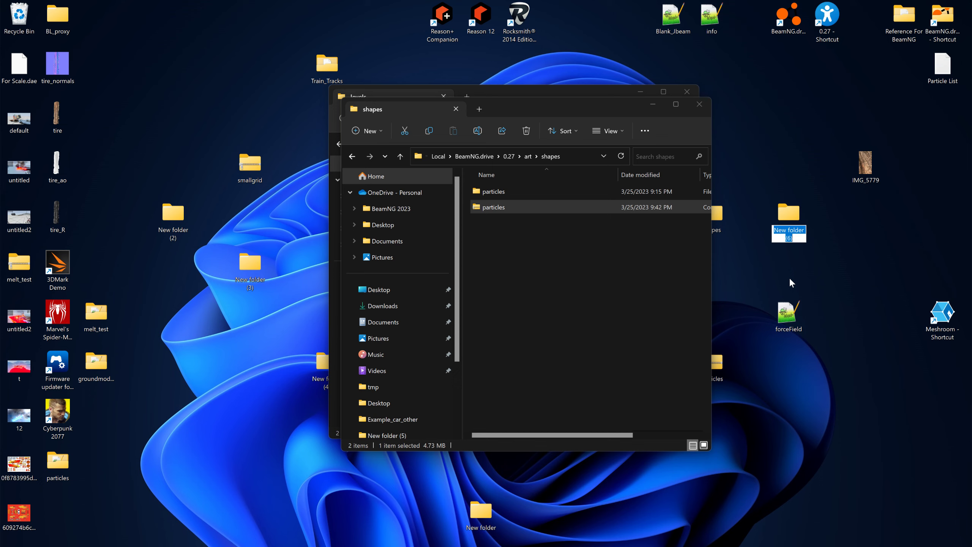
pyautogui.moveTo(784, 252)
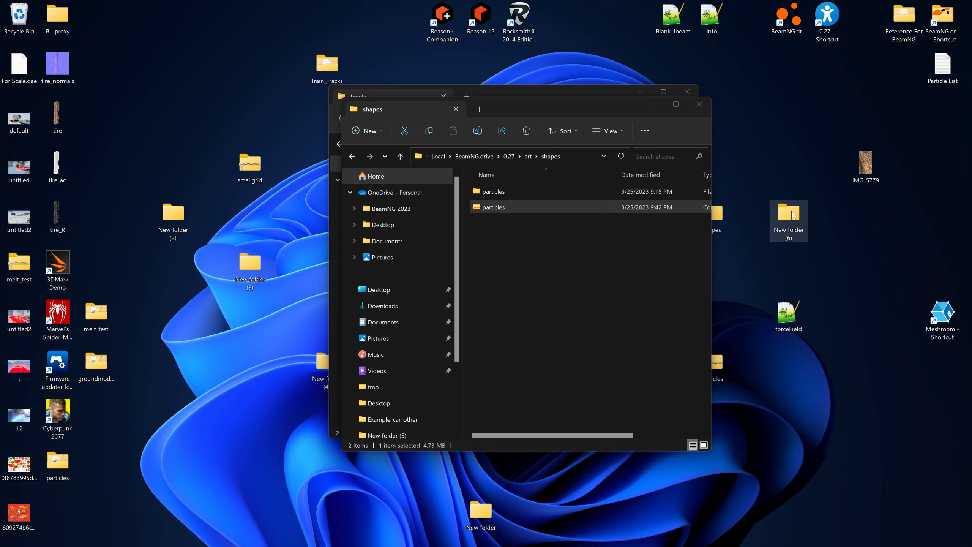
# - Move particles.zip and smallgrid.zip into New folder (6) on the desktop
pyautogui.doubleClick(788, 214)
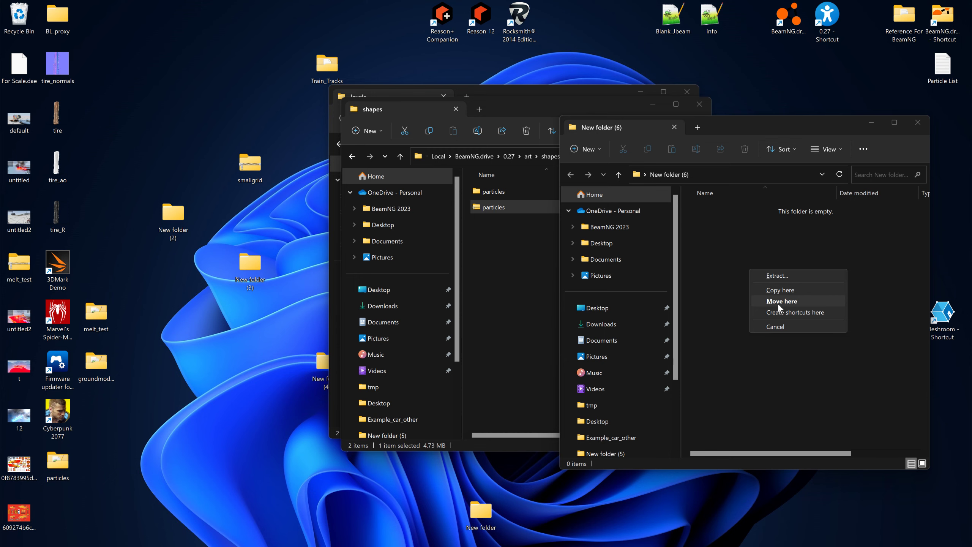
pyautogui.click(781, 300)
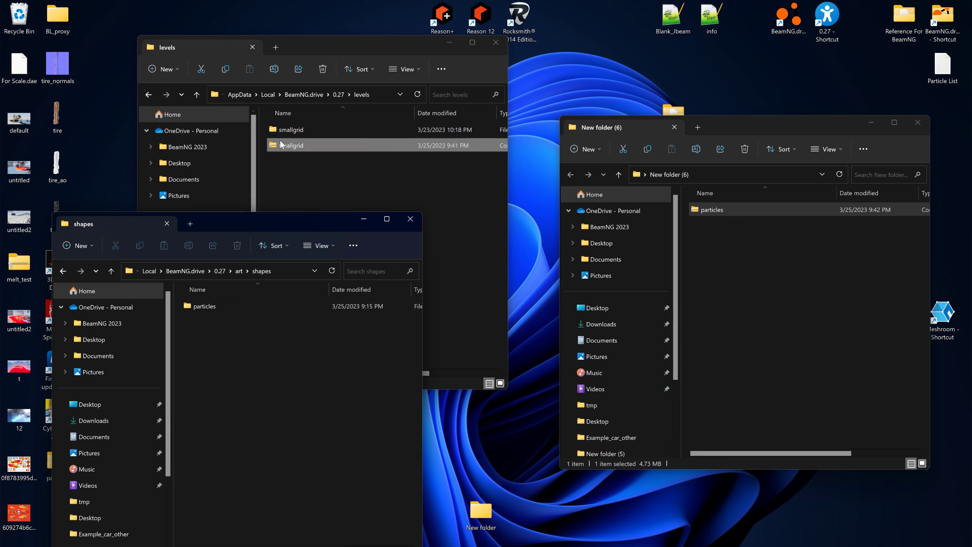
pyautogui.moveTo(289, 149)
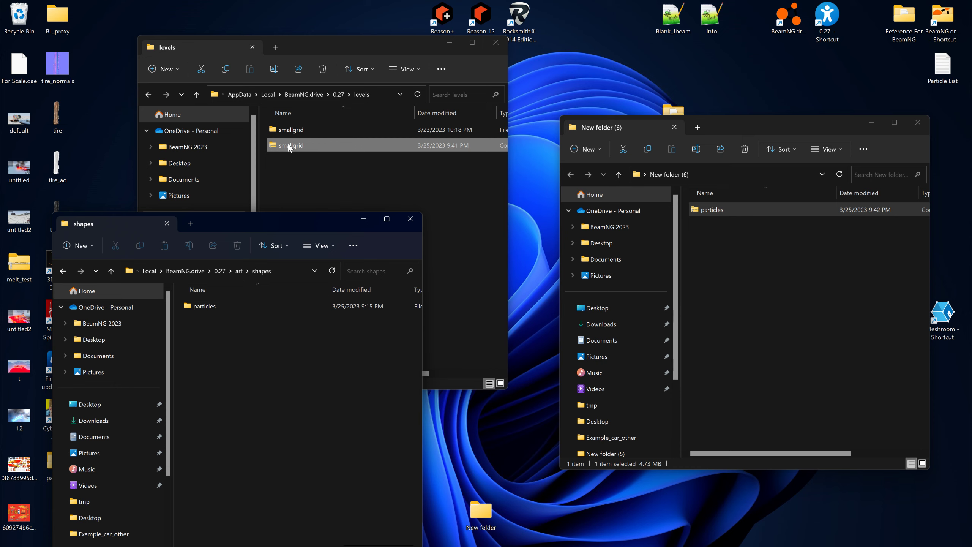
pyautogui.click(290, 130)
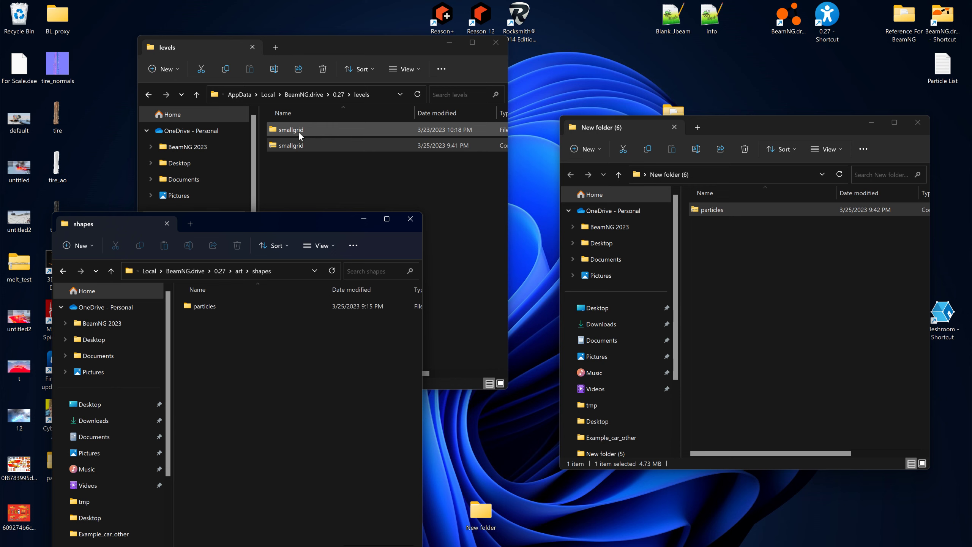
pyautogui.click(292, 145)
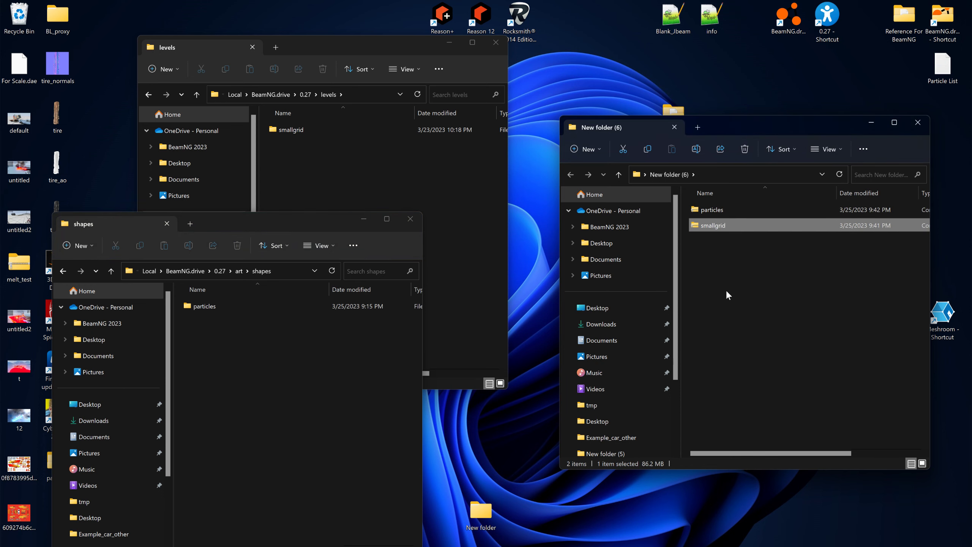
pyautogui.moveTo(734, 278)
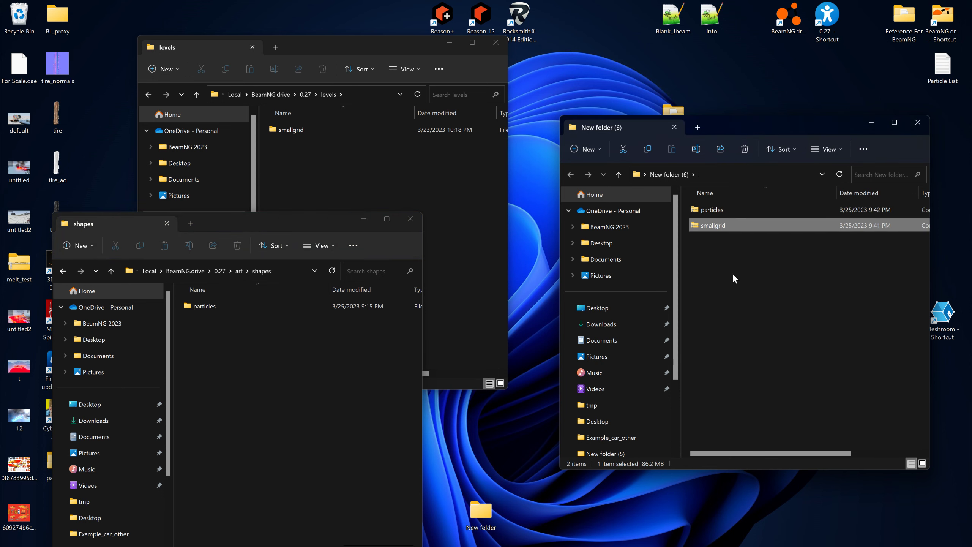
pyautogui.moveTo(725, 251)
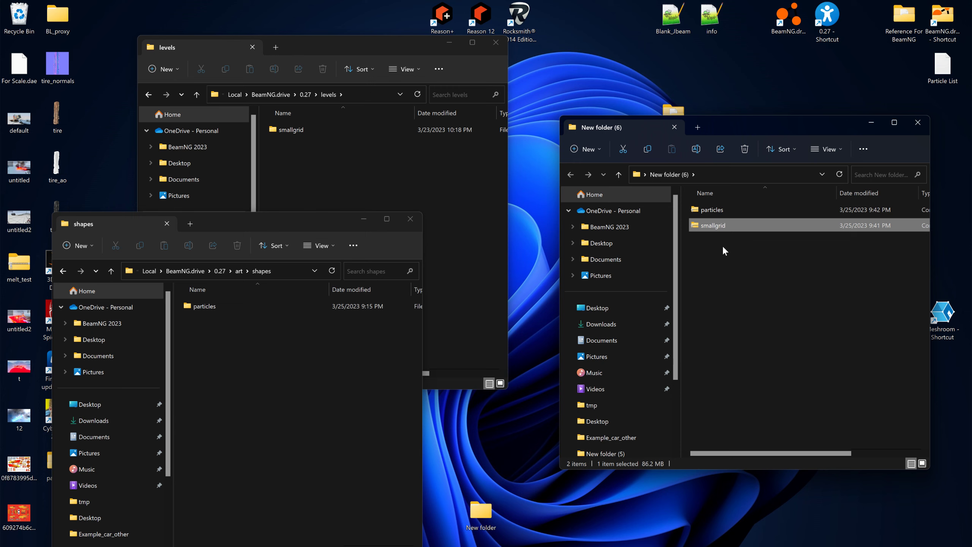
pyautogui.click(711, 210)
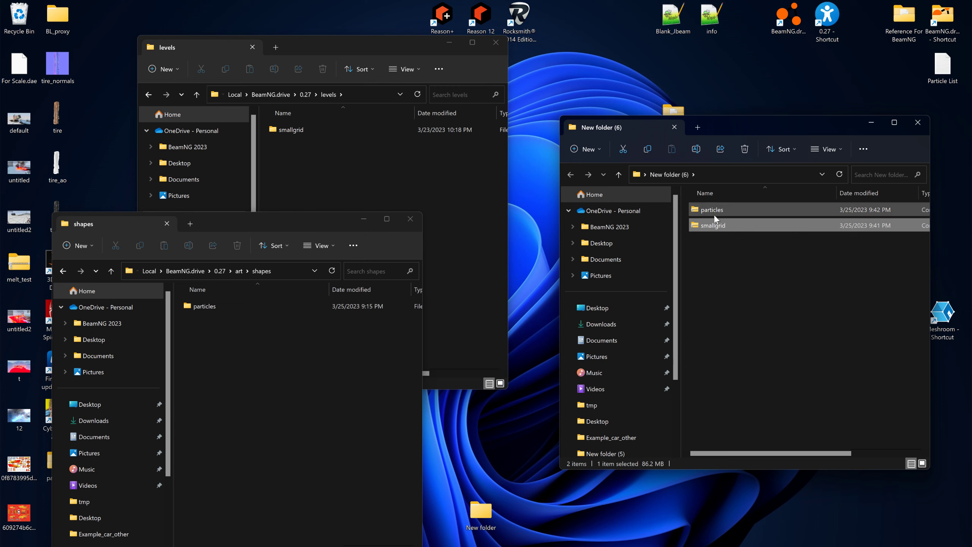
pyautogui.moveTo(711, 225)
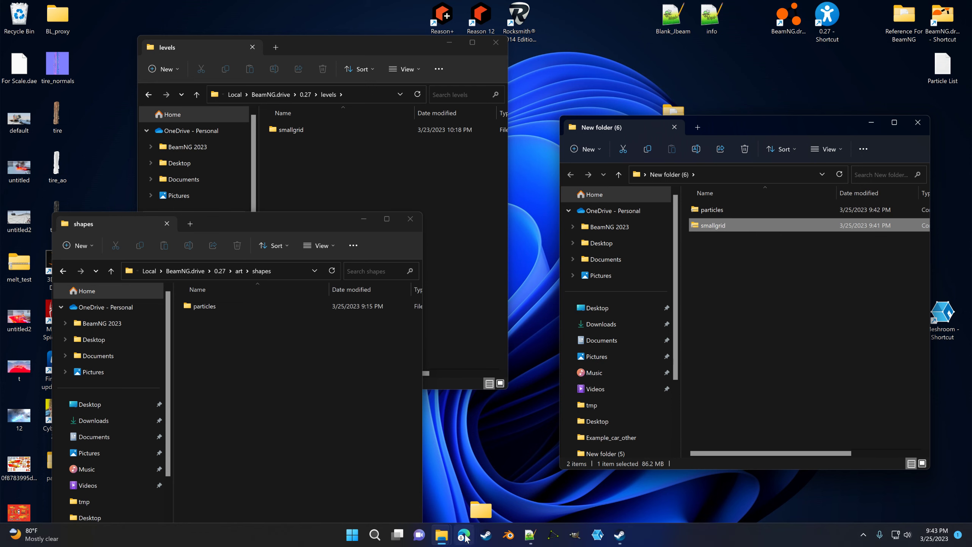
pyautogui.moveTo(464, 535)
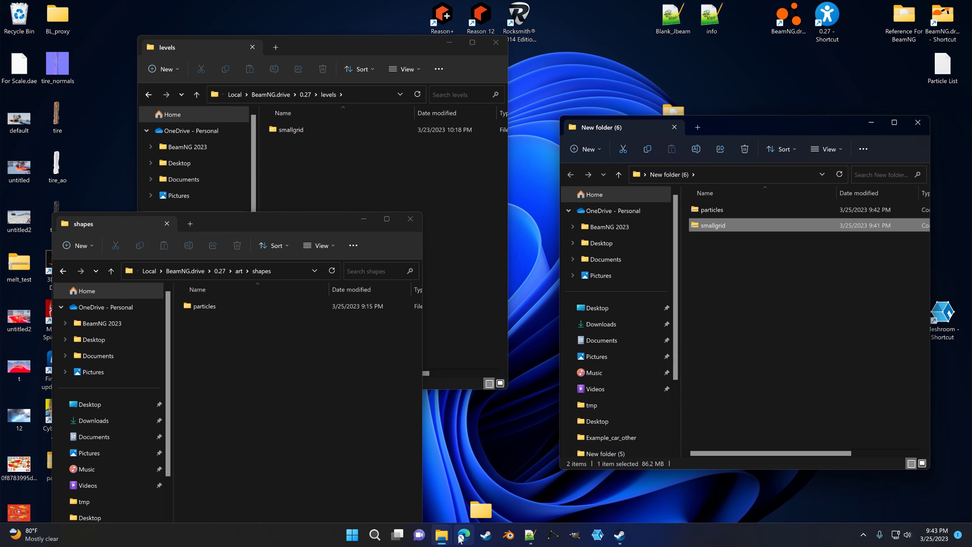
# - Switch to OneDrive in the browser and name a new folder 'Spark Level and Particles'
pyautogui.click(463, 534)
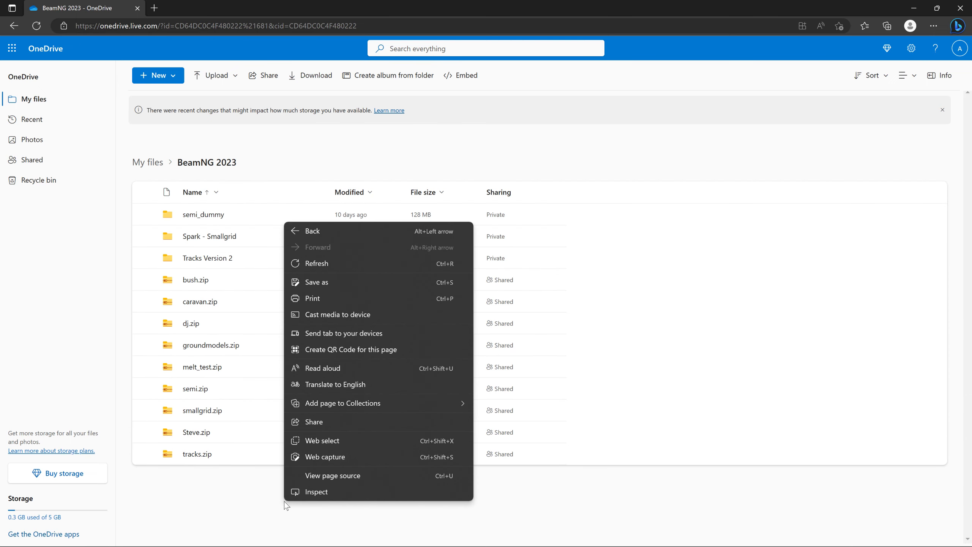
pyautogui.moveTo(343, 284)
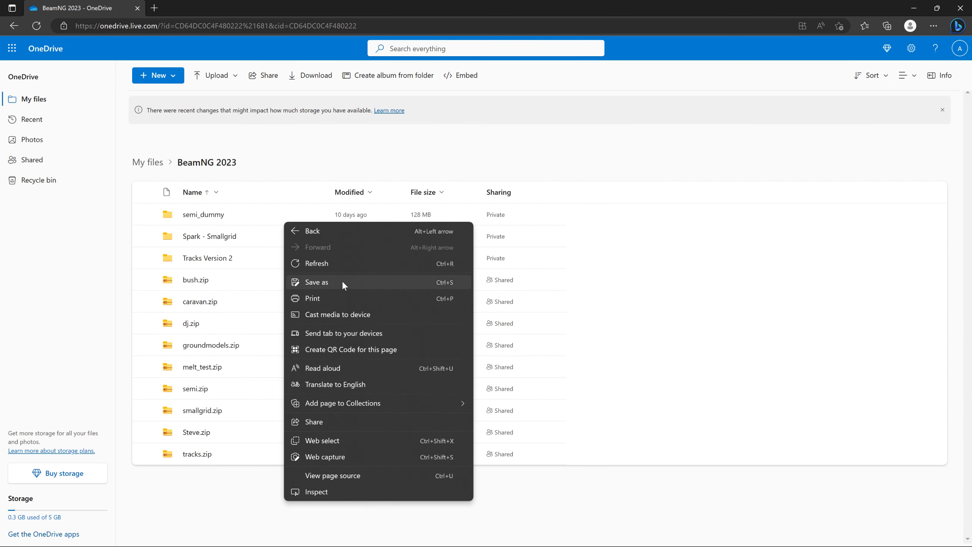
pyautogui.moveTo(339, 404)
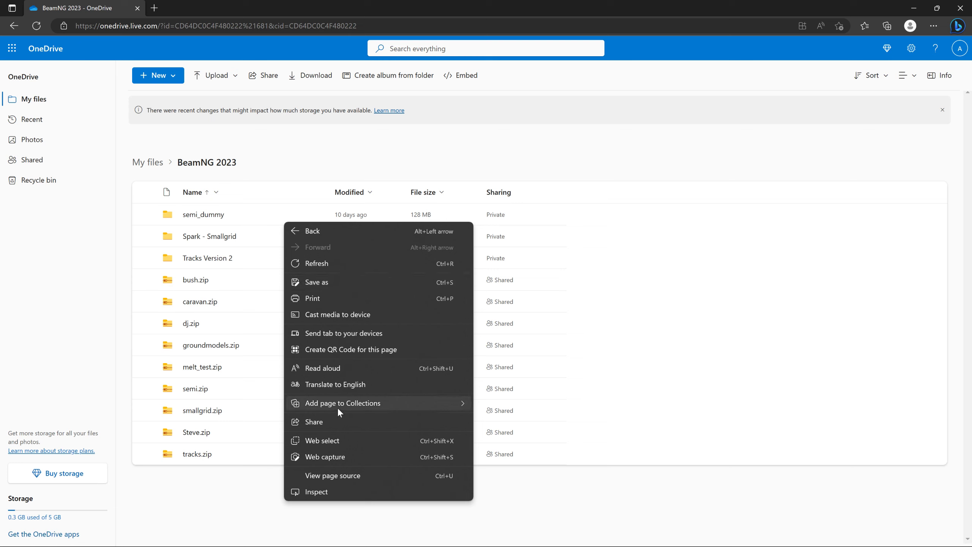
pyautogui.moveTo(344, 403)
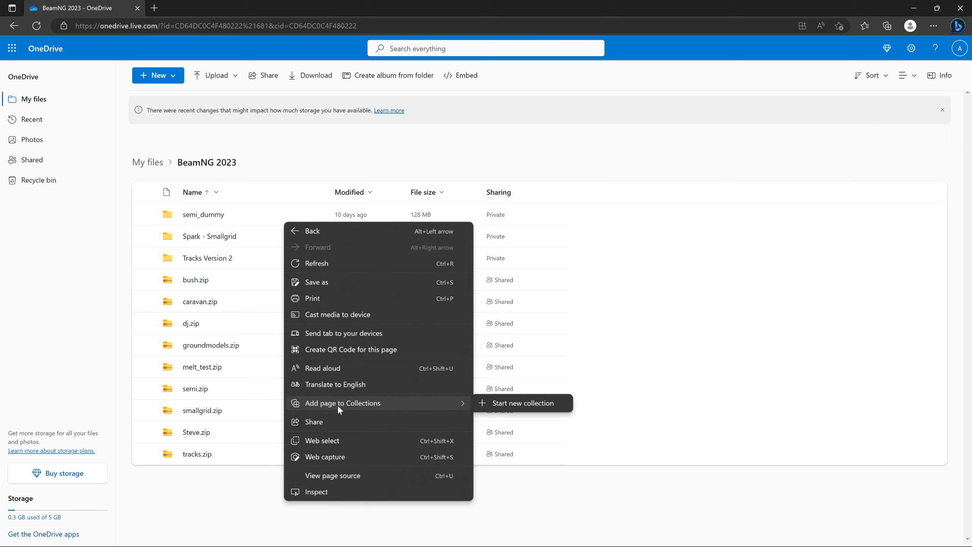
pyautogui.moveTo(338, 408)
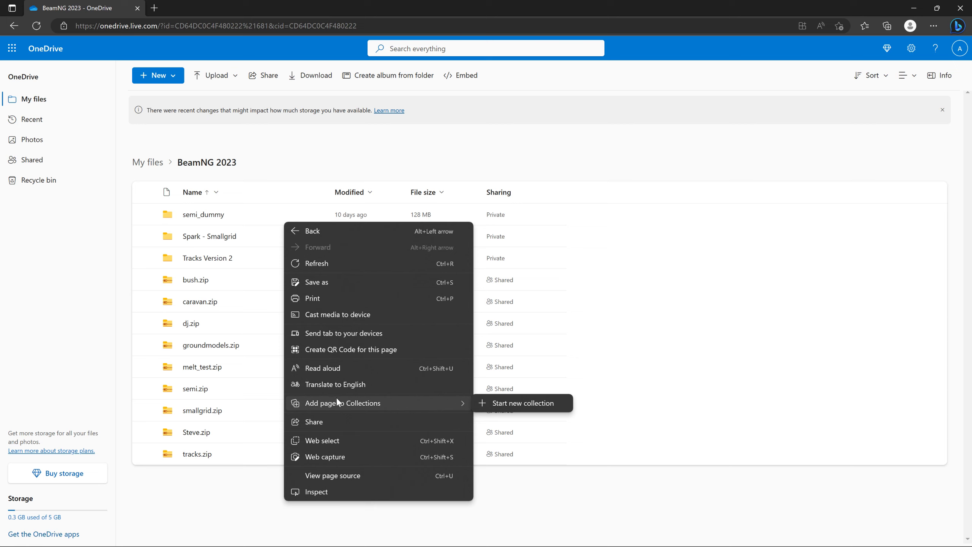
pyautogui.moveTo(338, 403)
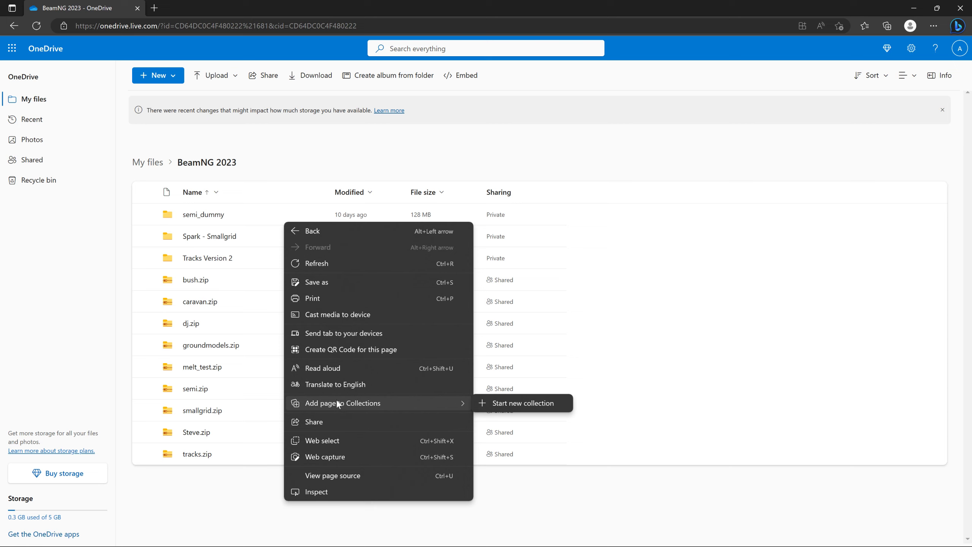
pyautogui.moveTo(338, 402)
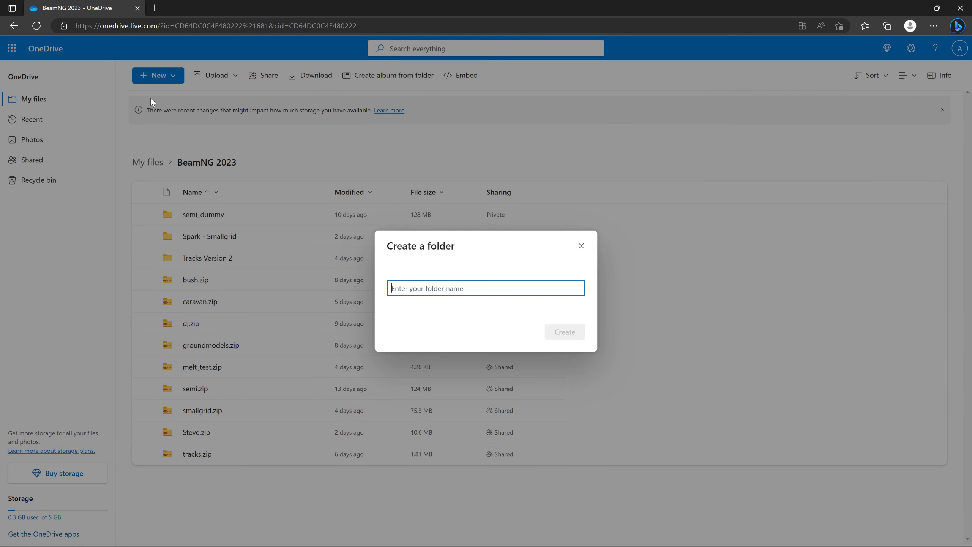
pyautogui.moveTo(454, 303)
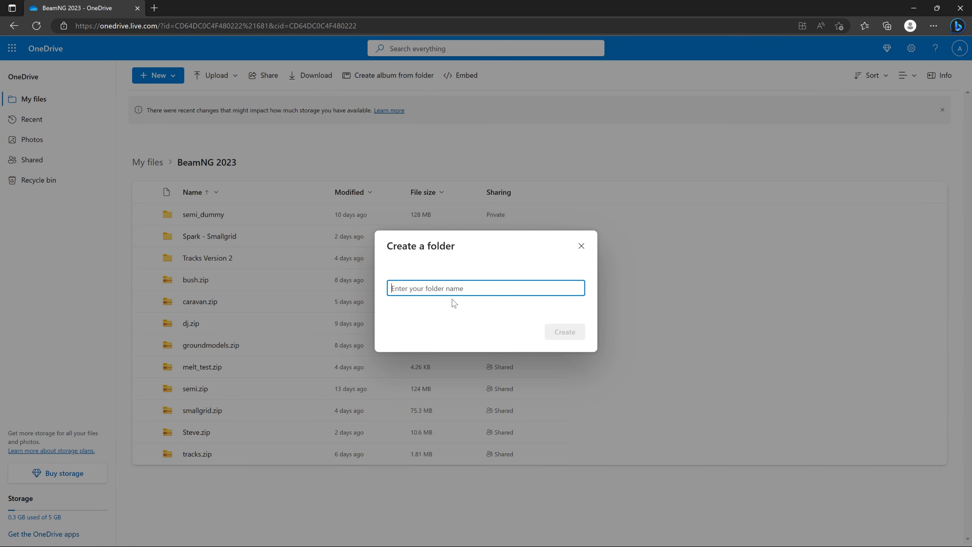
pyautogui.write('Spark Level and Particles')
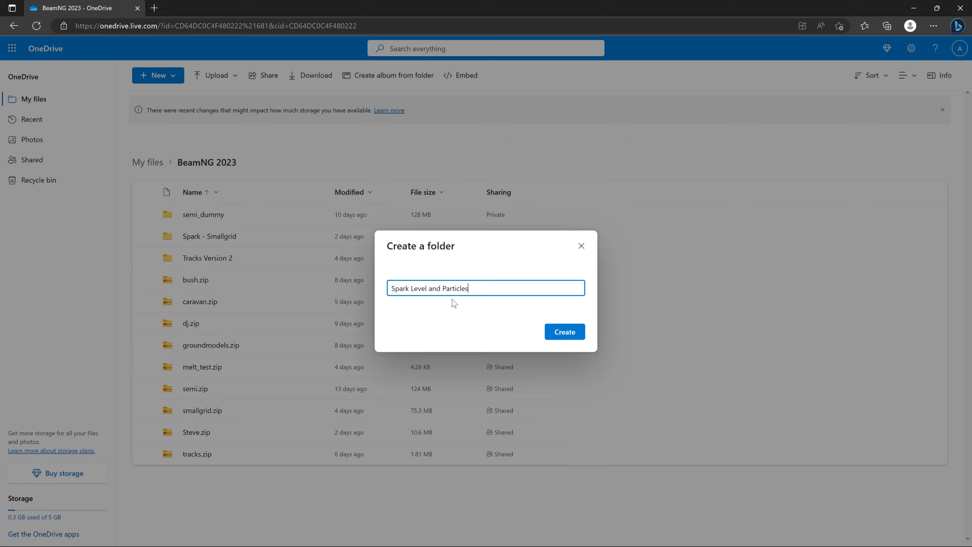
# - Create the folder, upload the particles and smallgrid archives, and stack the shapes window under levels
pyautogui.click(563, 331)
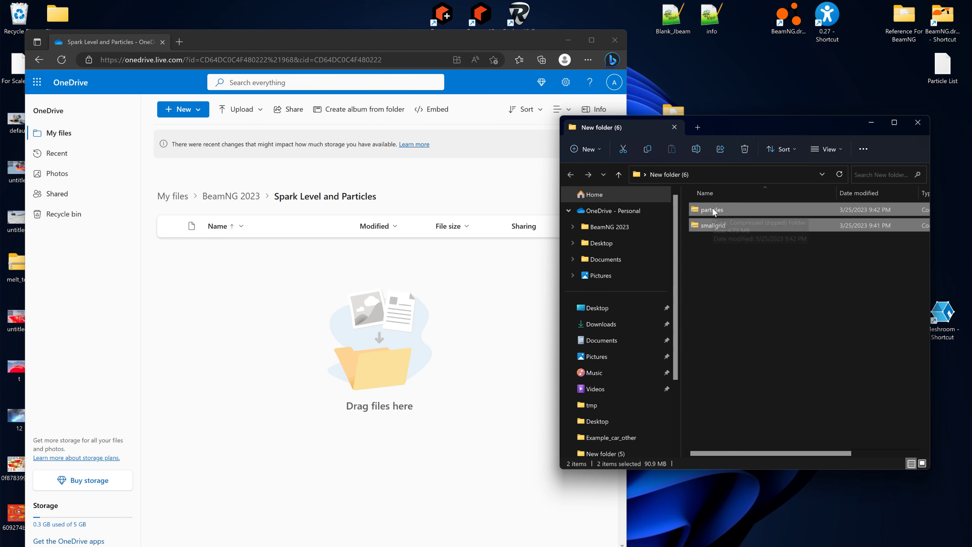
pyautogui.moveTo(711, 210); pyautogui.dragTo(198, 353)
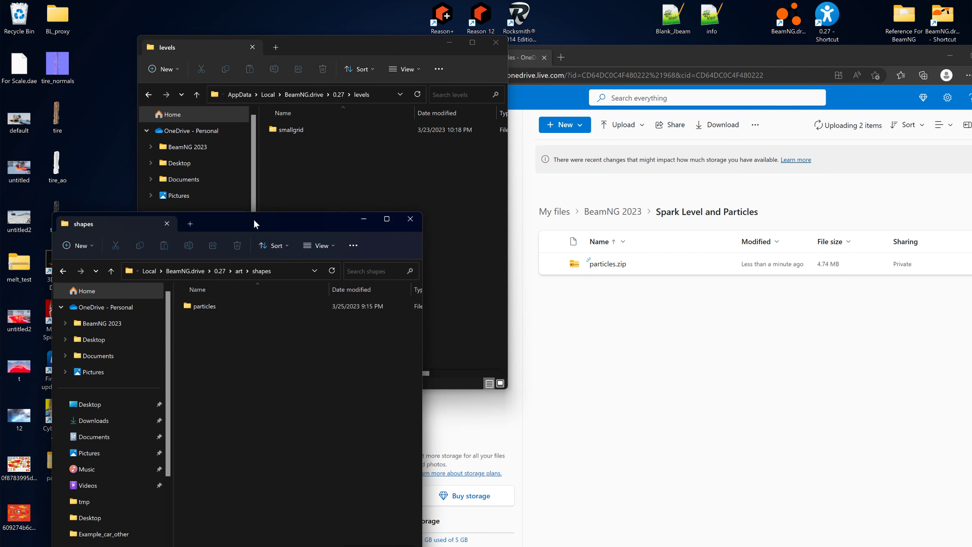
pyautogui.moveTo(254, 223); pyautogui.dragTo(353, 172)
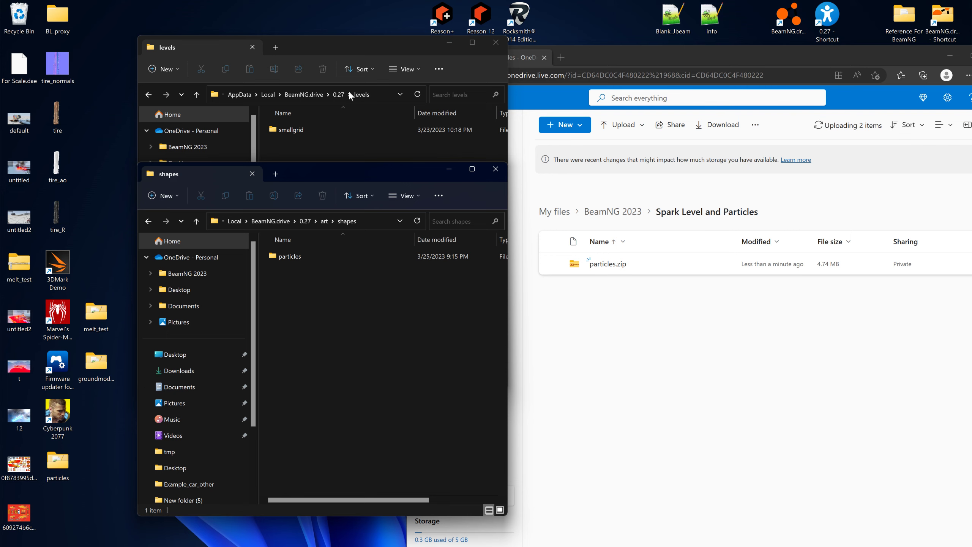
pyautogui.moveTo(596, 335)
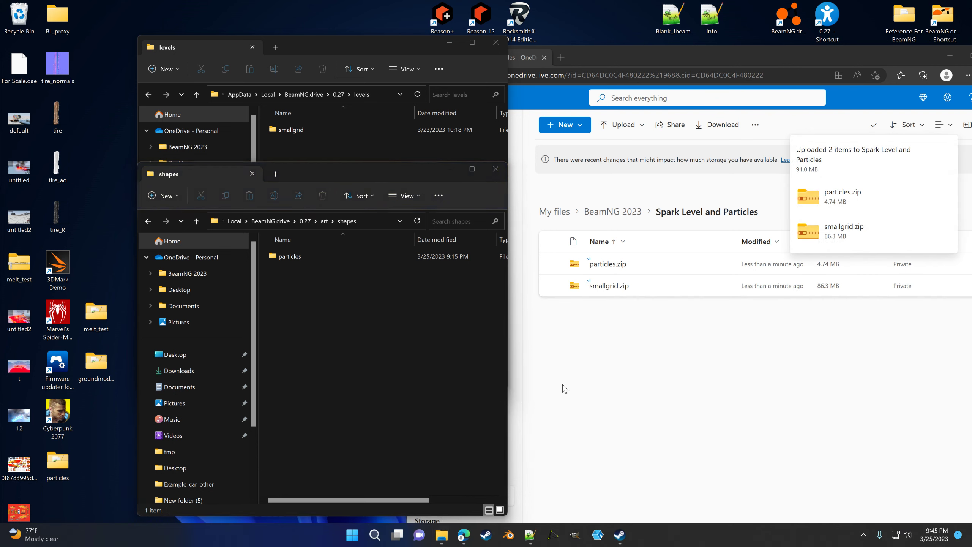
pyautogui.moveTo(502, 372)
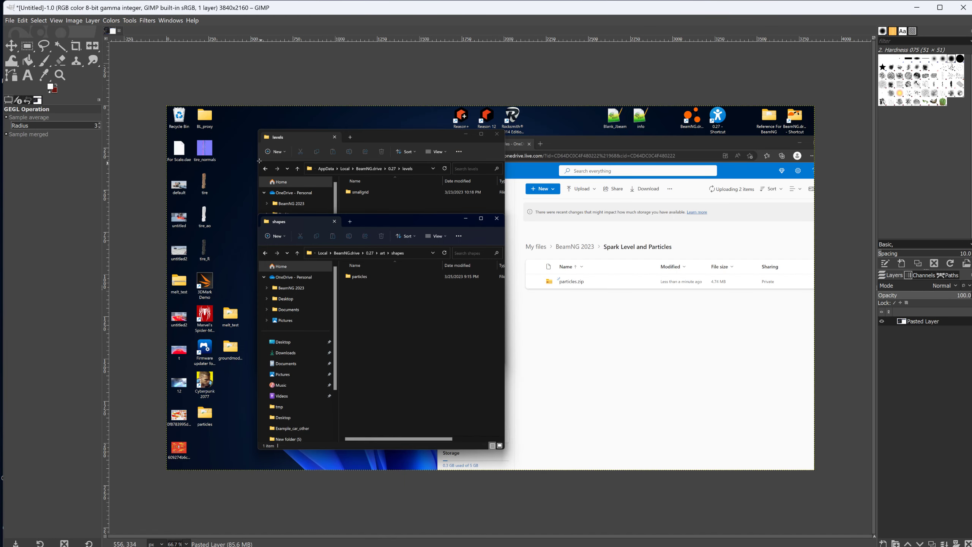
# - Select a rectangle around the two Explorer folder windows in the screenshot
pyautogui.click(26, 45)
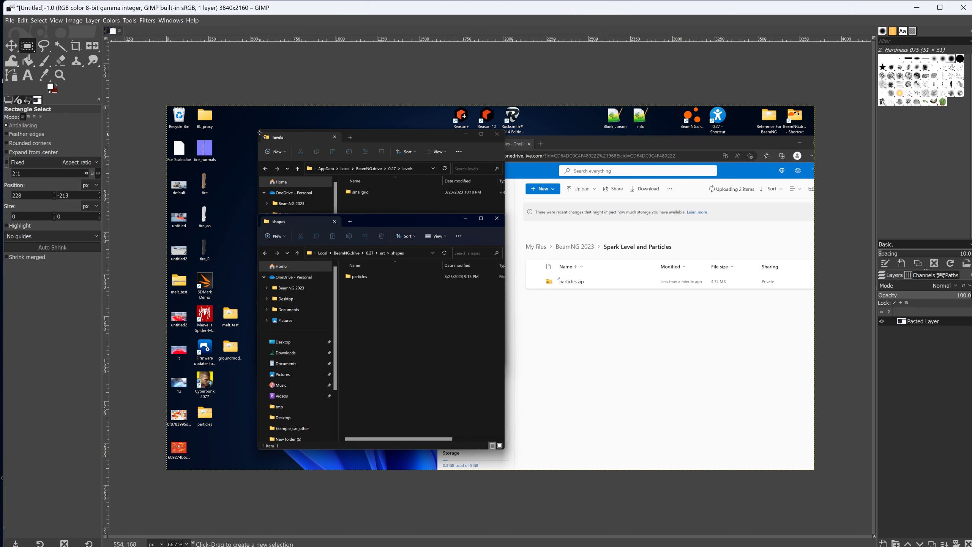
pyautogui.moveTo(259, 133); pyautogui.dragTo(487, 313)
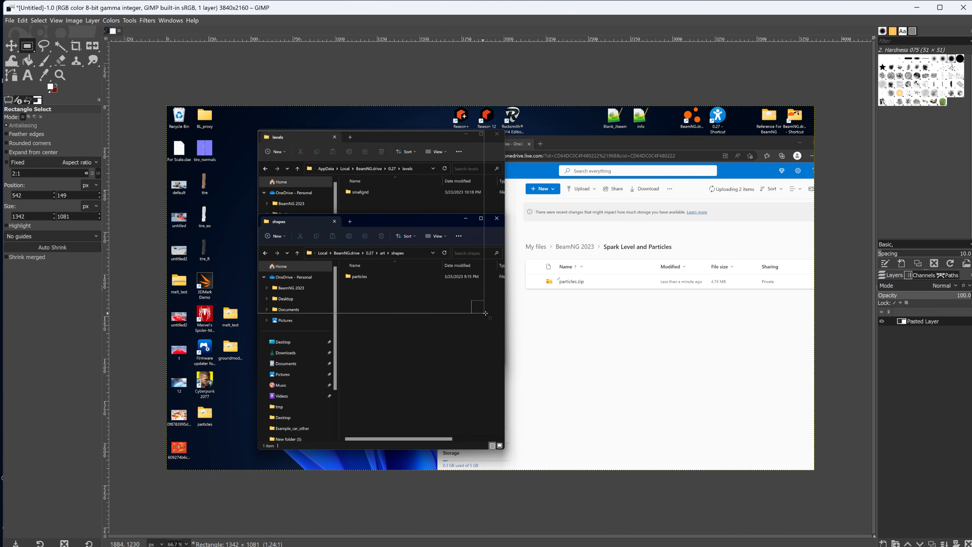
pyautogui.moveTo(485, 316); pyautogui.dragTo(502, 321)
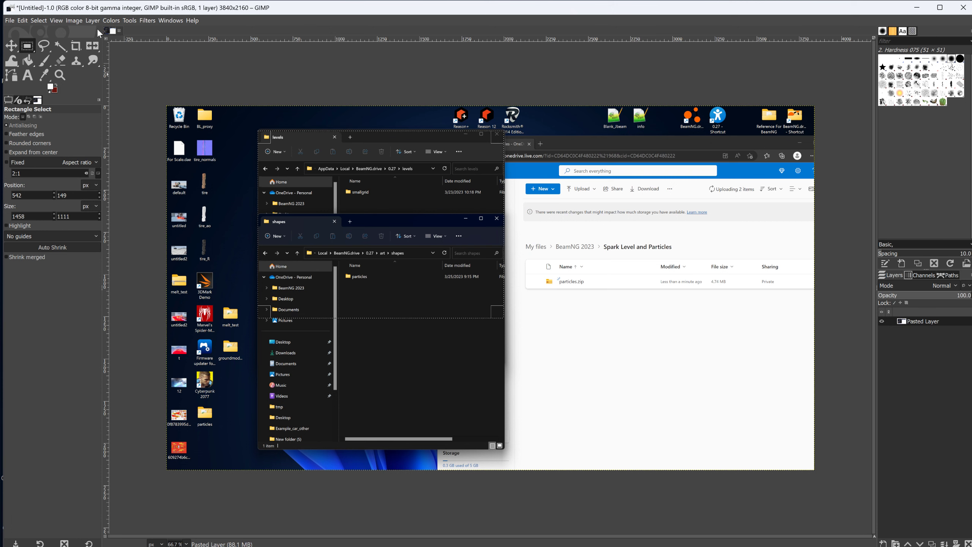
# - Crop the image to the selection, leaving it at 1458×1111
pyautogui.click(111, 21)
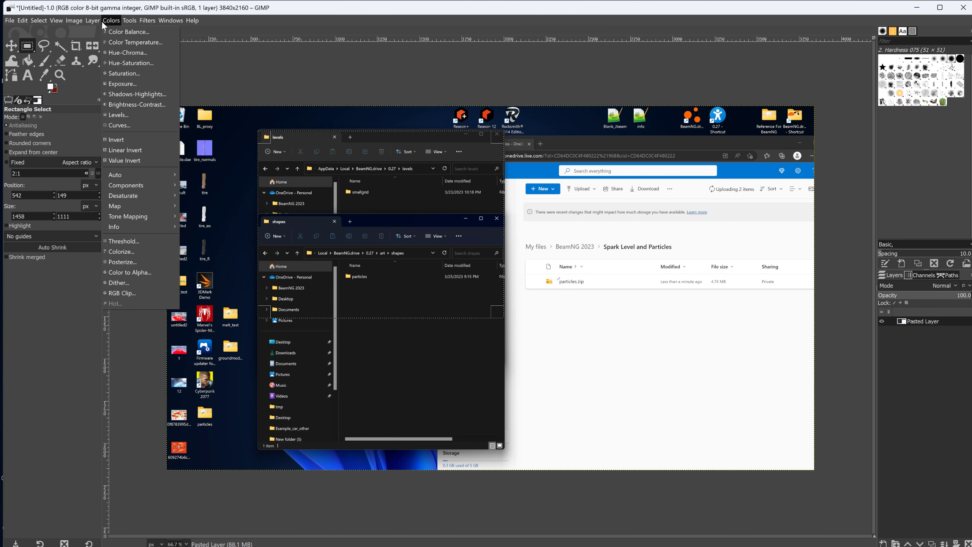
pyautogui.click(73, 20)
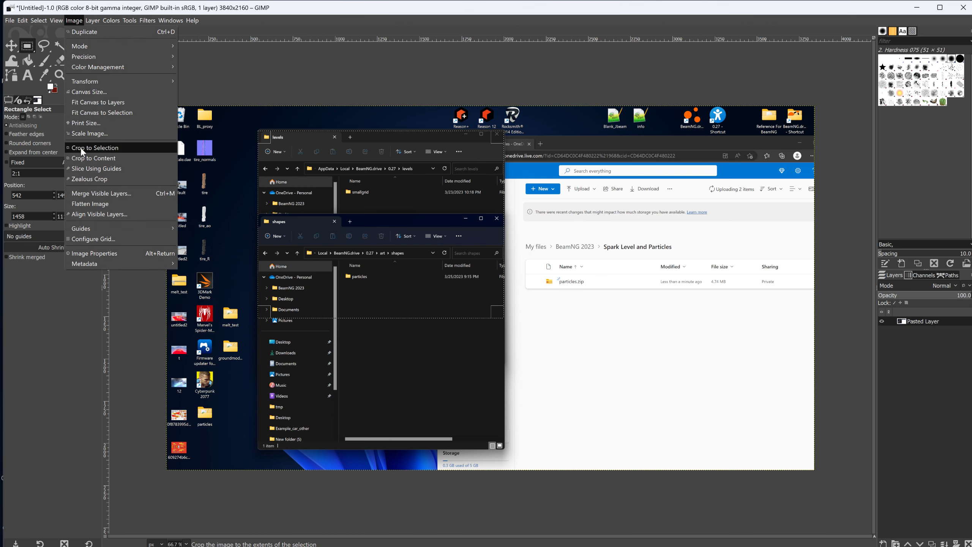
pyautogui.click(95, 147)
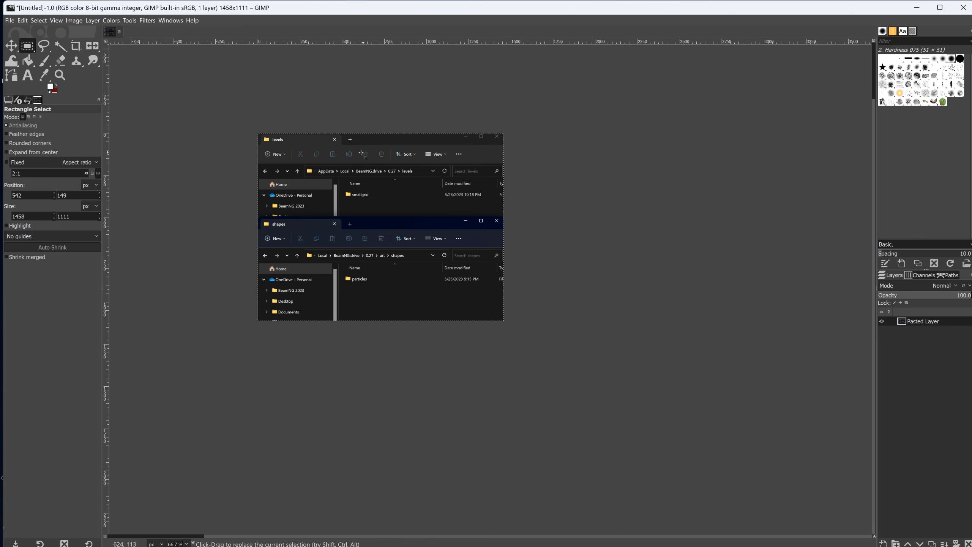
pyautogui.click(9, 21)
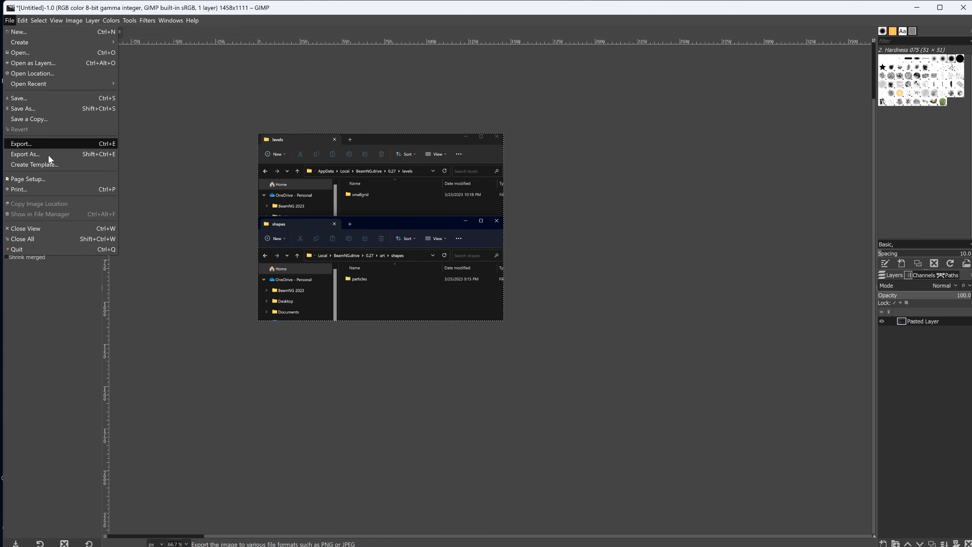
# - Export the image to the Desktop as where_extracted_folders_go.jpg at JPEG quality 90
pyautogui.click(25, 154)
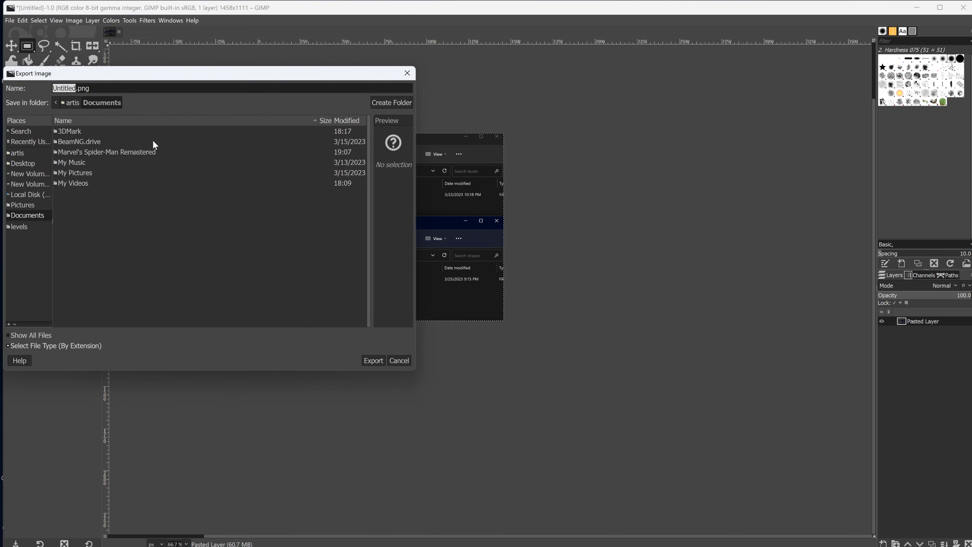
pyautogui.moveTo(18, 227)
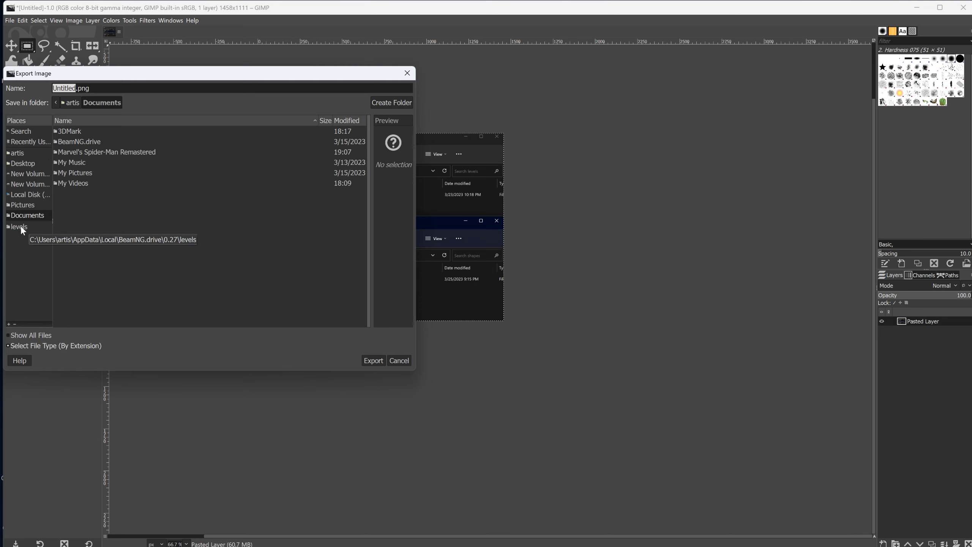
pyautogui.click(18, 226)
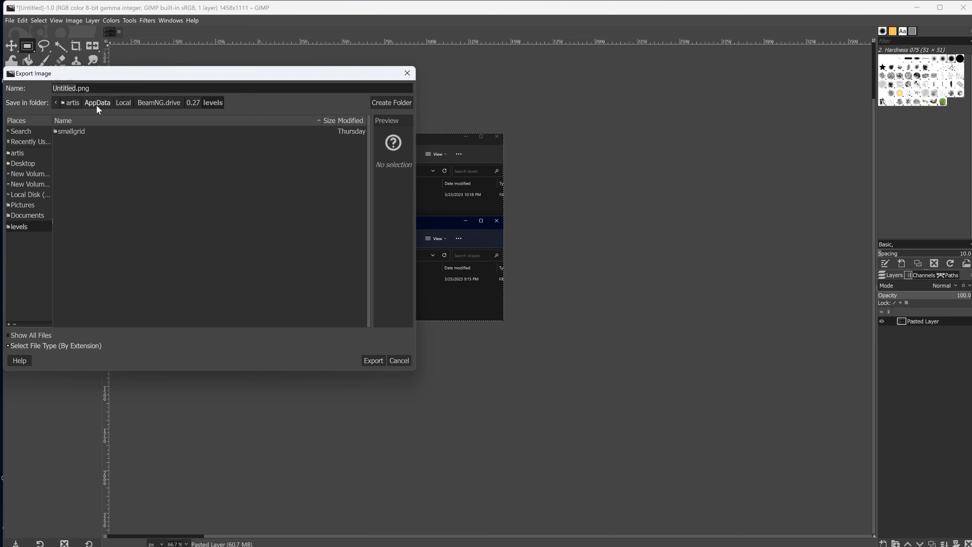
pyautogui.click(23, 163)
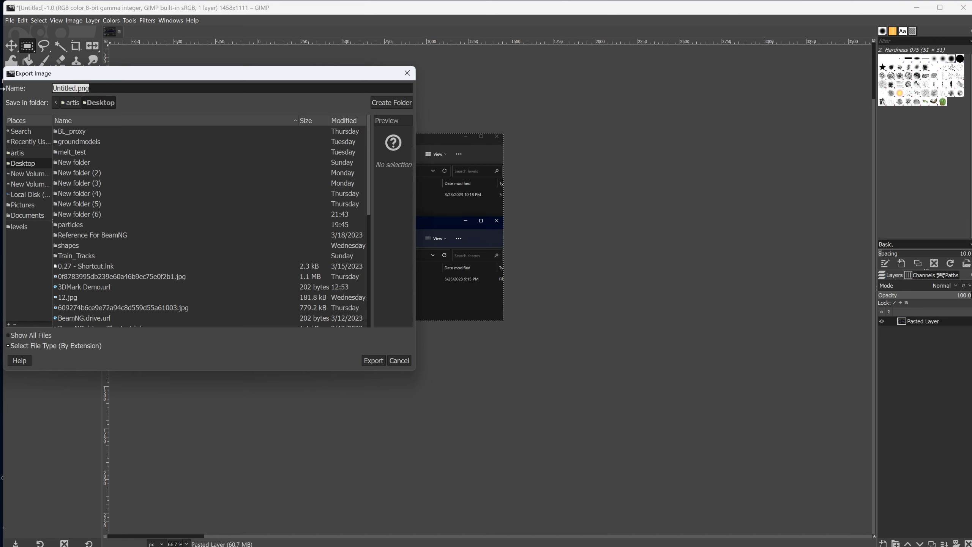
pyautogui.write('where')
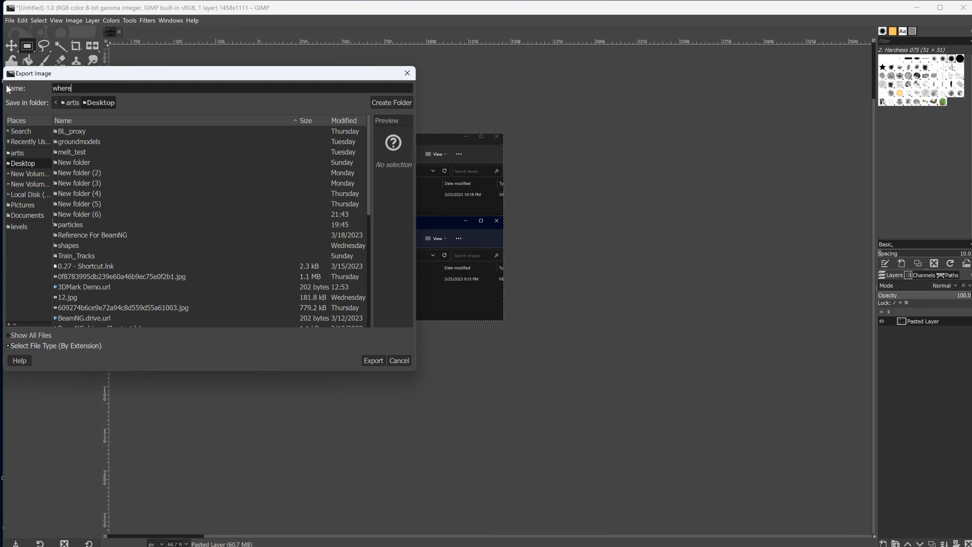
pyautogui.write('_st')
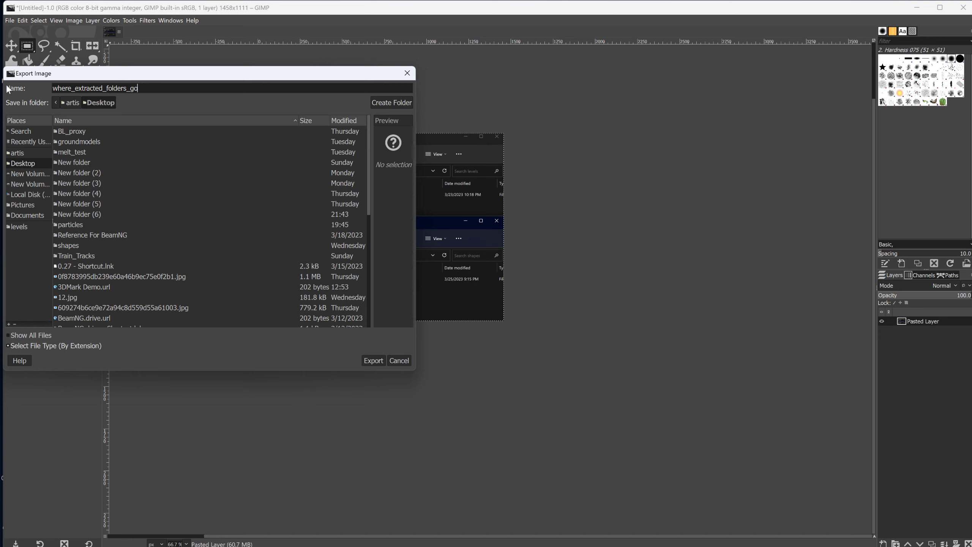
pyautogui.write('.jpg')
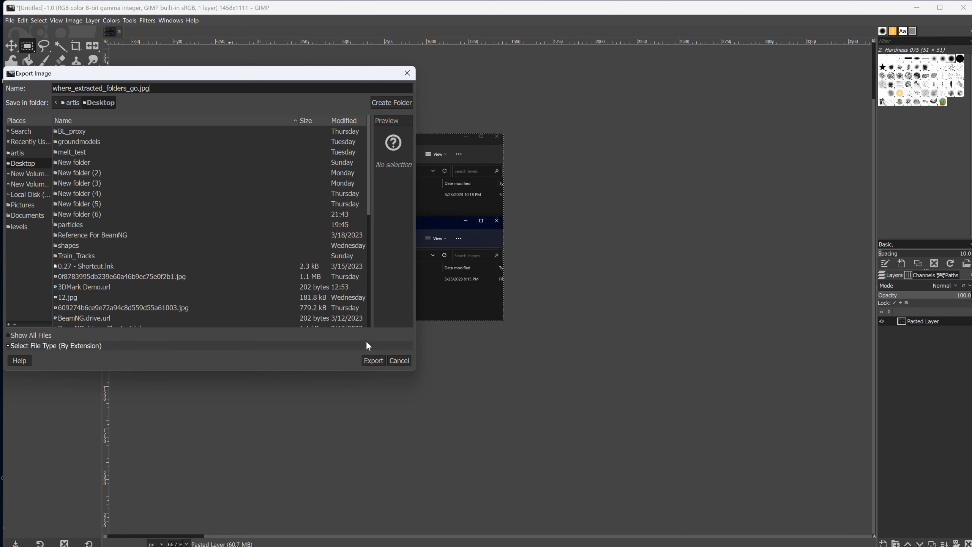
pyautogui.click(373, 360)
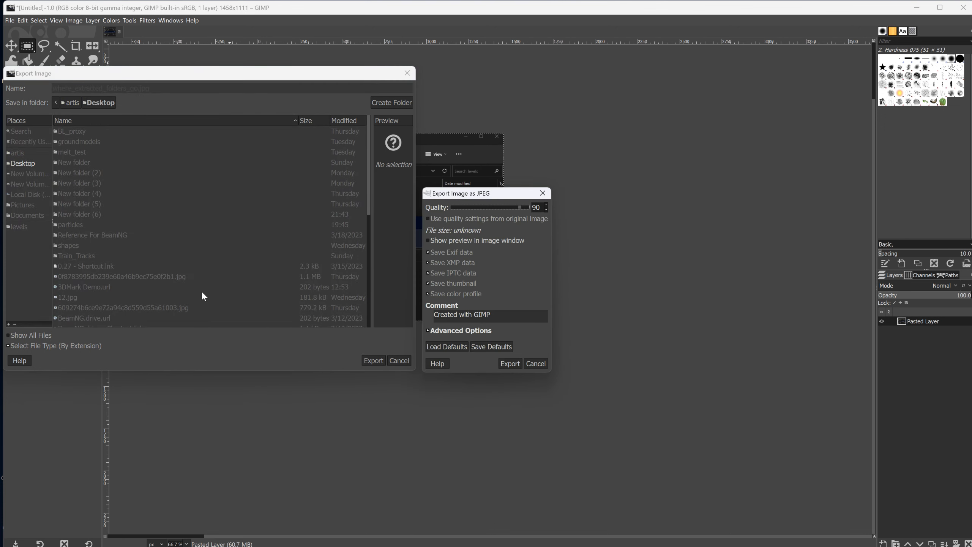
pyautogui.click(509, 363)
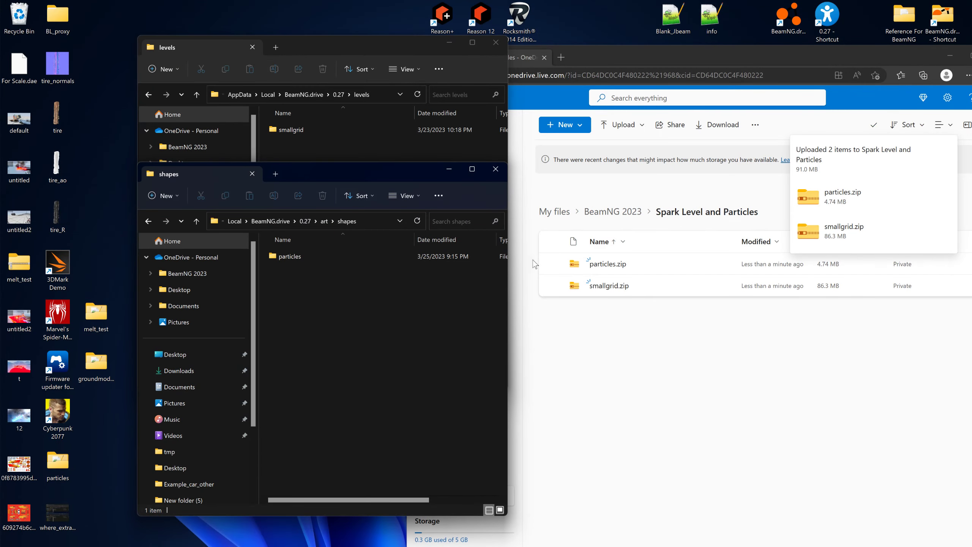
pyautogui.moveTo(103, 461)
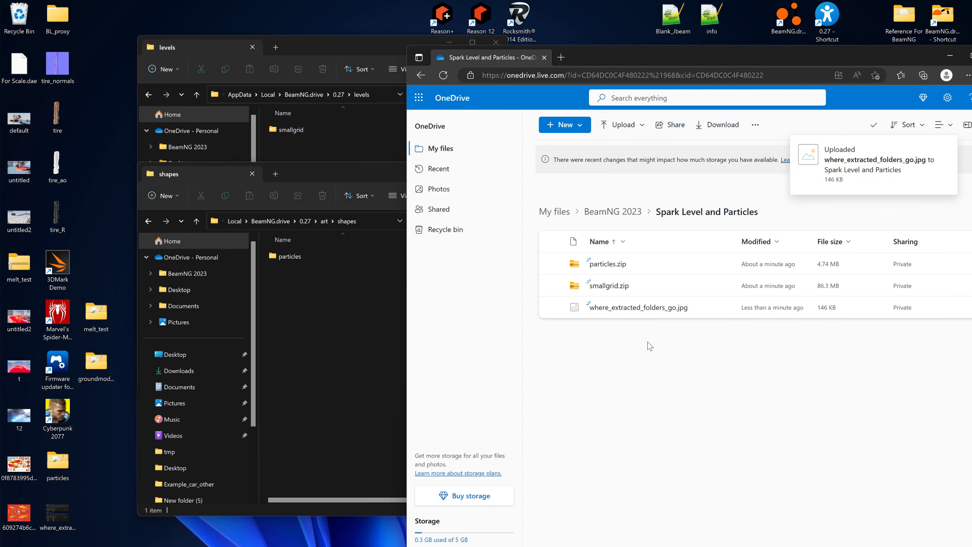
pyautogui.moveTo(708, 145)
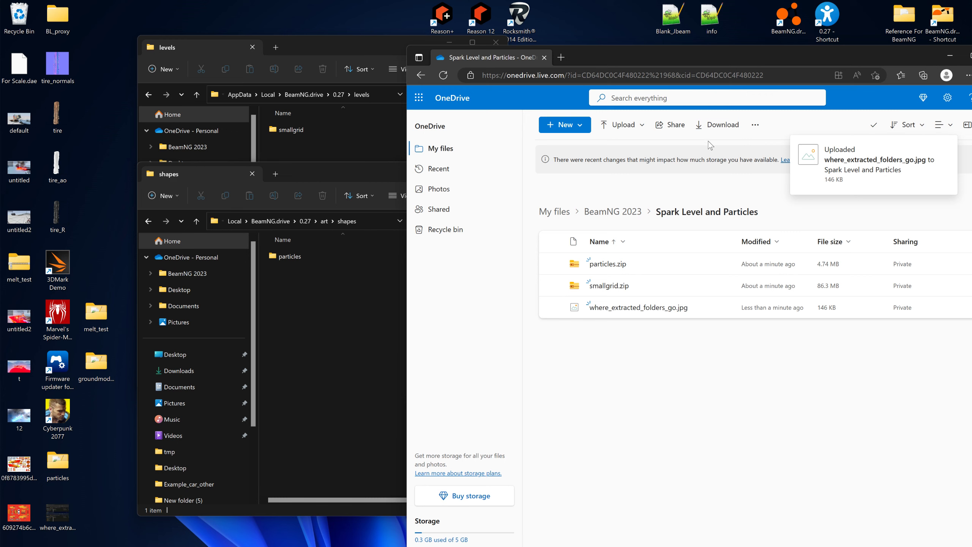
# - Return from the Spark Level and Particles folder to the My files root
pyautogui.click(600, 242)
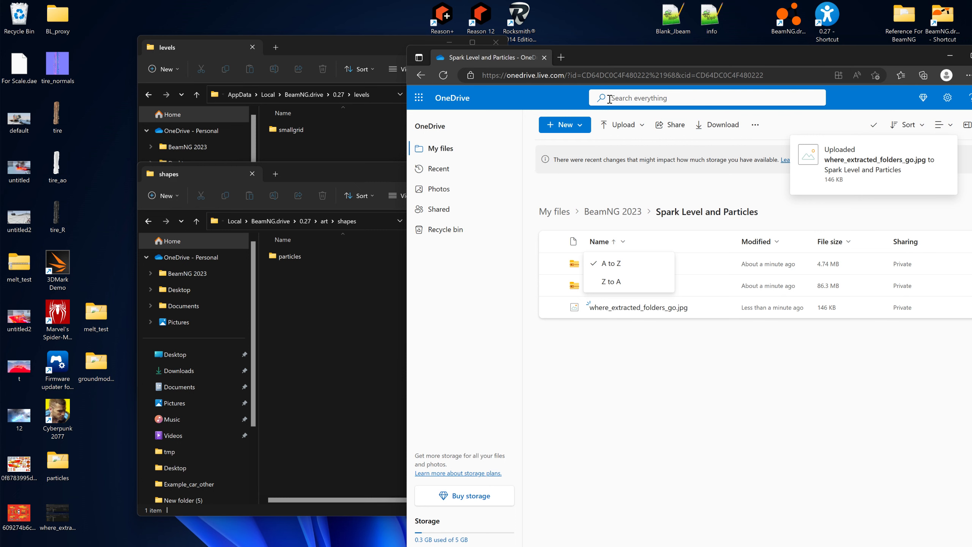
pyautogui.click(440, 148)
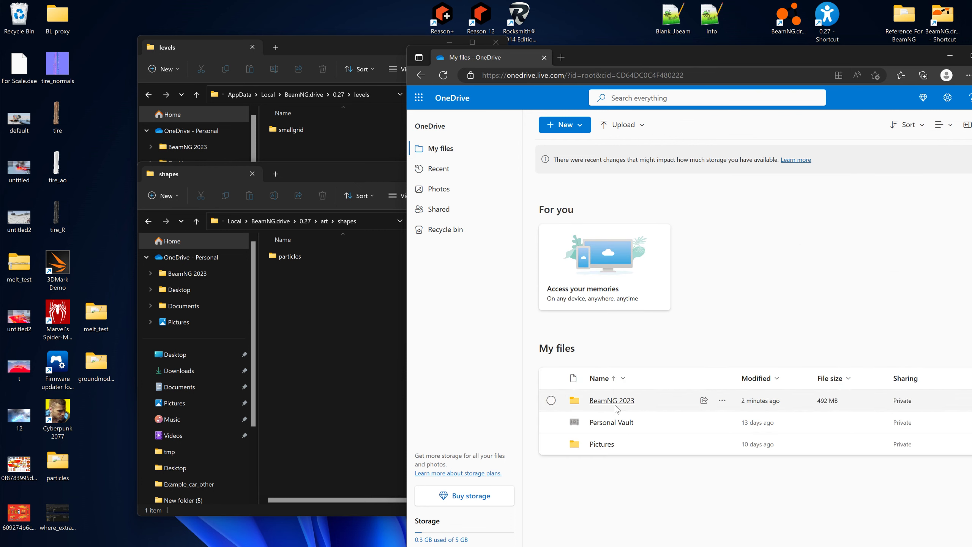
# - Select the Spark Level and Particles folder inside BeamNG 2023 and bring up its sharing settings
pyautogui.click(611, 400)
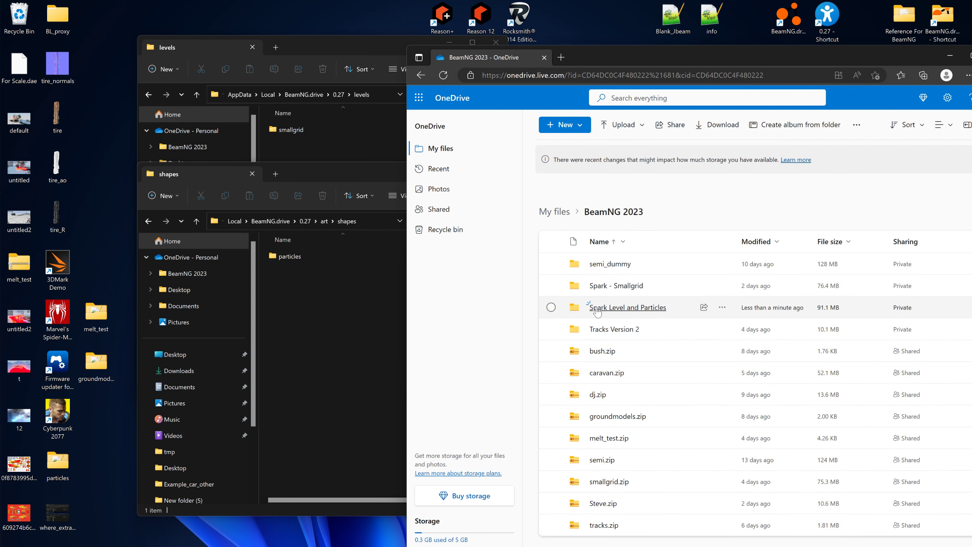
pyautogui.click(550, 306)
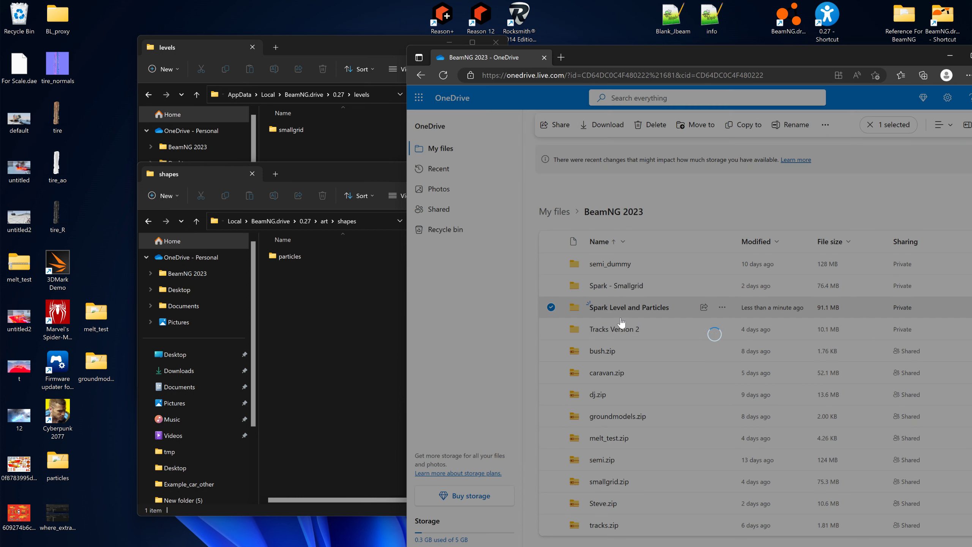
pyautogui.click(553, 125)
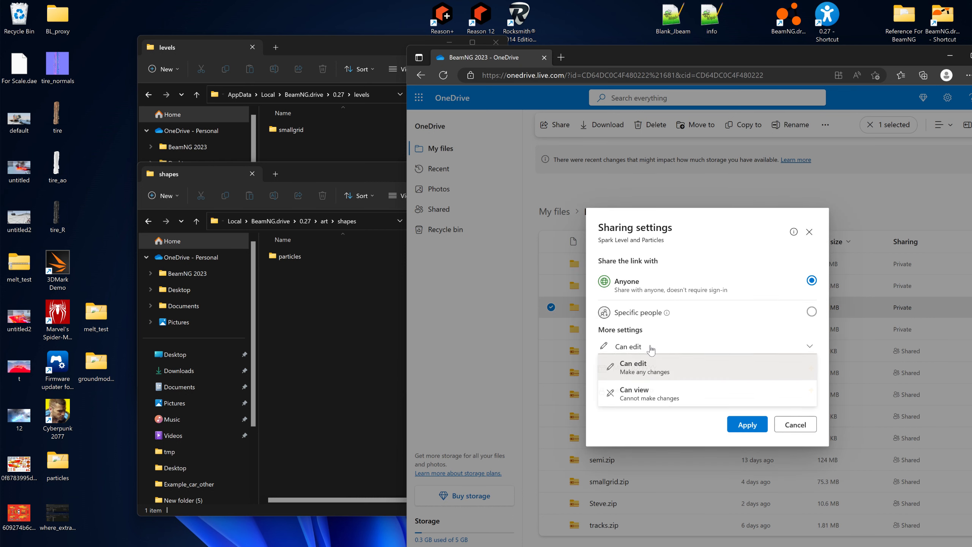
# - Copy a Can view share link for the folder, then enter the folder
pyautogui.click(633, 393)
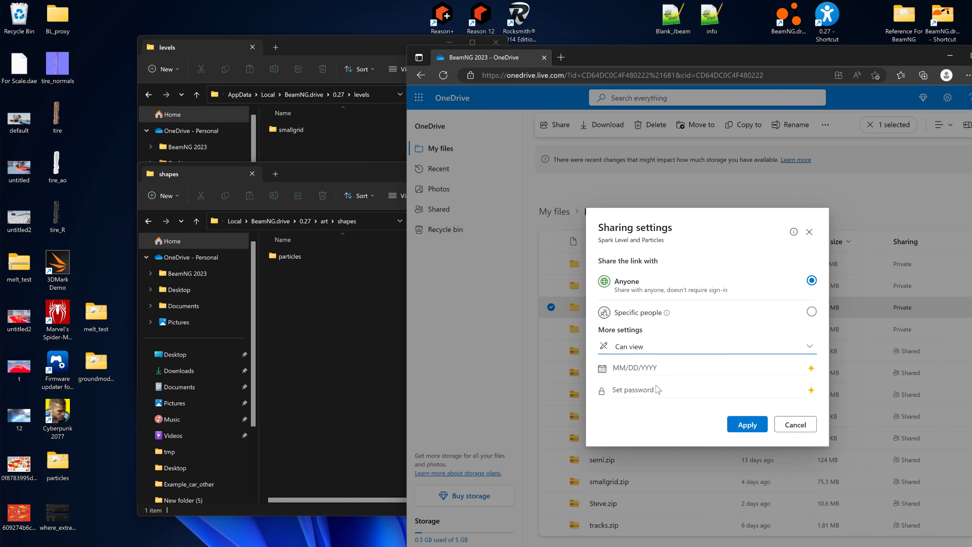
pyautogui.click(746, 424)
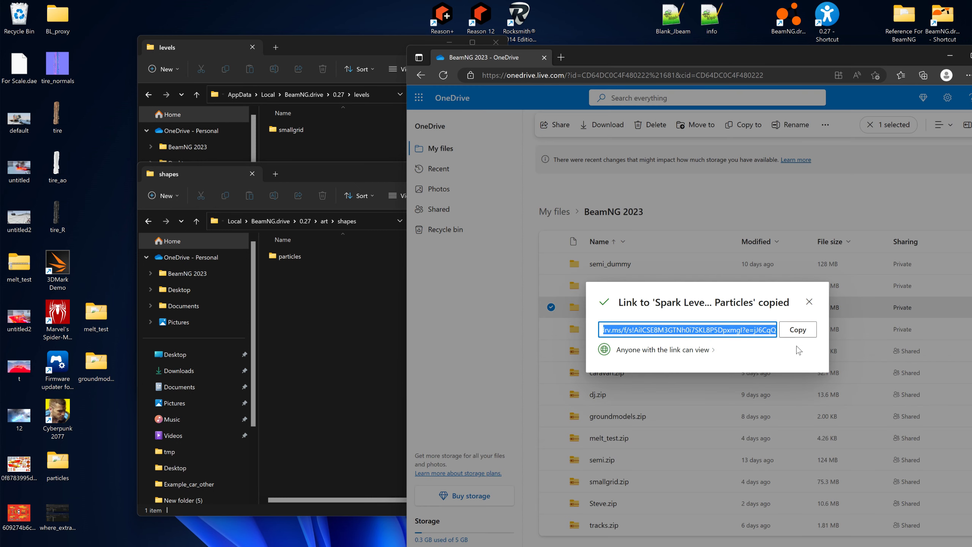
pyautogui.click(798, 329)
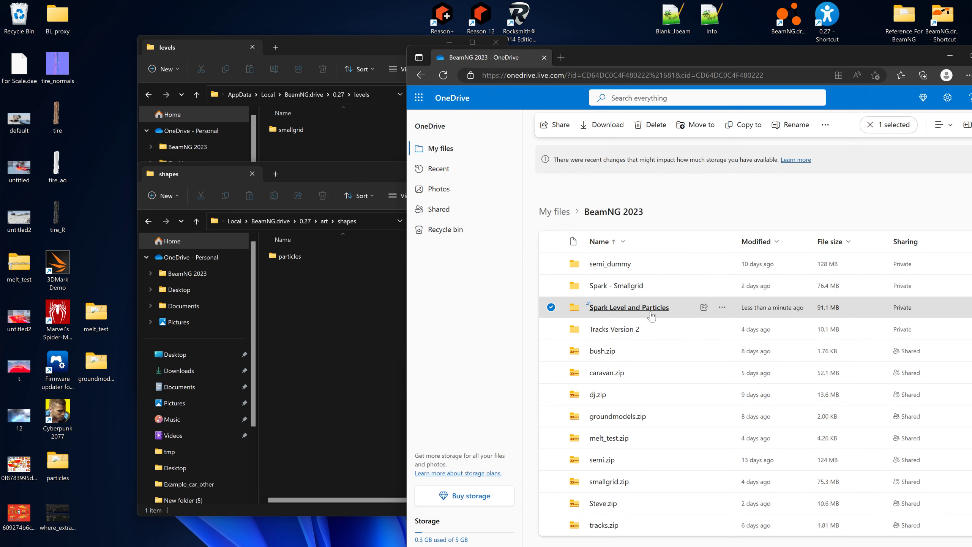
pyautogui.moveTo(654, 315)
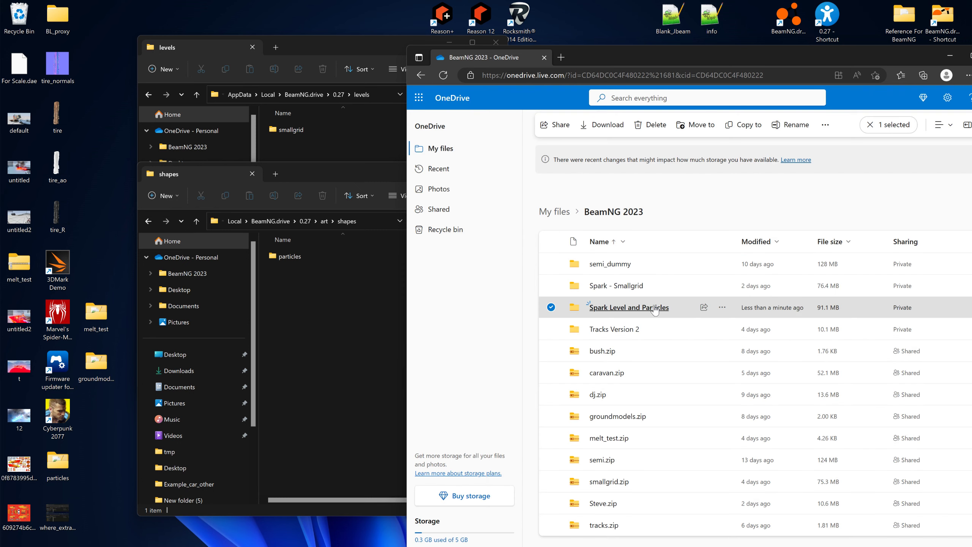
pyautogui.doubleClick(627, 307)
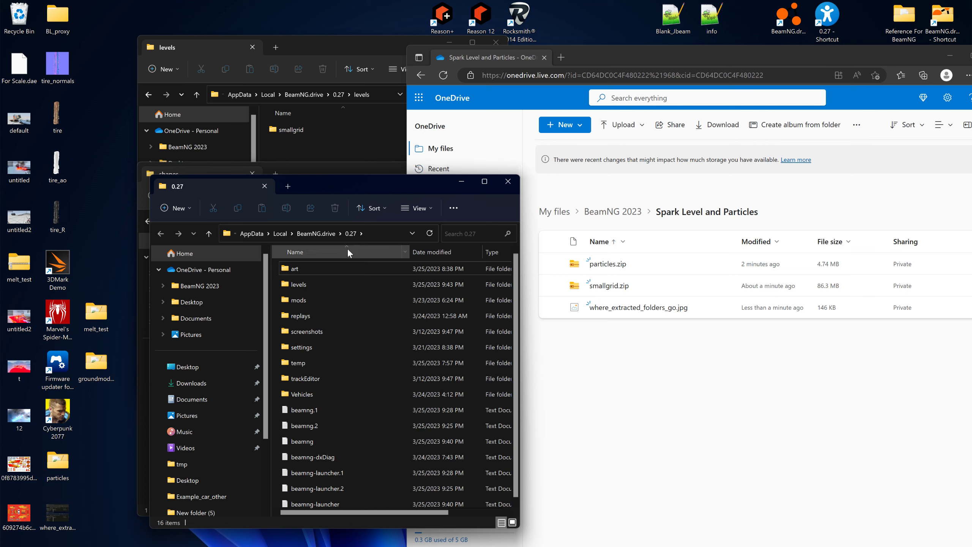
pyautogui.moveTo(299, 284)
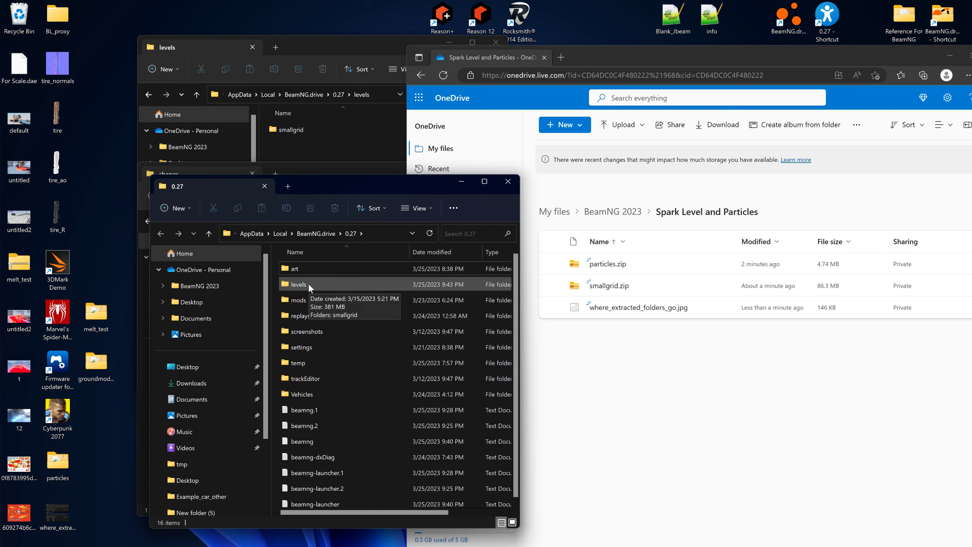
# - Navigate into smallgrid's groundmodels folder
pyautogui.doubleClick(299, 284)
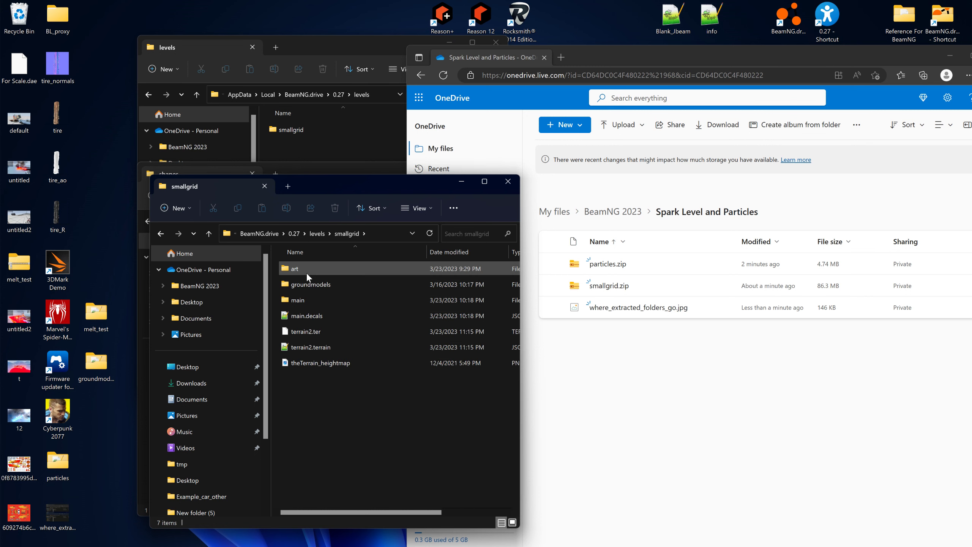
pyautogui.doubleClick(312, 284)
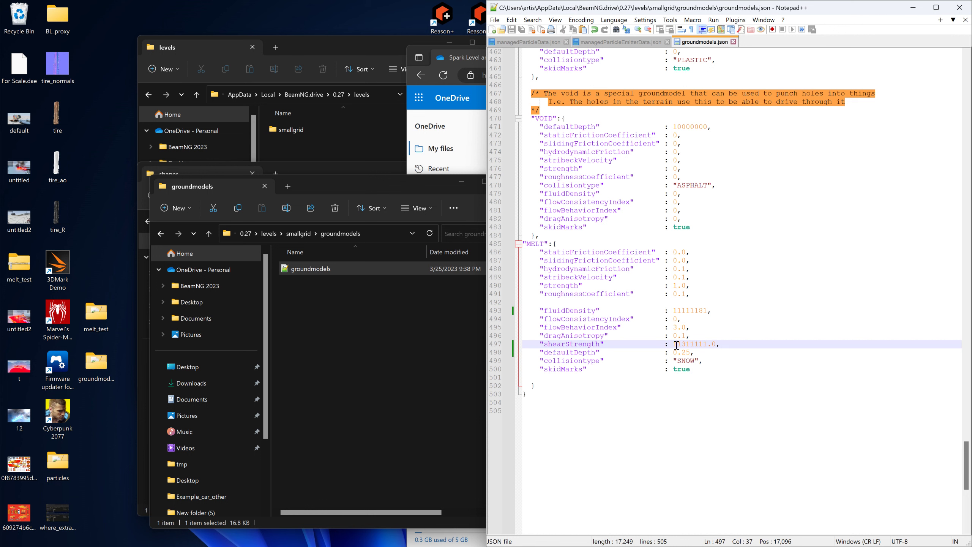
# - Select a MELT property value in groundmodels.json to replace it
pyautogui.moveTo(674, 344); pyautogui.dragTo(710, 344)
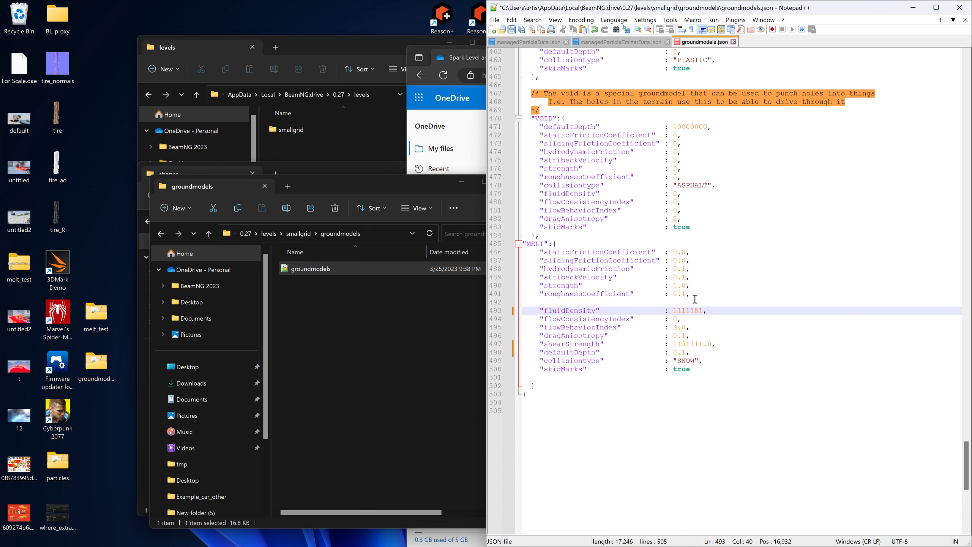
pyautogui.moveTo(511, 29)
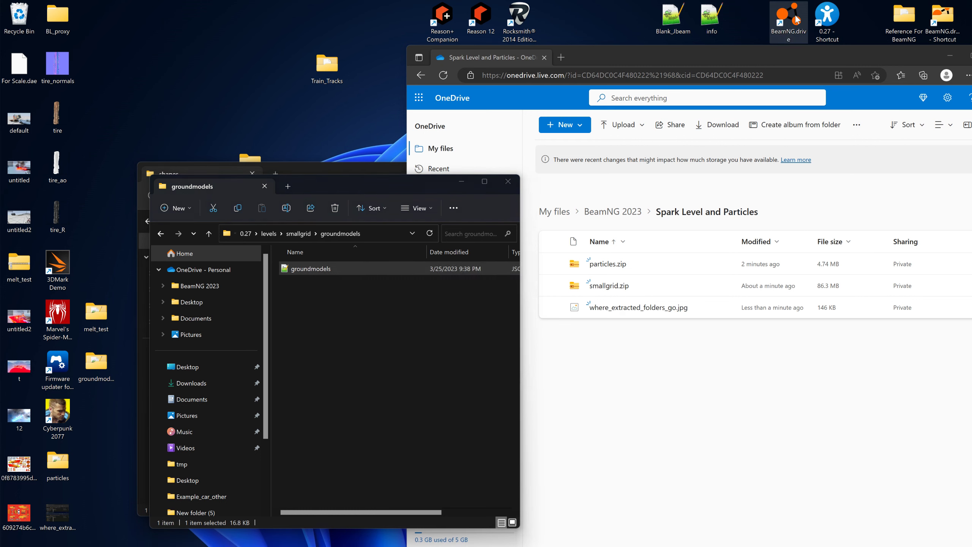
# - Launch BeamNG.drive from the desktop and bring up the Freeroam level list
pyautogui.doubleClick(789, 19)
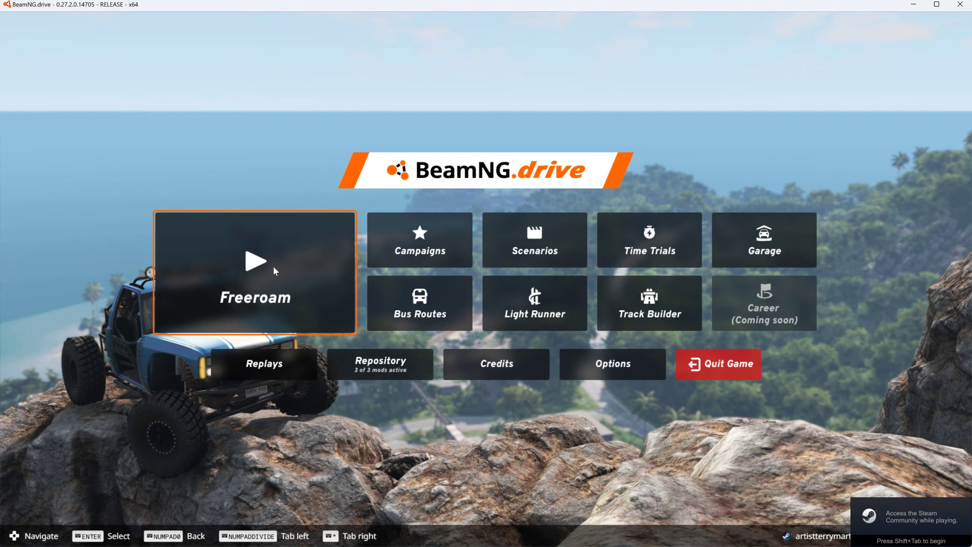
pyautogui.click(255, 271)
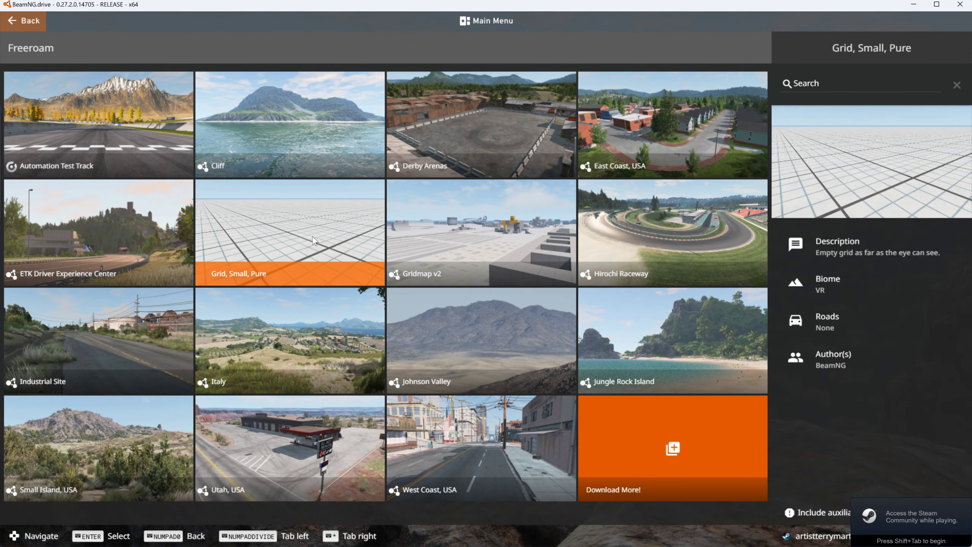
# - Load the Grid, Small, Pure level and enter the World Editor
pyautogui.click(289, 232)
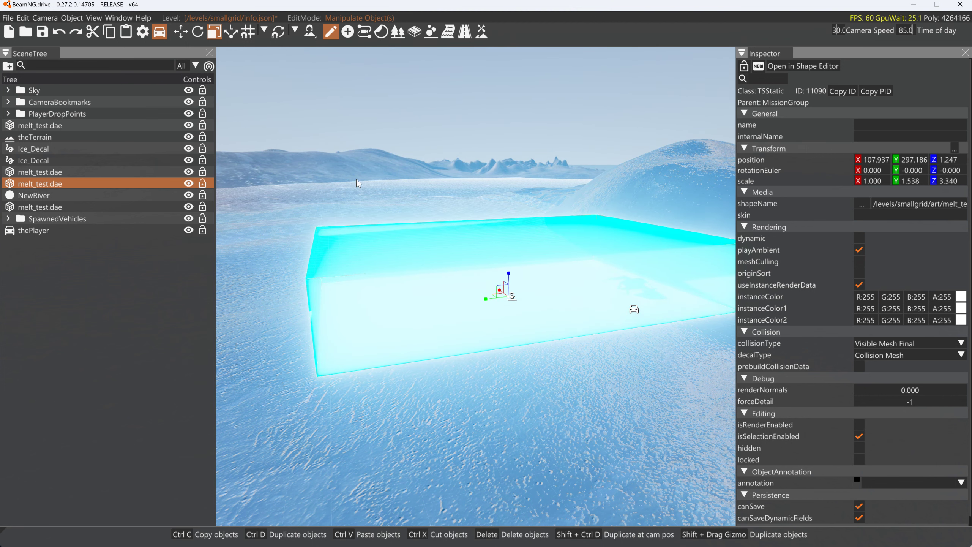
pyautogui.click(22, 17)
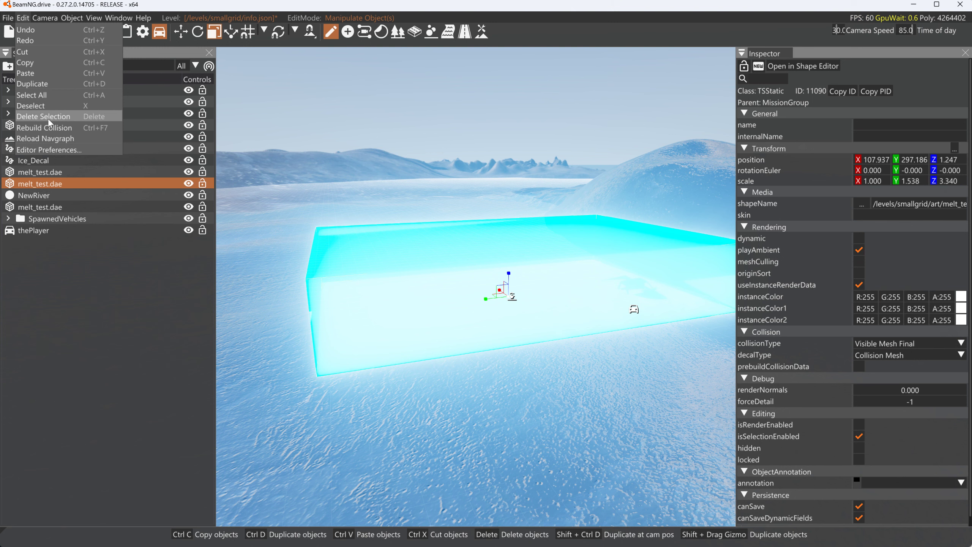
pyautogui.click(44, 127)
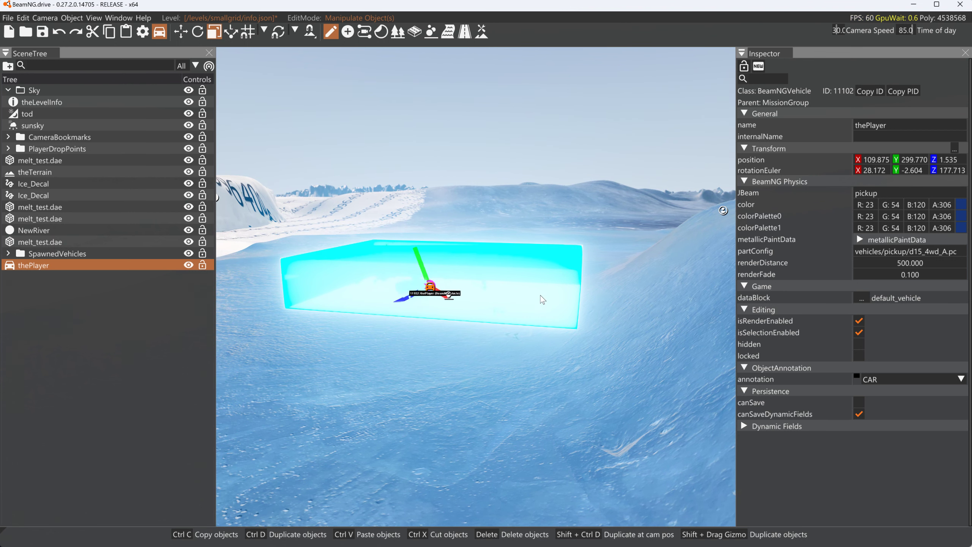
# - Drag the pickup vehicle across into the ice block with the gizmo
pyautogui.moveTo(428, 288); pyautogui.dragTo(507, 289)
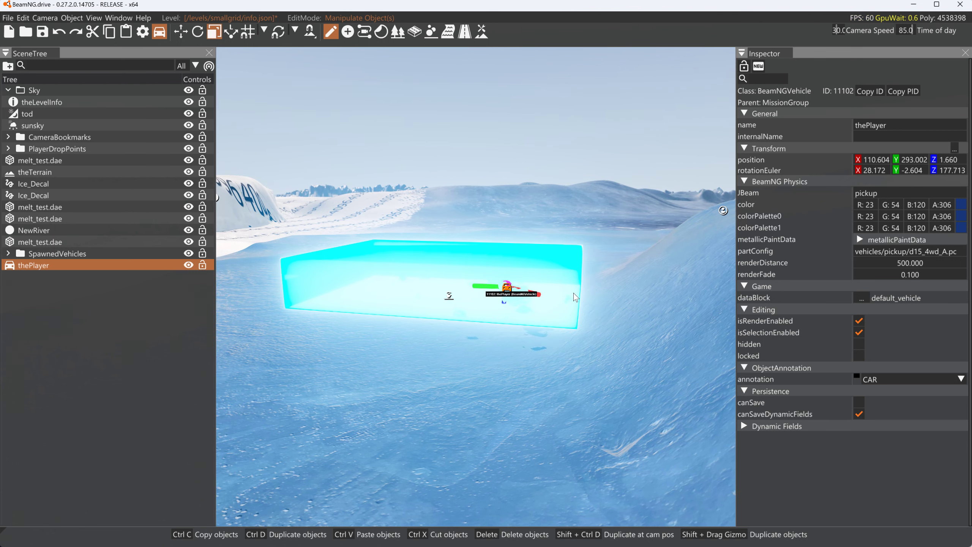
pyautogui.moveTo(505, 291); pyautogui.dragTo(552, 285)
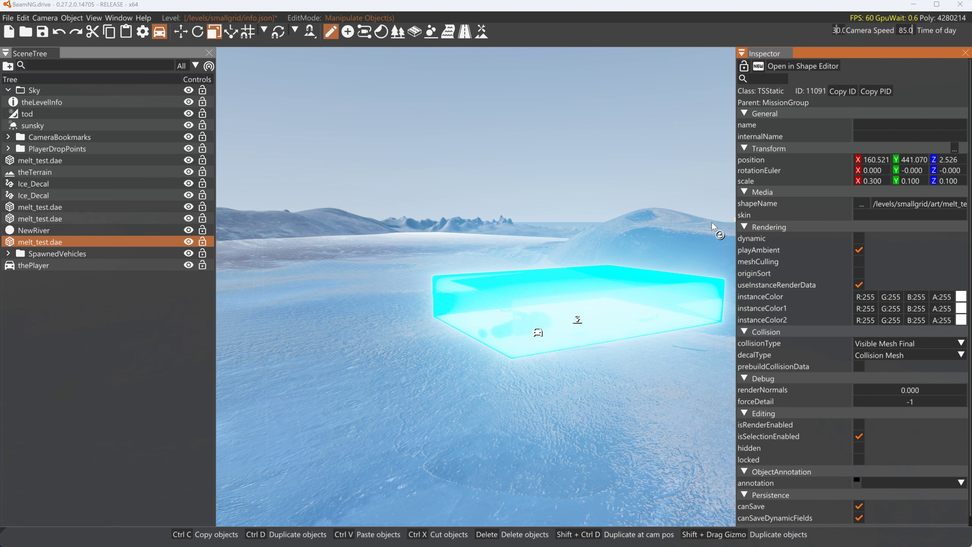
# - Select the larger melt_test block and scale it to a 2.000 × 0.050 × 0.1 beam
pyautogui.doubleClick(31, 242)
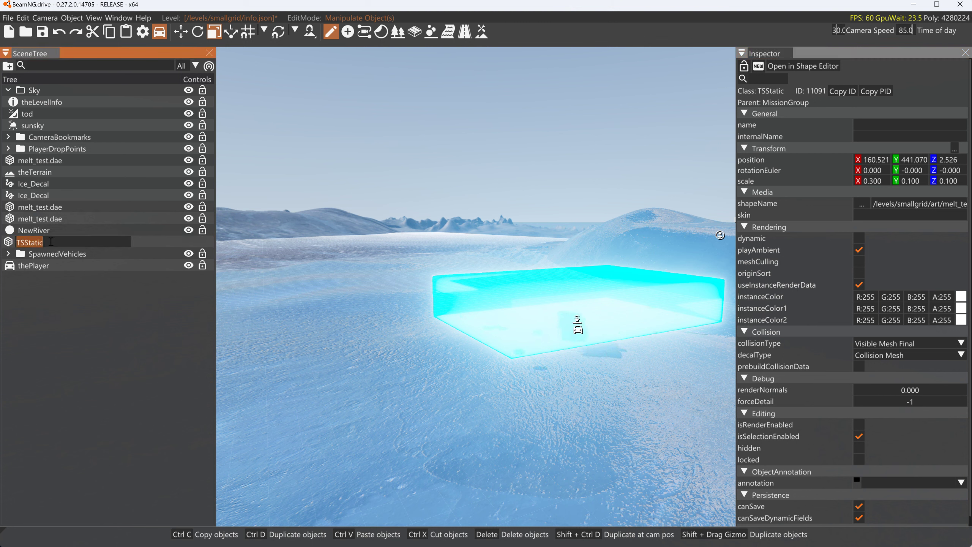
pyautogui.click(40, 241)
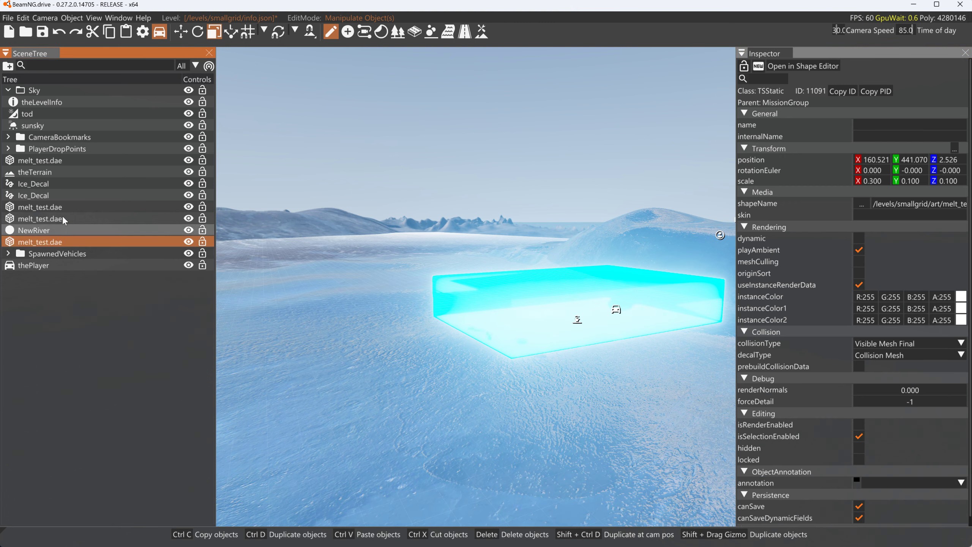
pyautogui.click(40, 207)
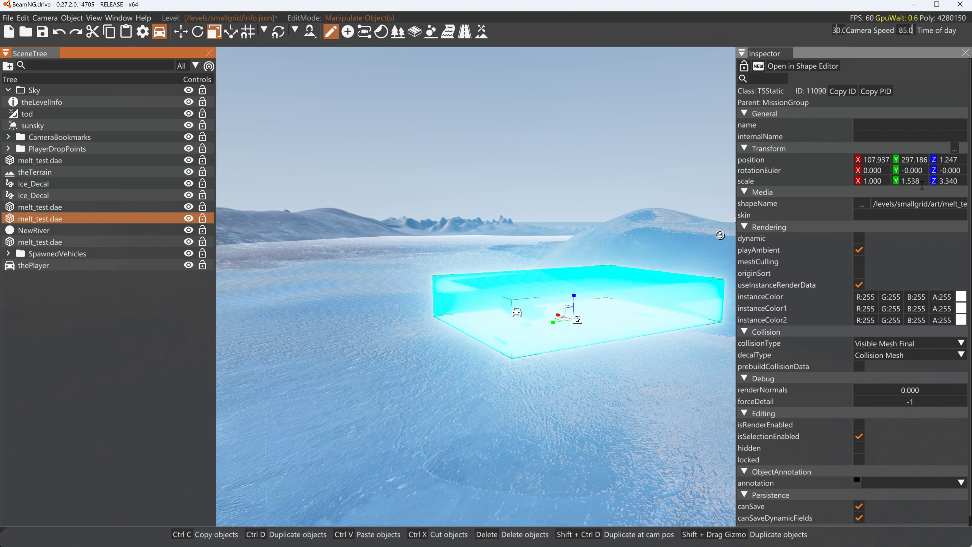
pyautogui.write('0.100')
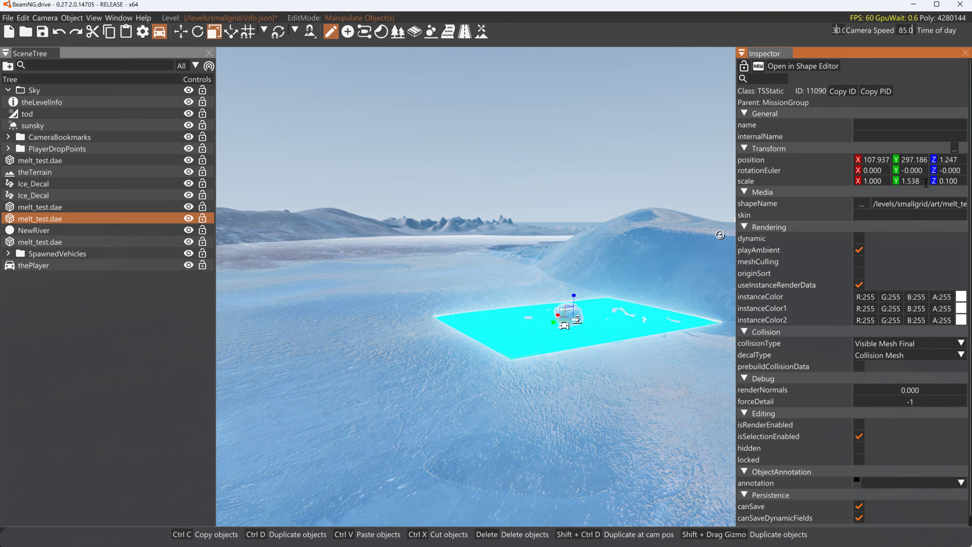
pyautogui.write('10')
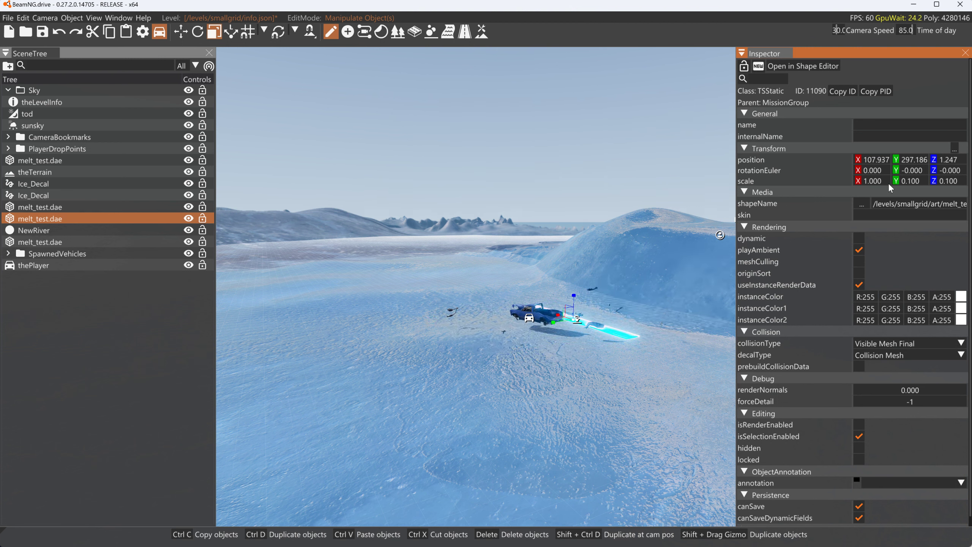
pyautogui.write('0.500')
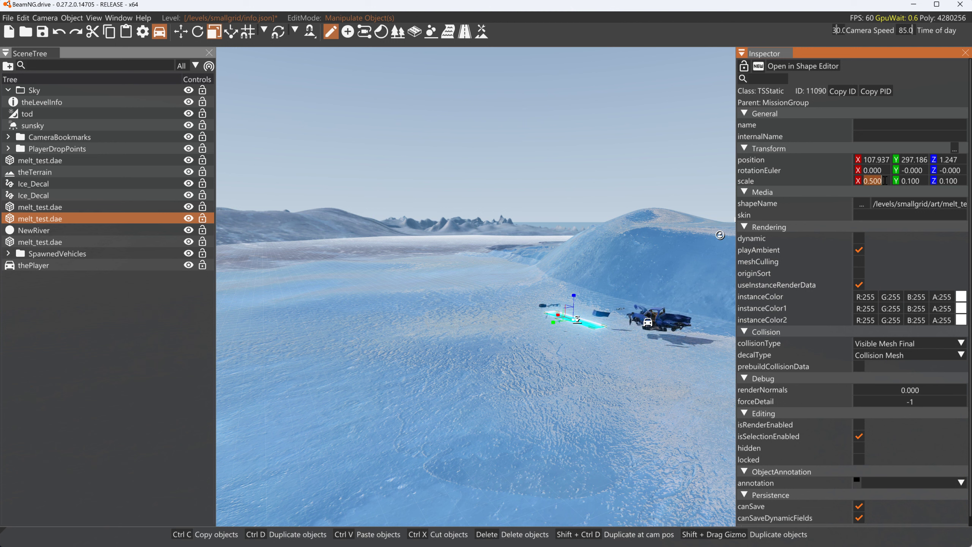
pyautogui.write('2.000')
pyautogui.click(910, 180)
pyautogui.write('0.050')
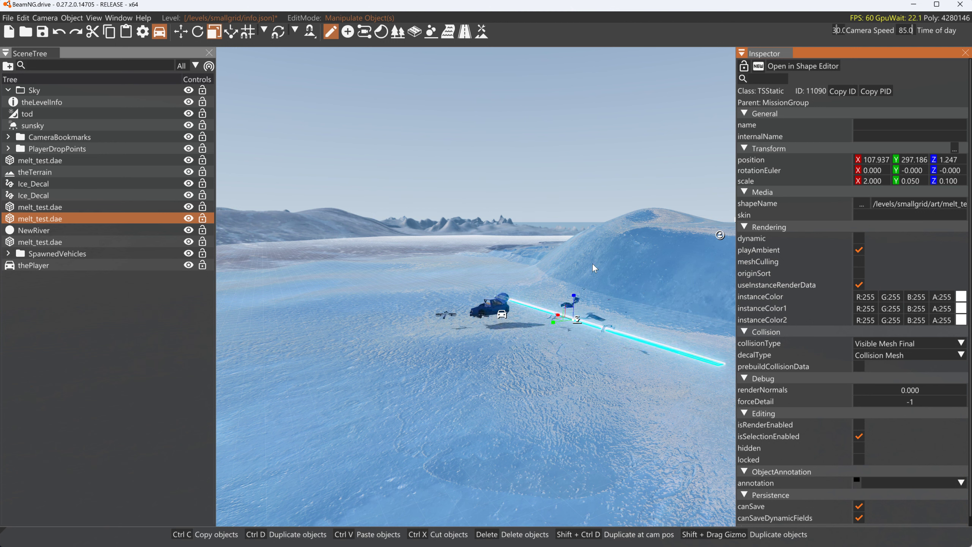
# - Switch to Edit Terrain mode so the Terrain Painter appears
pyautogui.click(22, 17)
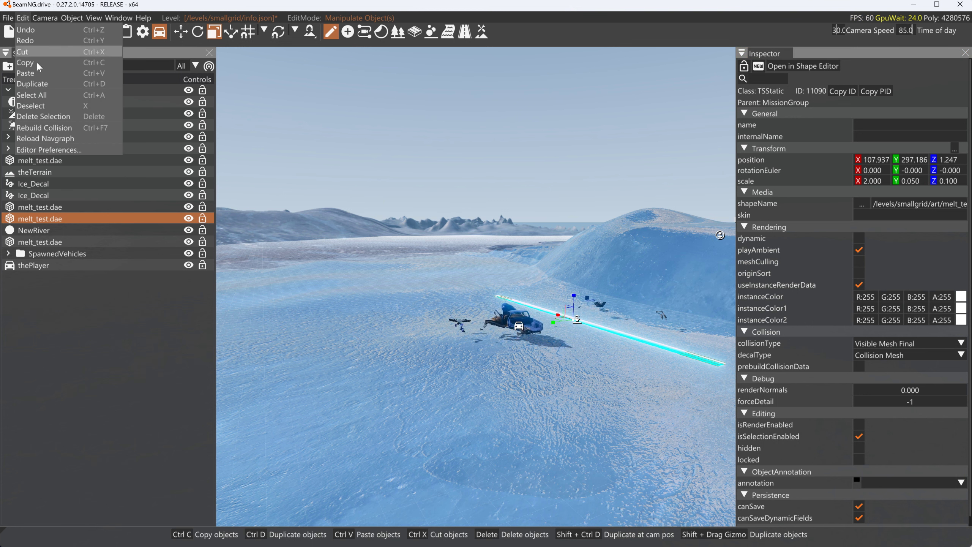
pyautogui.click(45, 128)
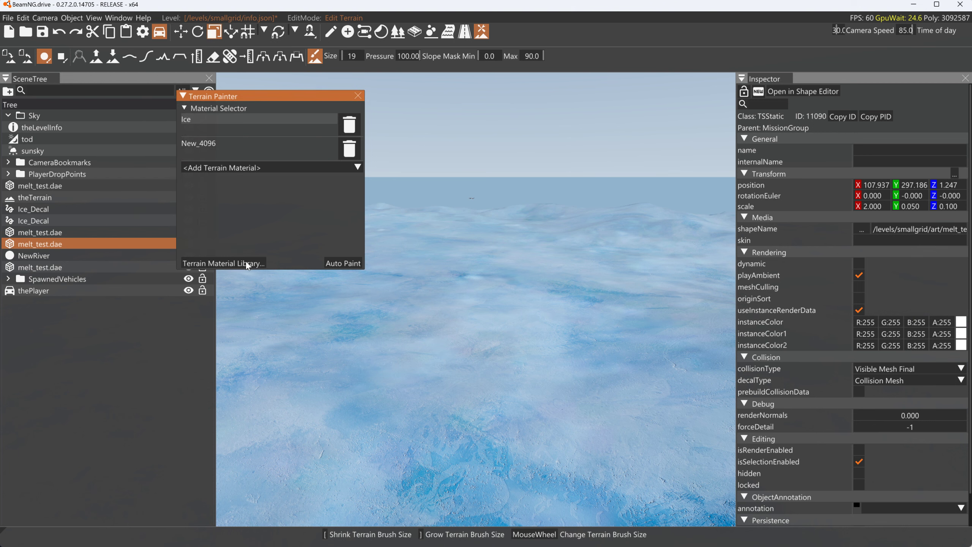
# - In the Terrain Material Library give Ice the MELT ground model, then leave the editor with F11
pyautogui.click(224, 263)
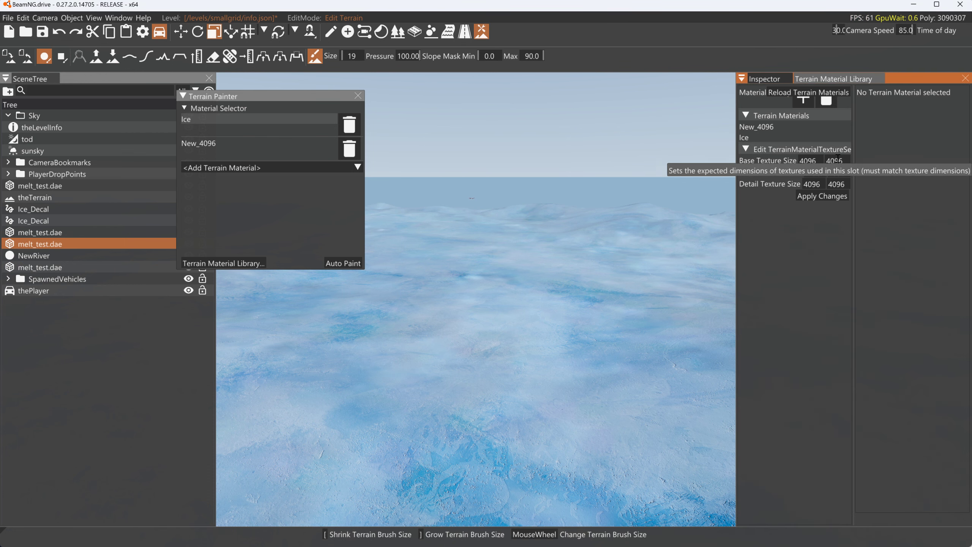
pyautogui.click(744, 136)
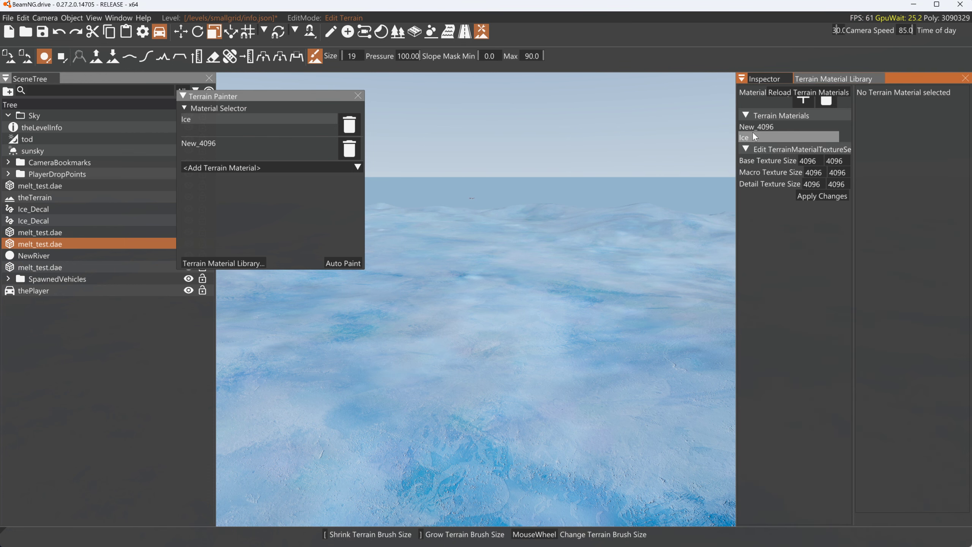
pyautogui.click(744, 136)
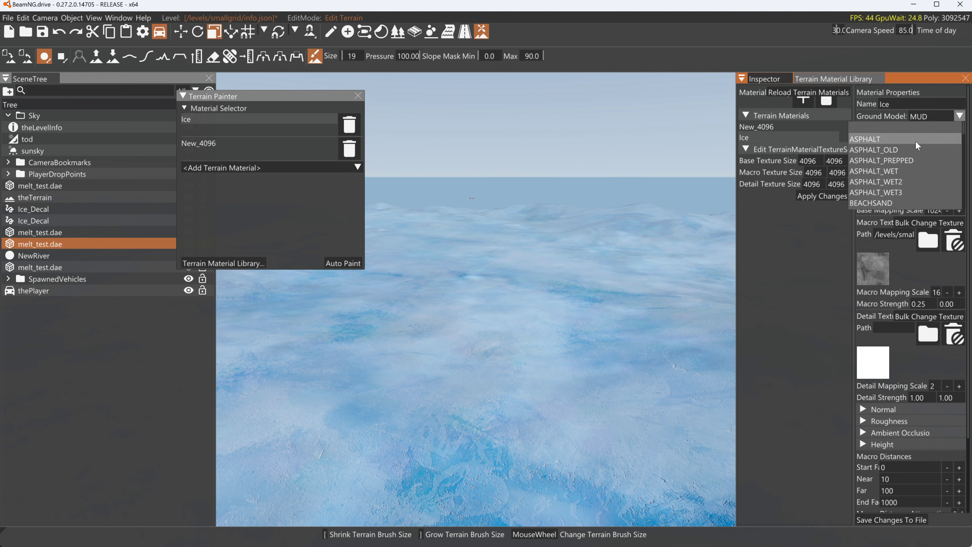
pyautogui.scroll(-3)
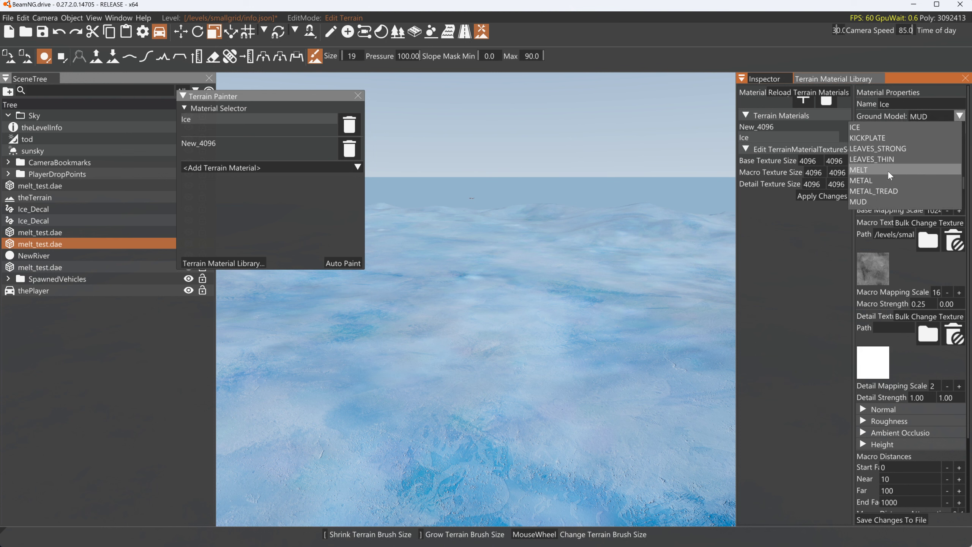
pyautogui.click(858, 169)
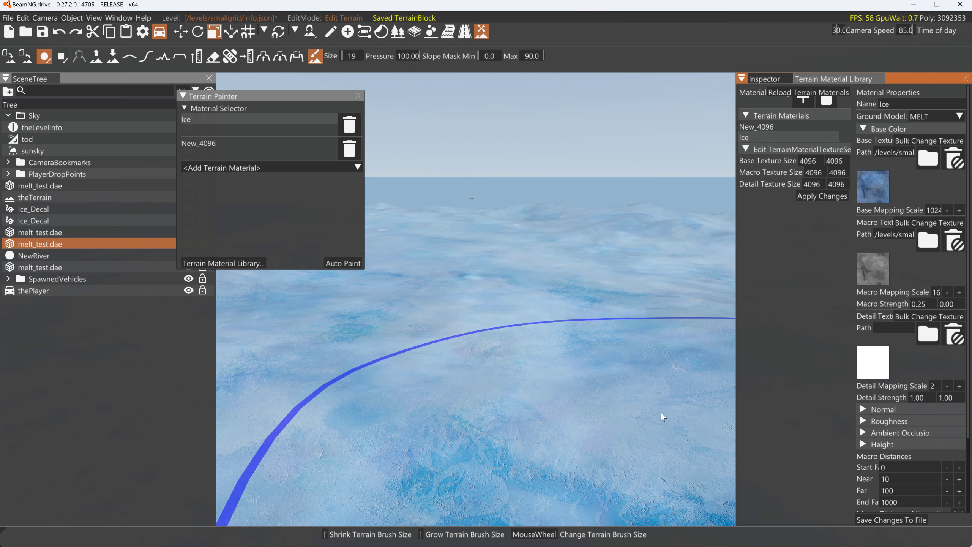
pyautogui.press('F11')
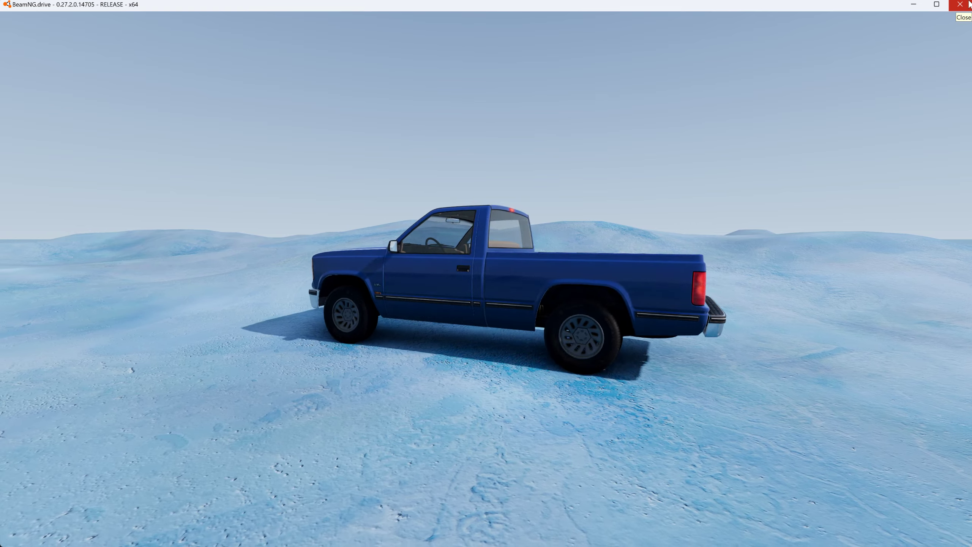
# - Quit BeamNG.drive and focus the browser address bar
pyautogui.click(965, 4)
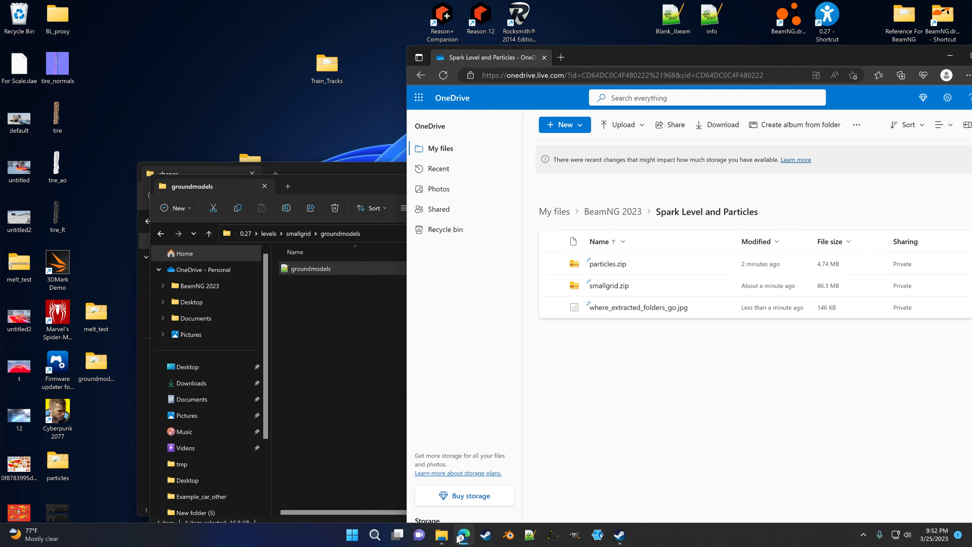
pyautogui.click(441, 534)
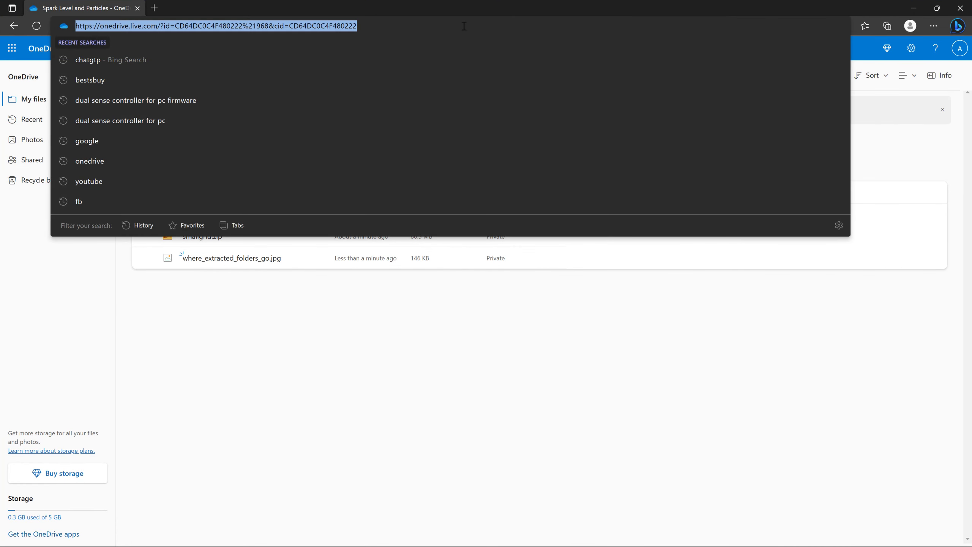
# - Search 'google' from the address bar and open the Google homepage
pyautogui.write('gop')
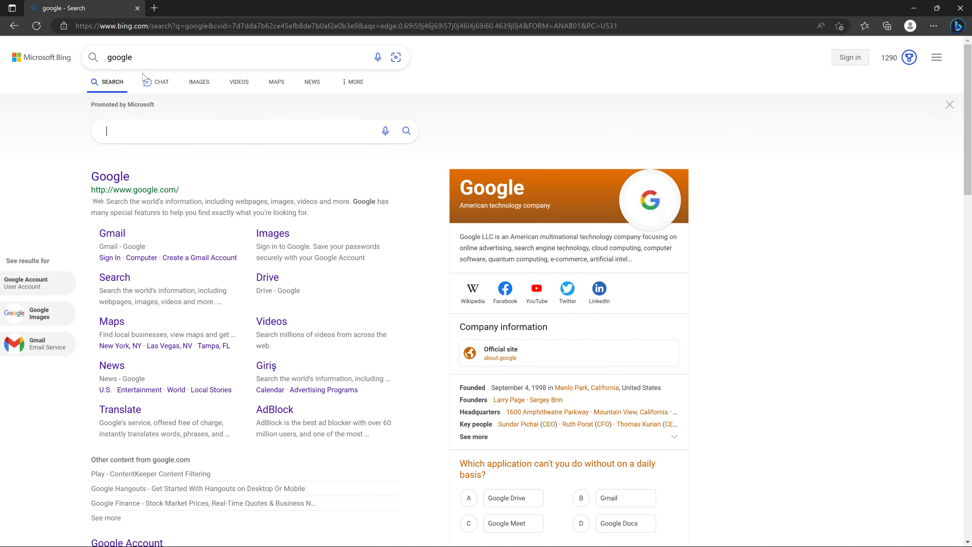
pyautogui.moveTo(109, 176)
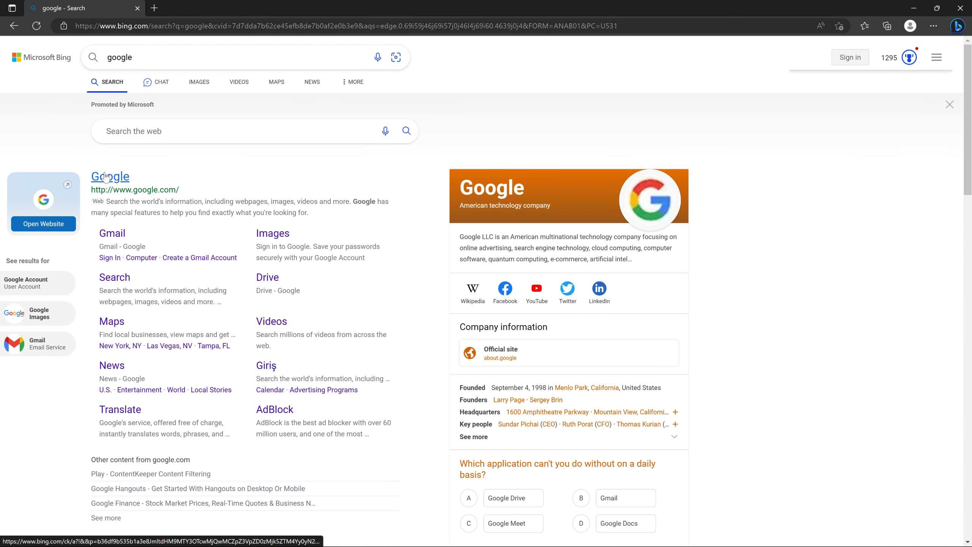
pyautogui.click(110, 177)
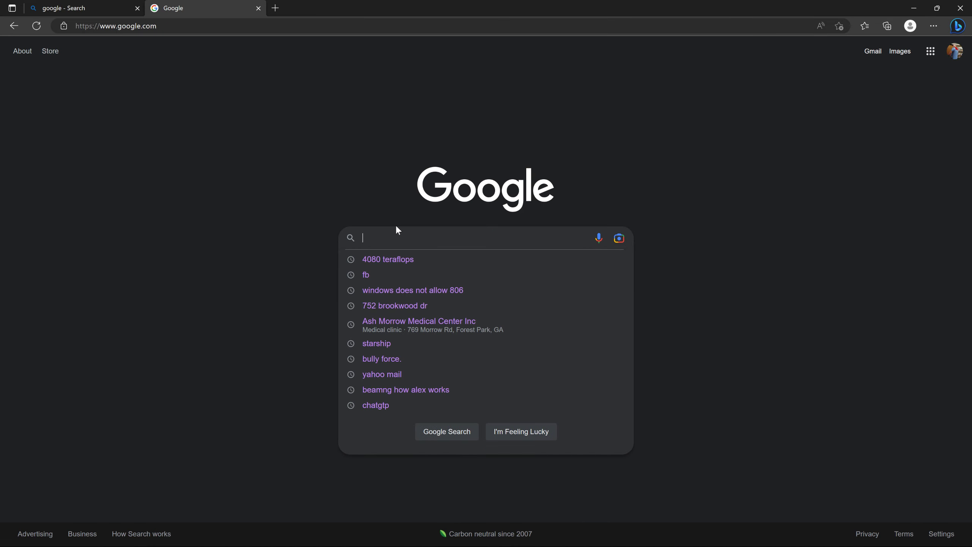
# - Search Google for '70s electronic football game' via the '70s e' suggestion
pyautogui.write('70s eltro')
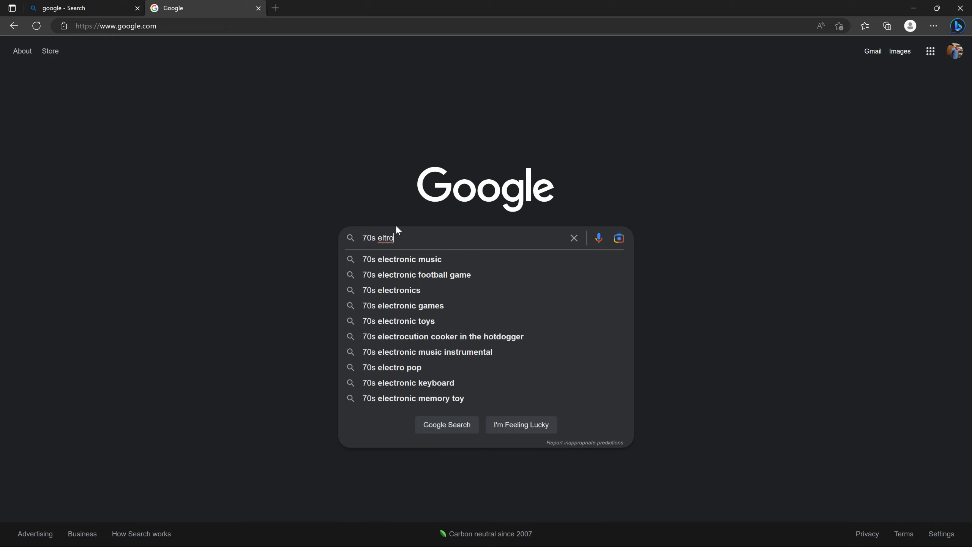
pyautogui.click(416, 274)
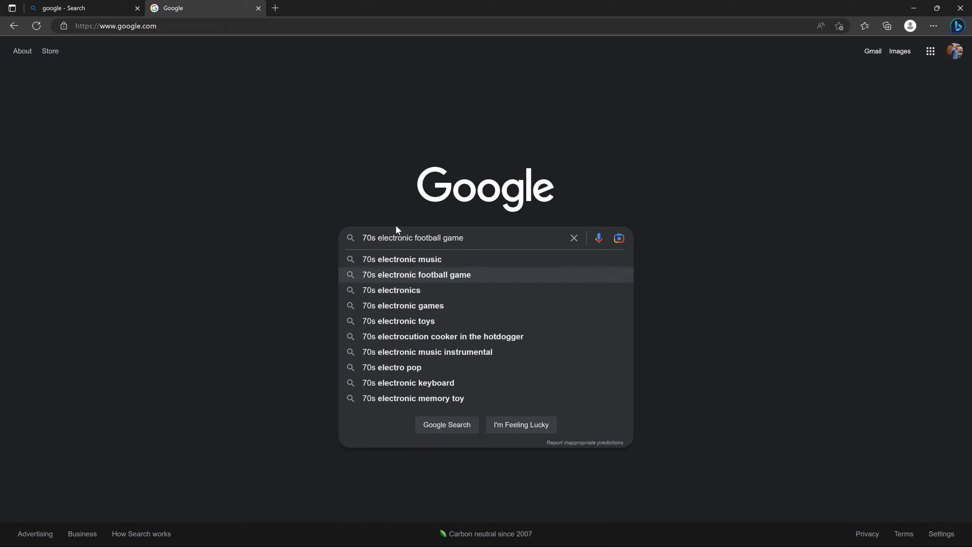
pyautogui.click(416, 275)
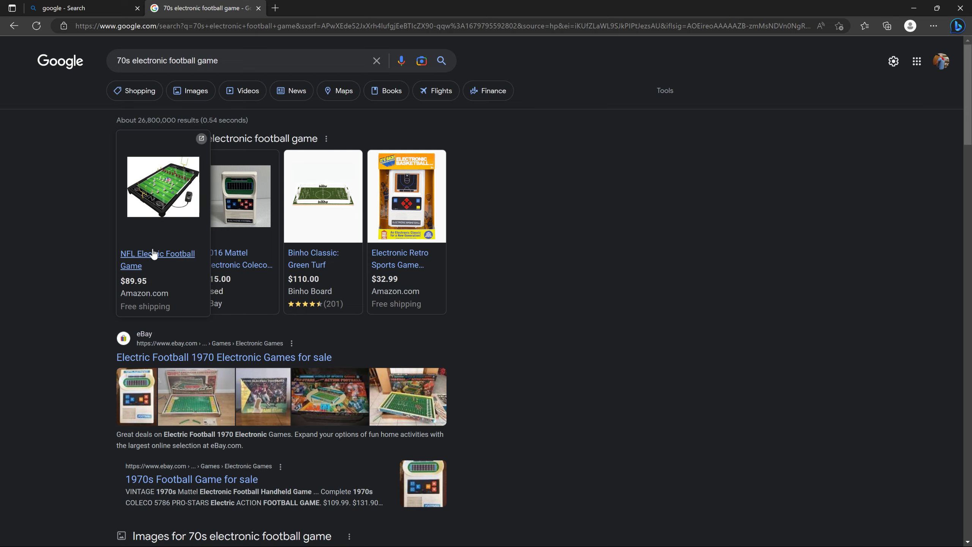
# - Open eBay's Electric Football 1970 Electronic Games listings from the Google results
pyautogui.click(158, 258)
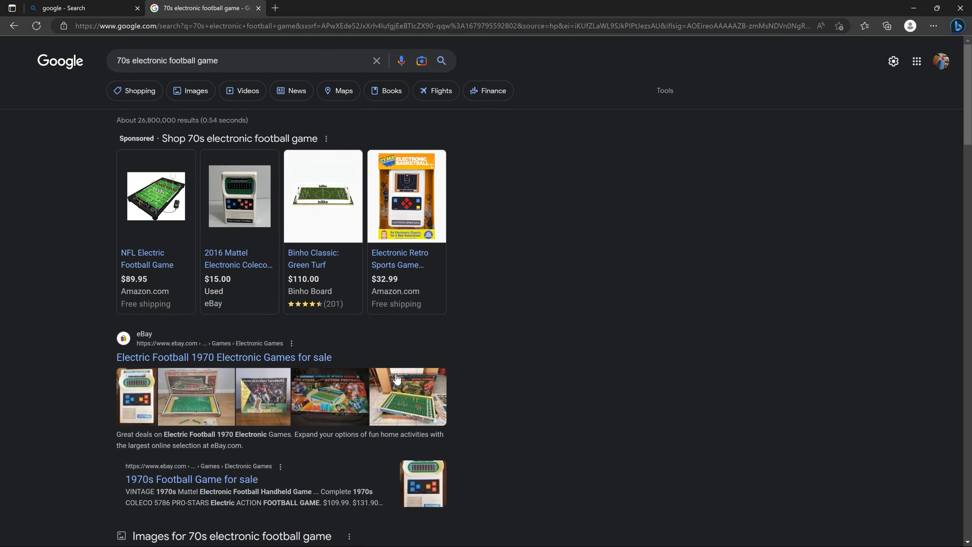
pyautogui.click(223, 356)
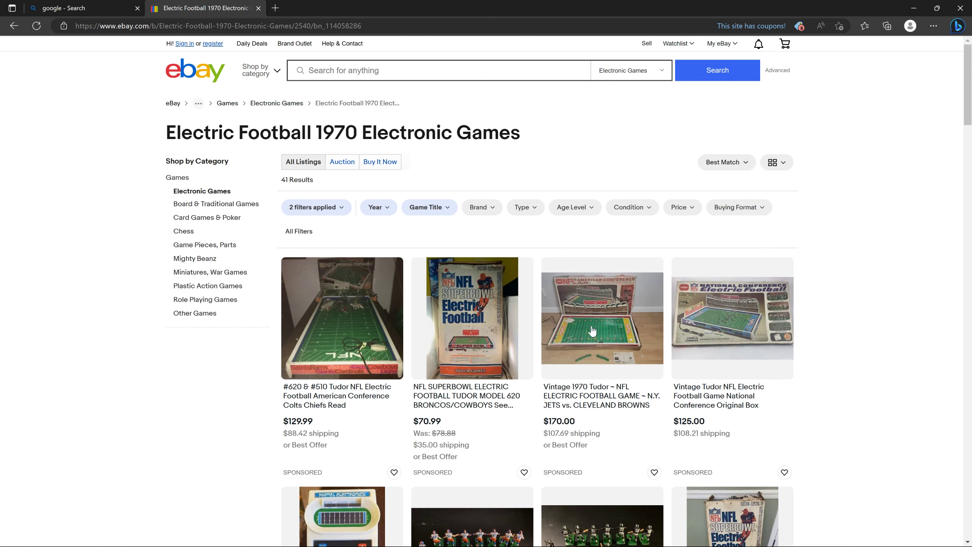
# - Open the Vintage Tudor NFL Electric Football Game National Conference listing in a new tab
pyautogui.click(731, 317)
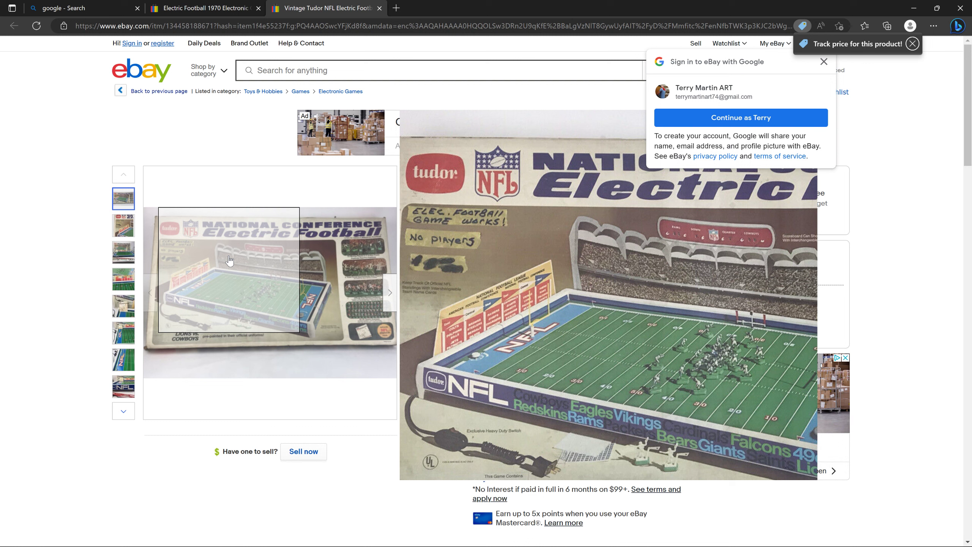
pyautogui.click(912, 43)
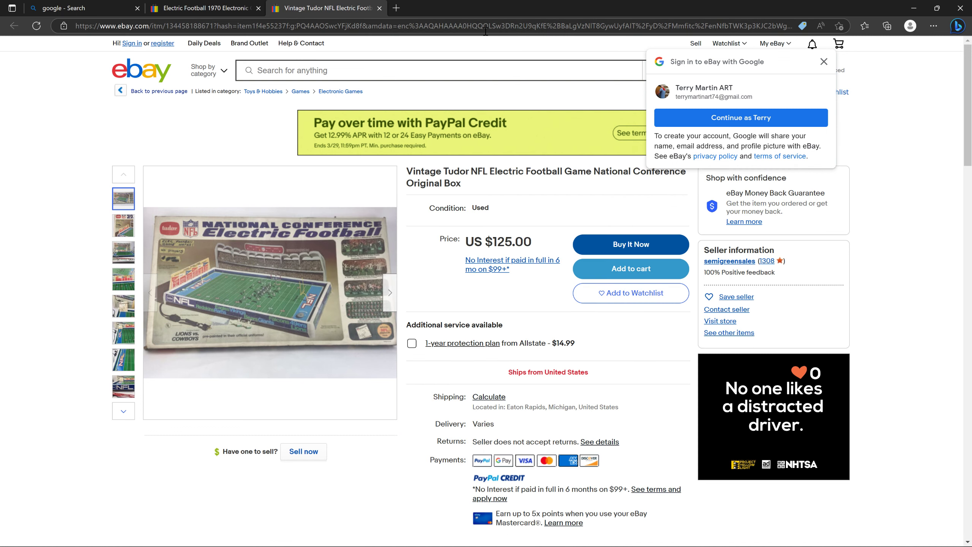
pyautogui.moveTo(485, 31)
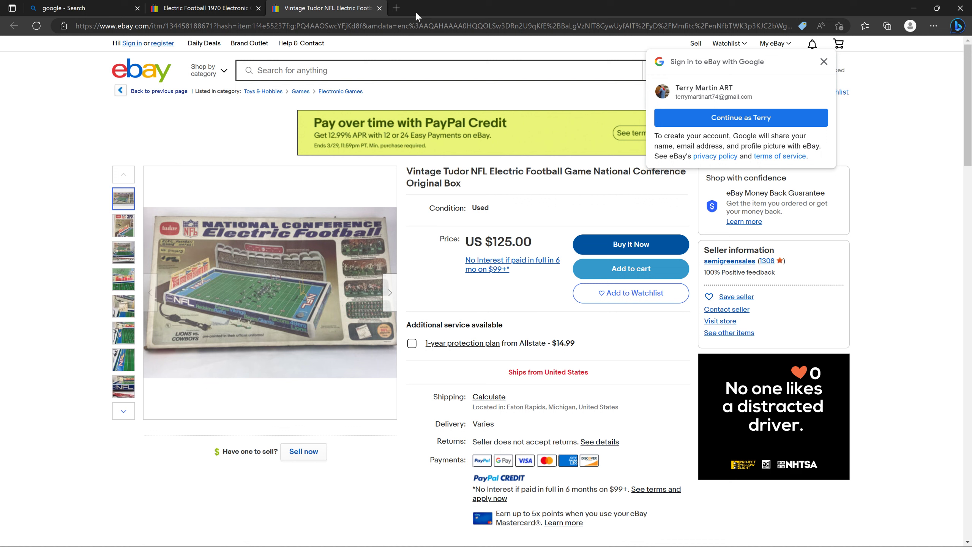
pyautogui.moveTo(417, 176)
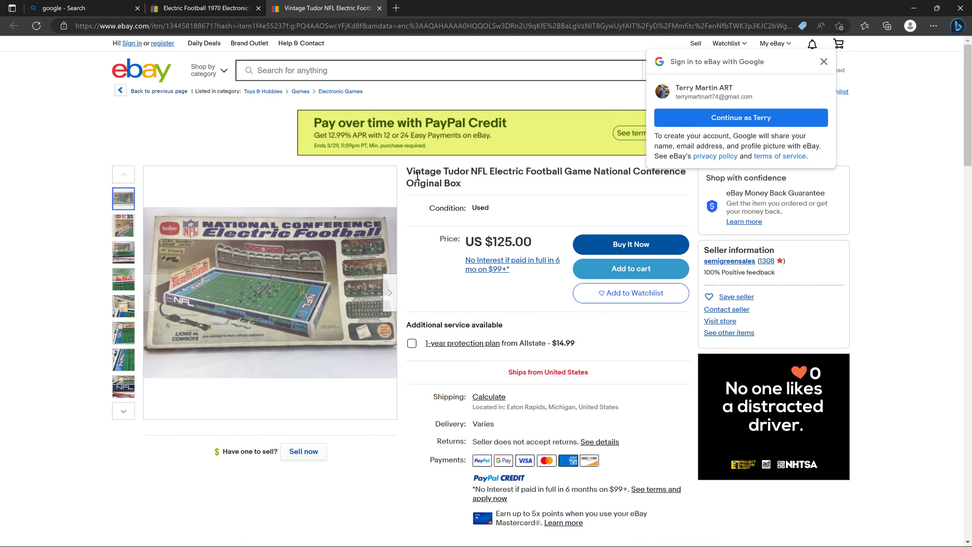
pyautogui.moveTo(497, 232)
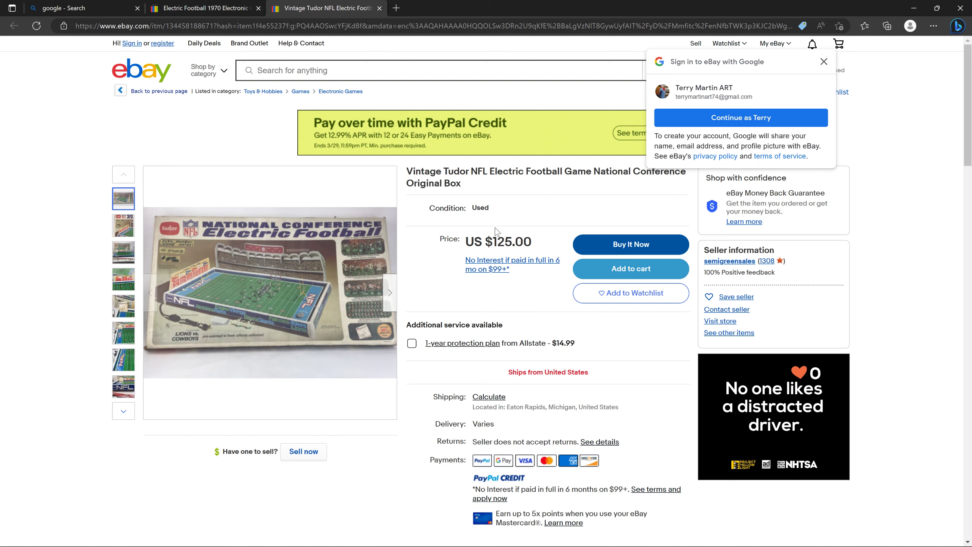